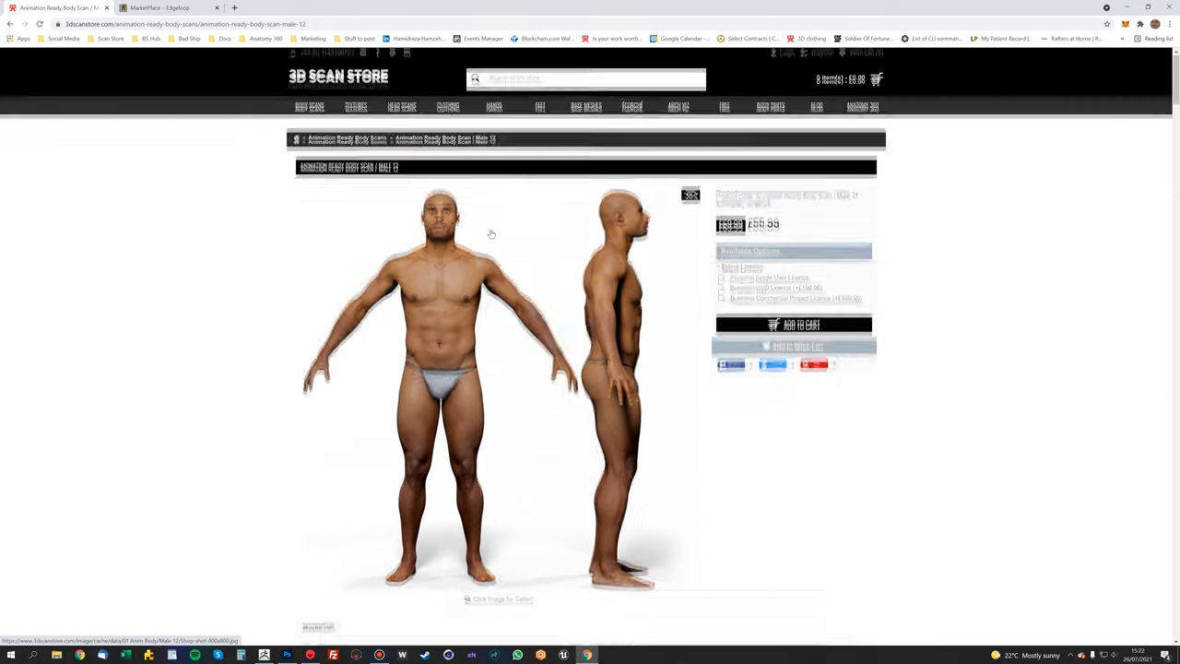
- Switch to the Edgeloop tab showing the Realistic Anatomy - BodyBuilder 2.0 listing
{"action": "left_click", "coordinate": [166, 7]}
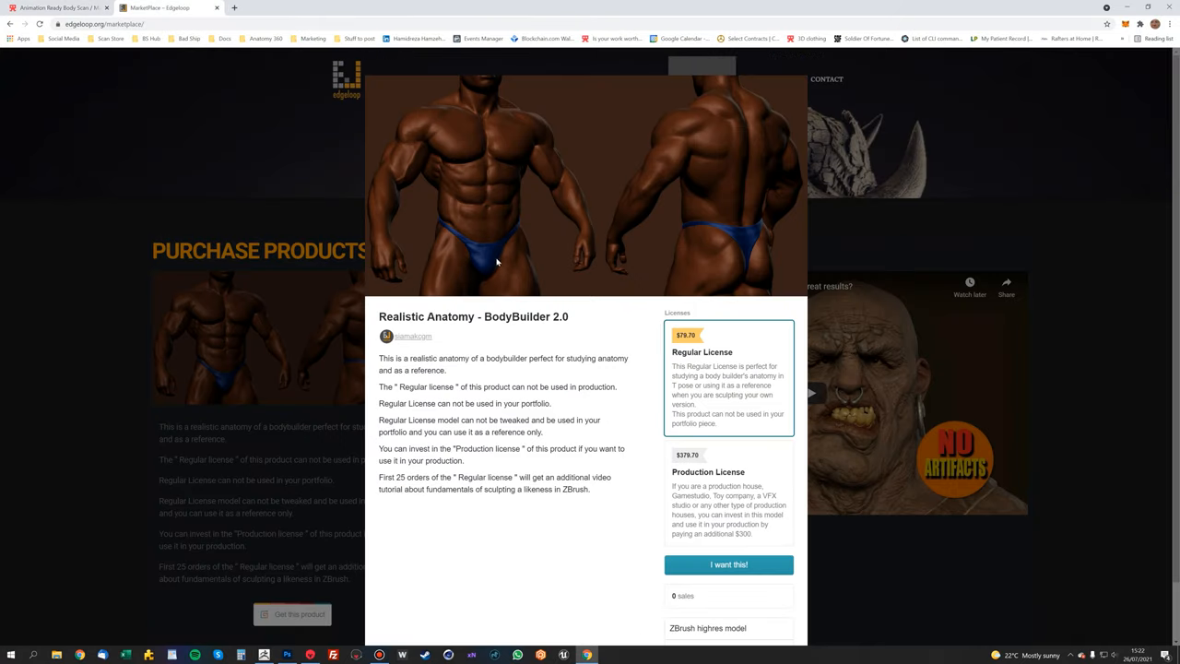
{"action": "mouse_move", "coordinate": [508, 320]}
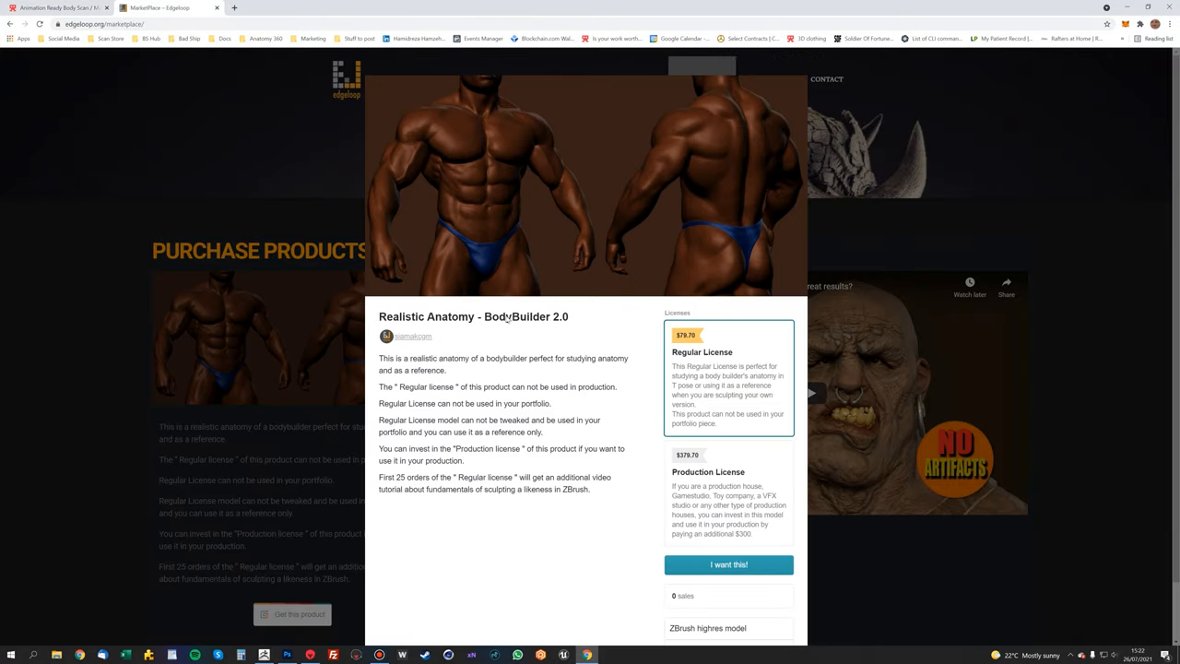
{"action": "mouse_move", "coordinate": [700, 387]}
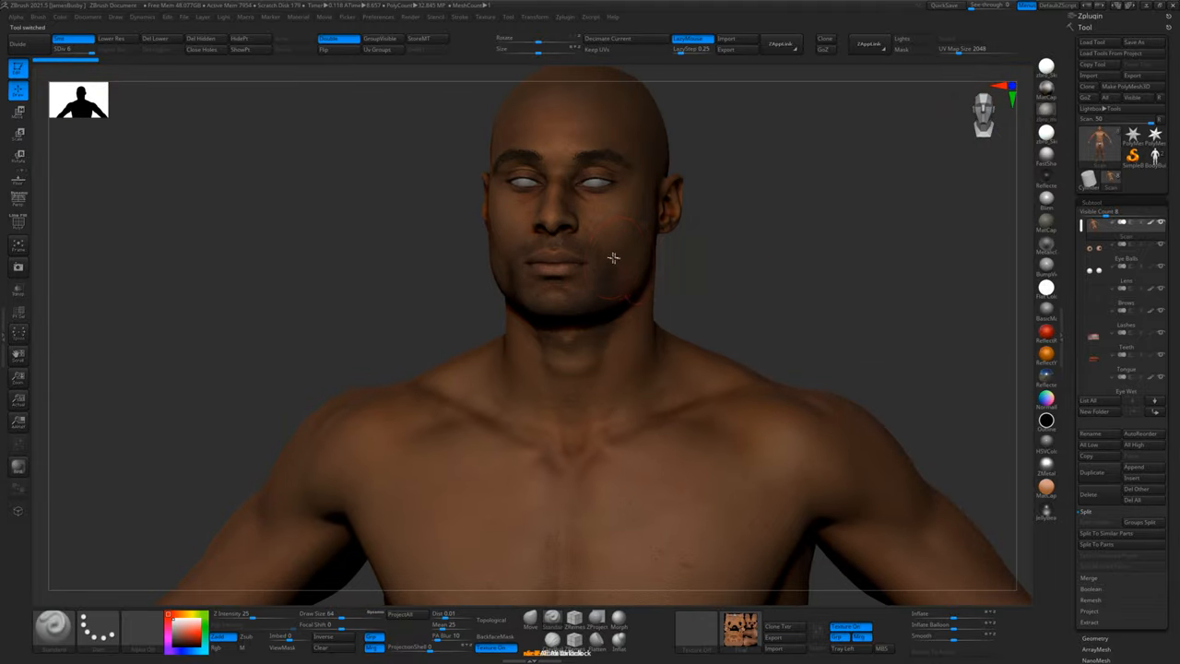
{"action": "left_click_drag", "start_coordinate": [613, 258], "coordinate": [906, 312]}
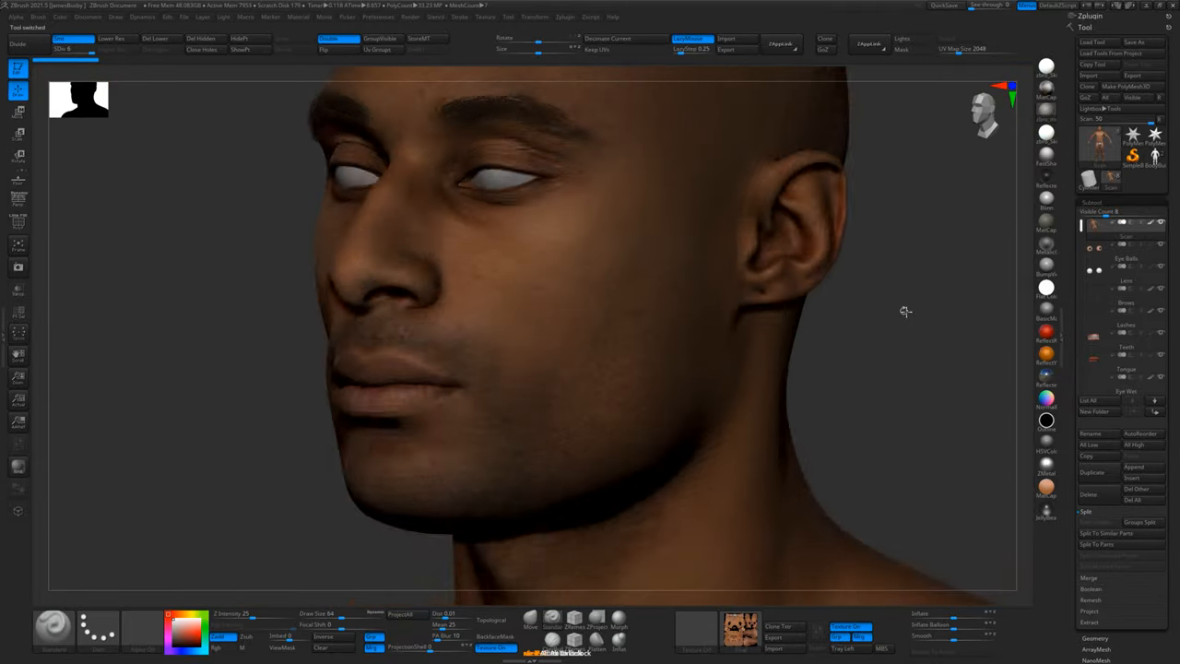
{"action": "left_click_drag", "start_coordinate": [905, 311], "coordinate": [885, 310]}
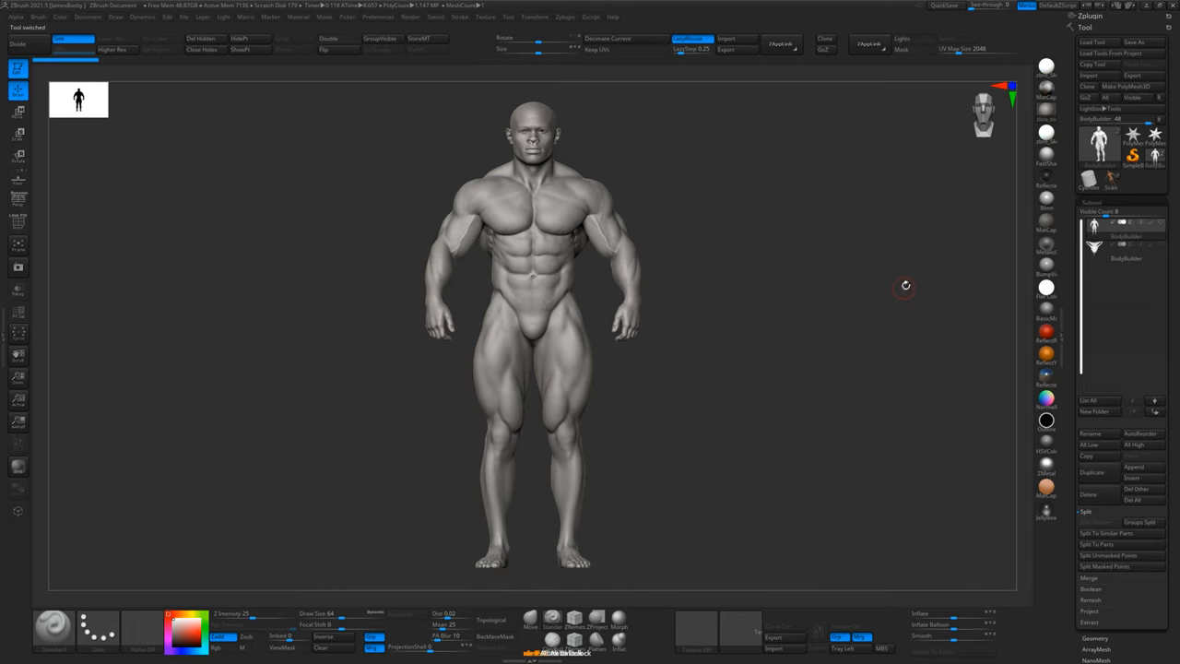
{"action": "left_click_drag", "start_coordinate": [905, 284], "coordinate": [881, 284]}
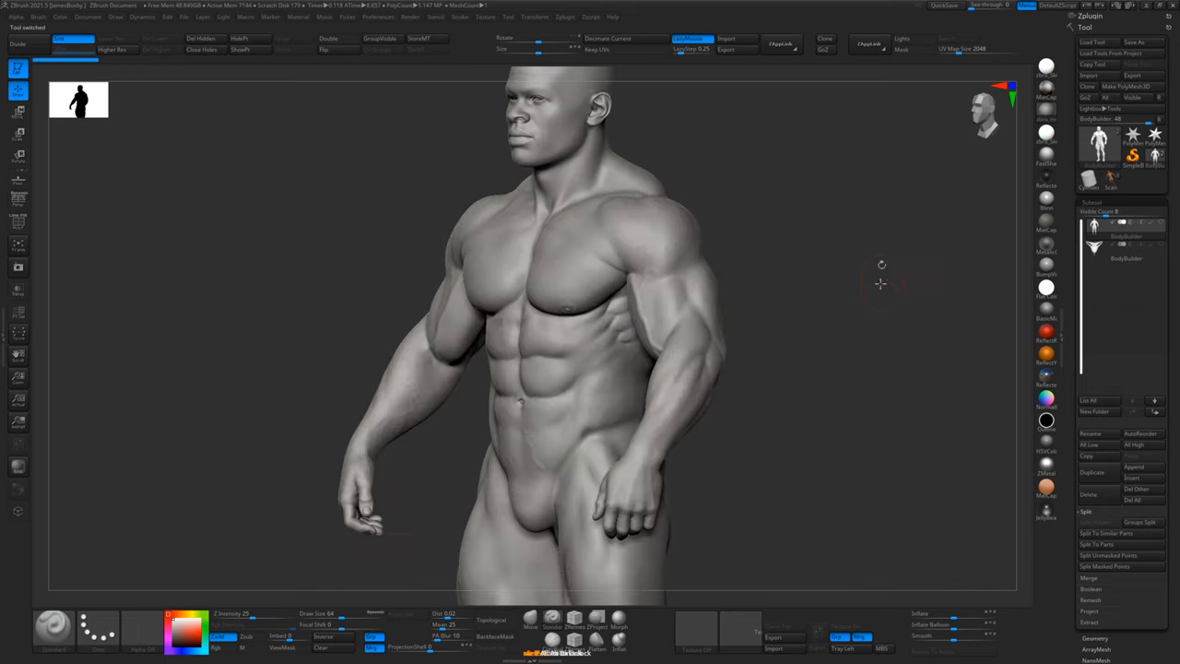
{"action": "left_click_drag", "start_coordinate": [881, 283], "coordinate": [913, 298]}
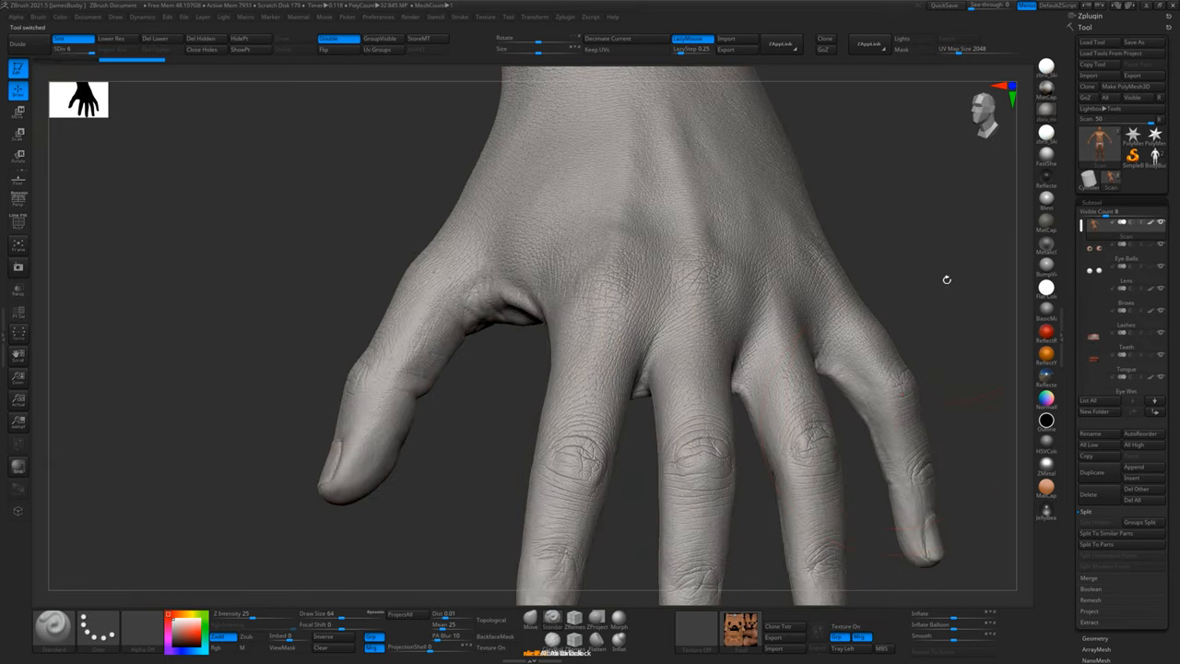
{"action": "left_click_drag", "start_coordinate": [946, 279], "coordinate": [872, 241]}
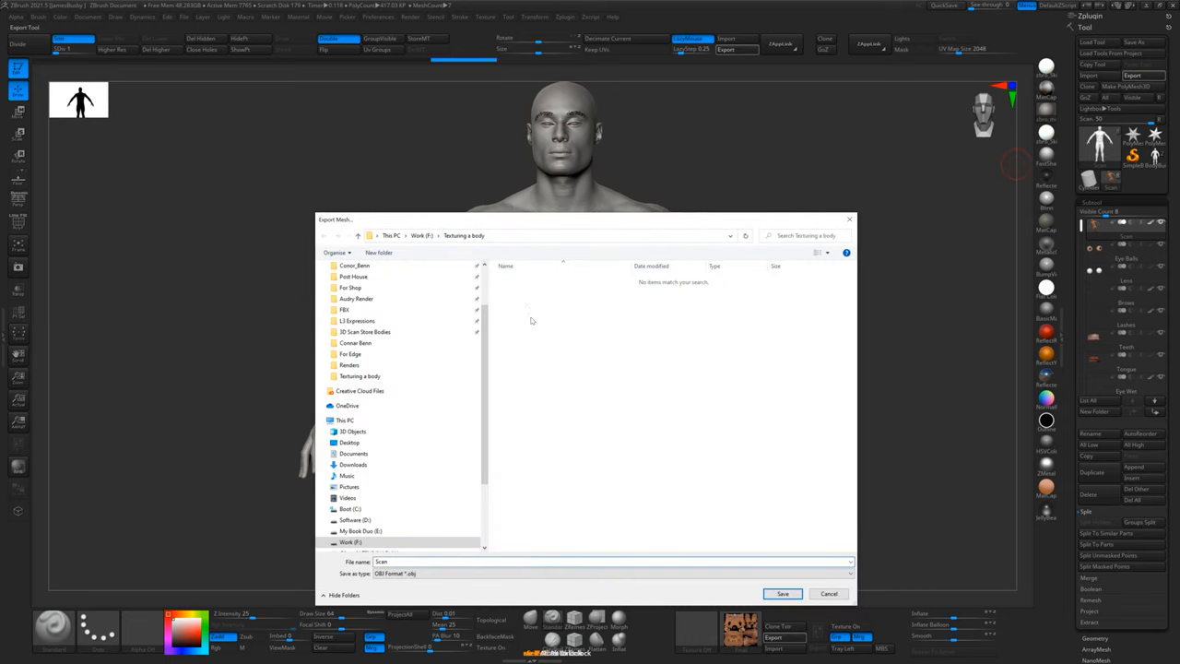
- Save the scan as Scan.obj in the Texturing a body/Wrap folder, then return to BodyBuilder
{"action": "left_click", "coordinate": [378, 251]}
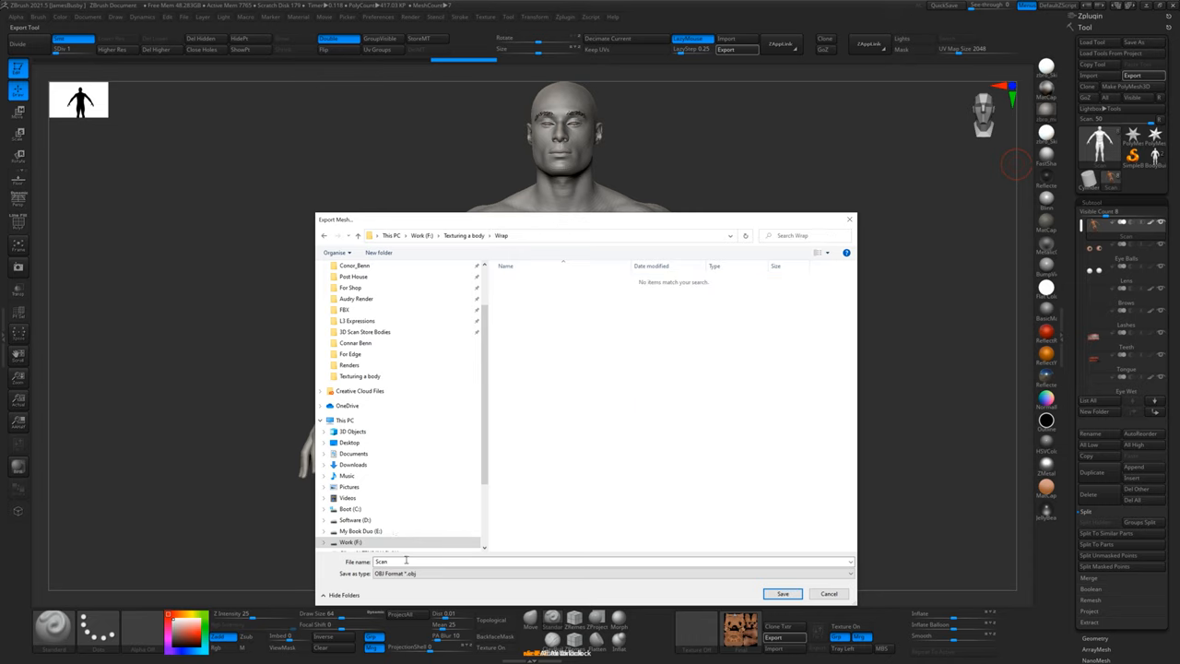
{"action": "left_click", "coordinate": [782, 593]}
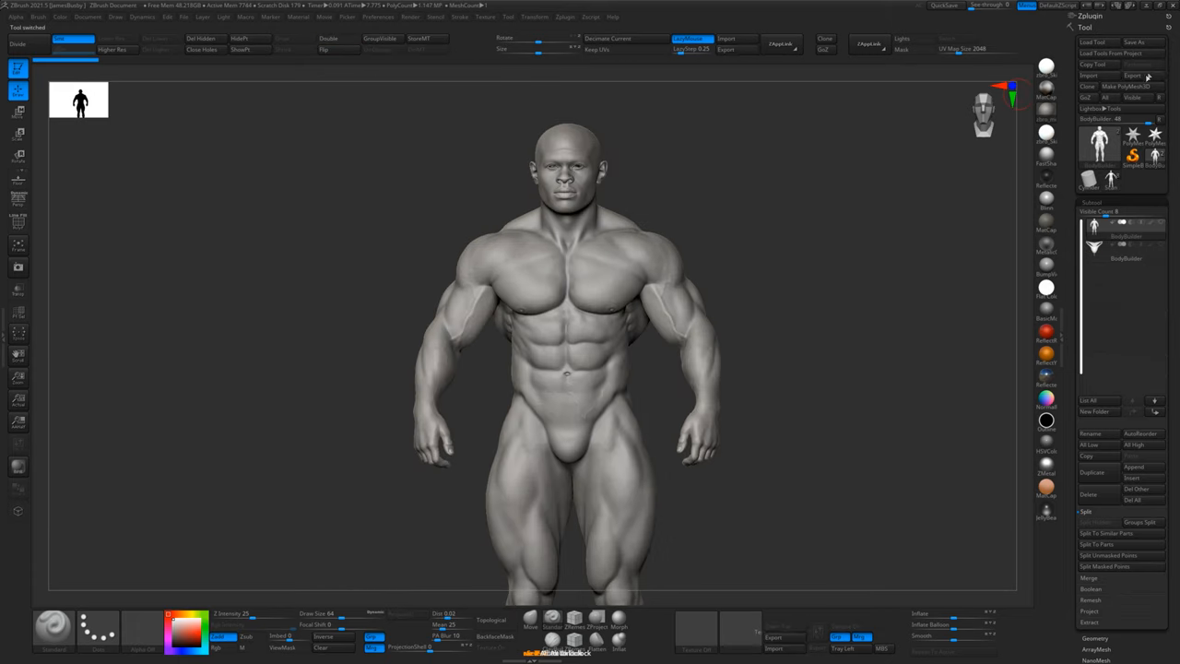
{"action": "left_click", "coordinate": [1132, 75]}
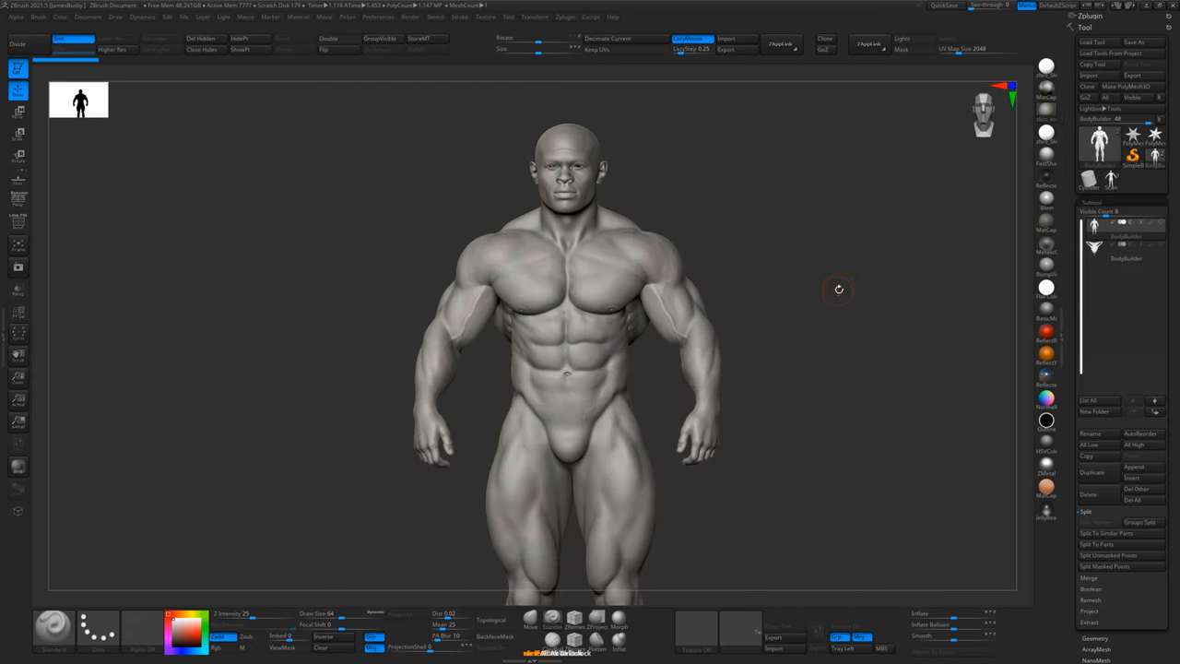
{"action": "key", "text": "alt+tab"}
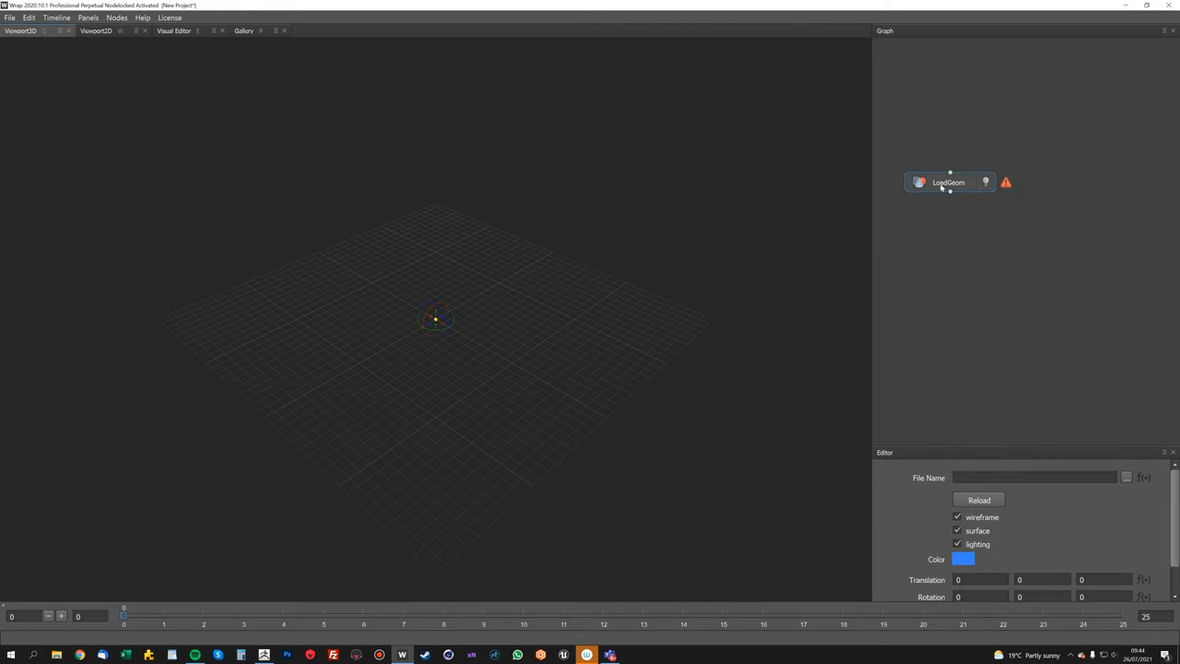
- Load Scan.obj into the first LoadGeom node and BodyBuilder_Sculpt.obj into a second one
{"action": "left_click", "coordinate": [1125, 477]}
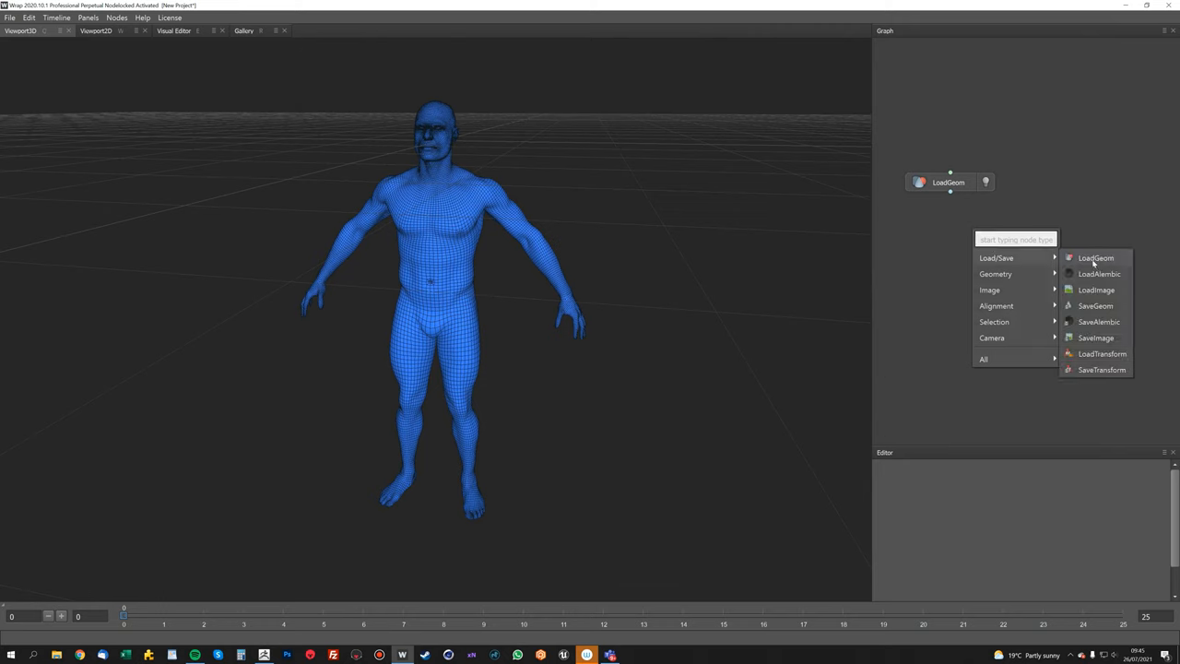
{"action": "left_click", "coordinate": [1095, 258]}
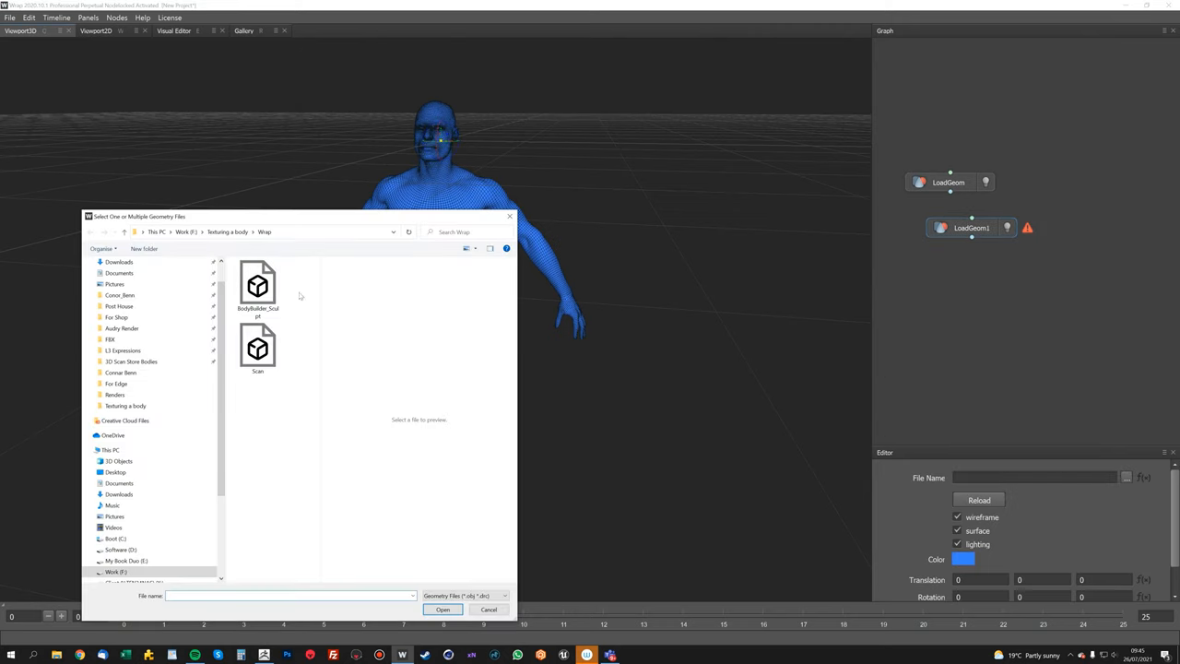
{"action": "left_click", "coordinate": [258, 288]}
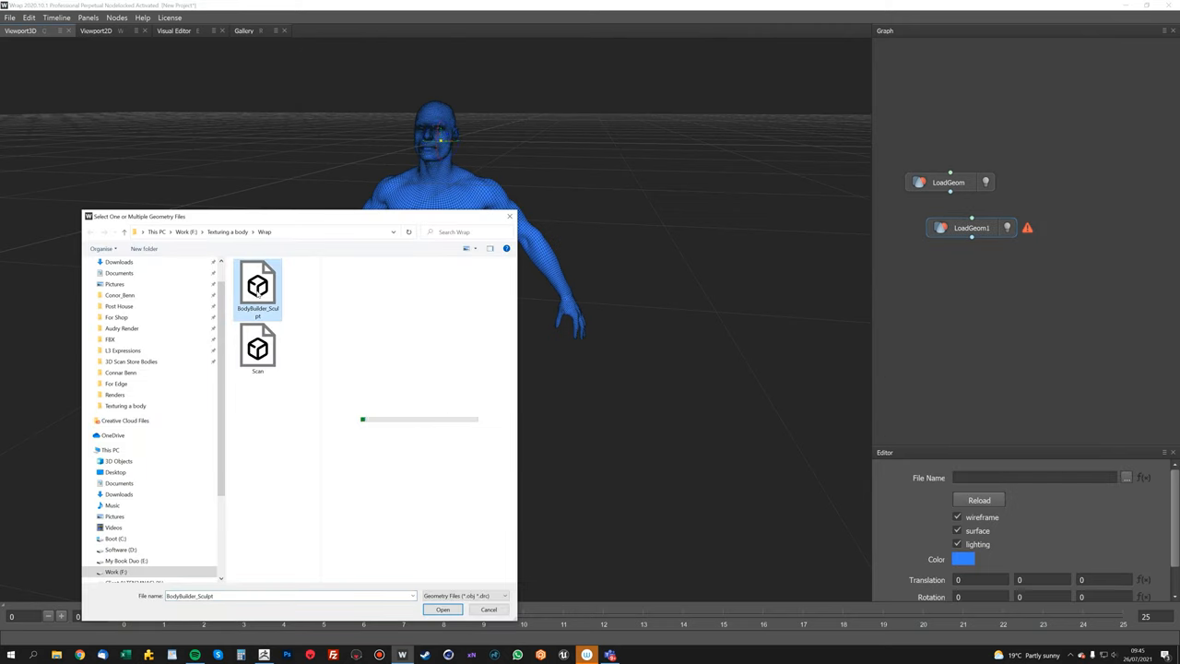
{"action": "left_click", "coordinate": [442, 609]}
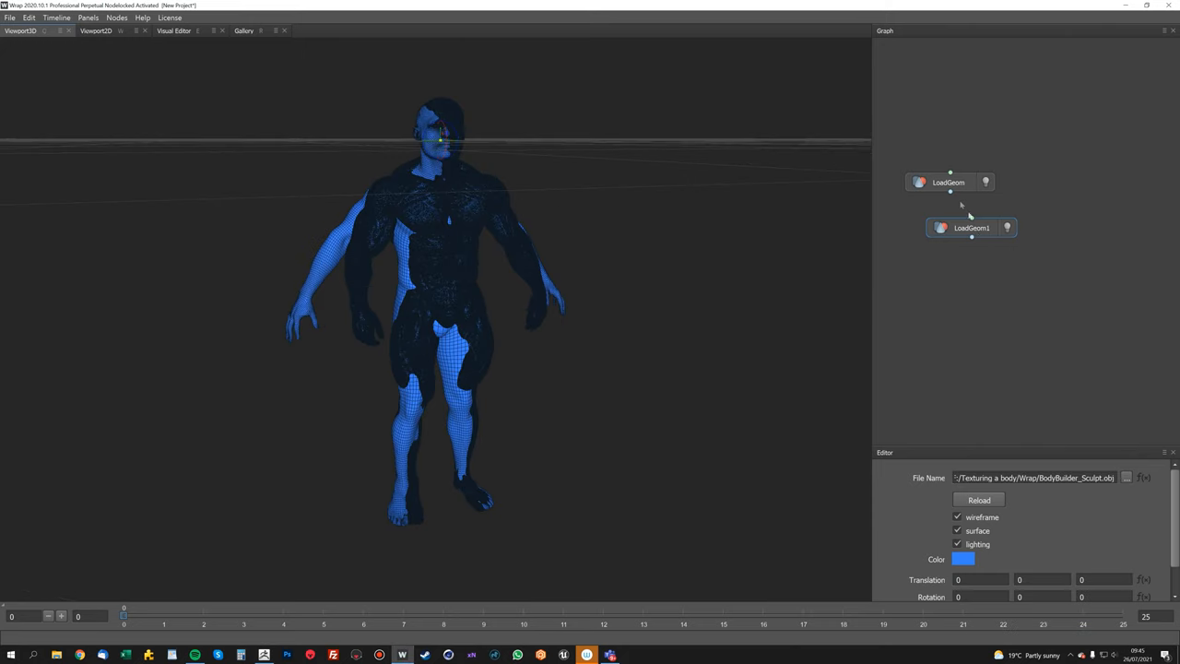
- Rename the two geometry nodes Scan and Sculpt
{"action": "left_click", "coordinate": [958, 516]}
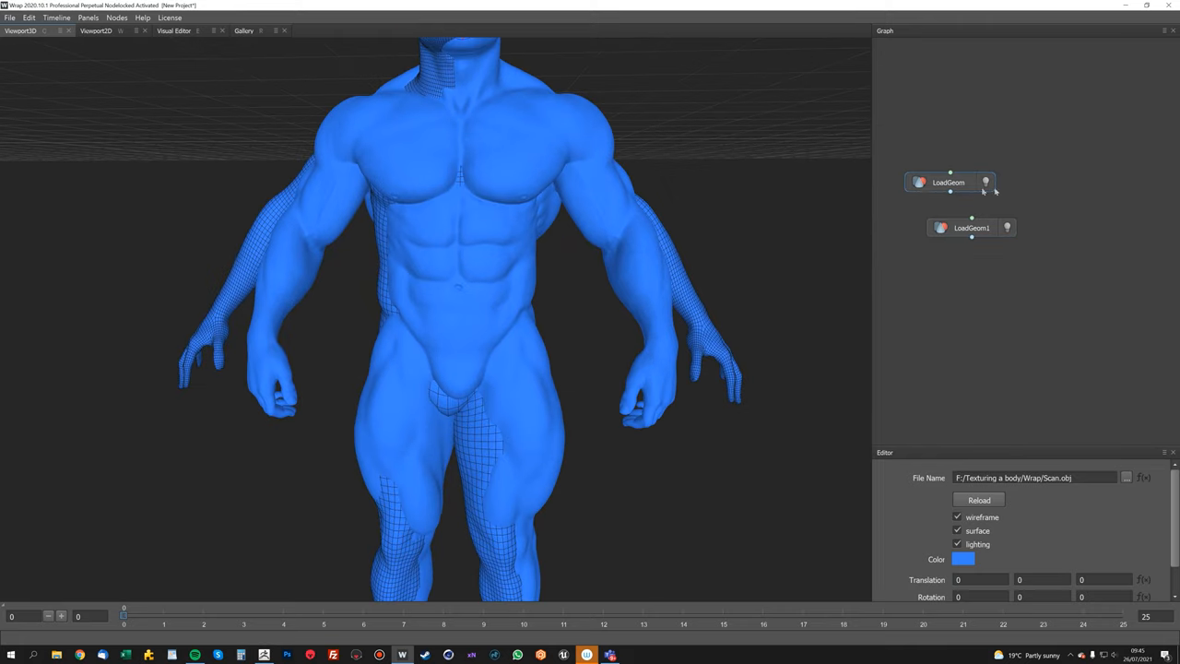
{"action": "double_click", "coordinate": [948, 181]}
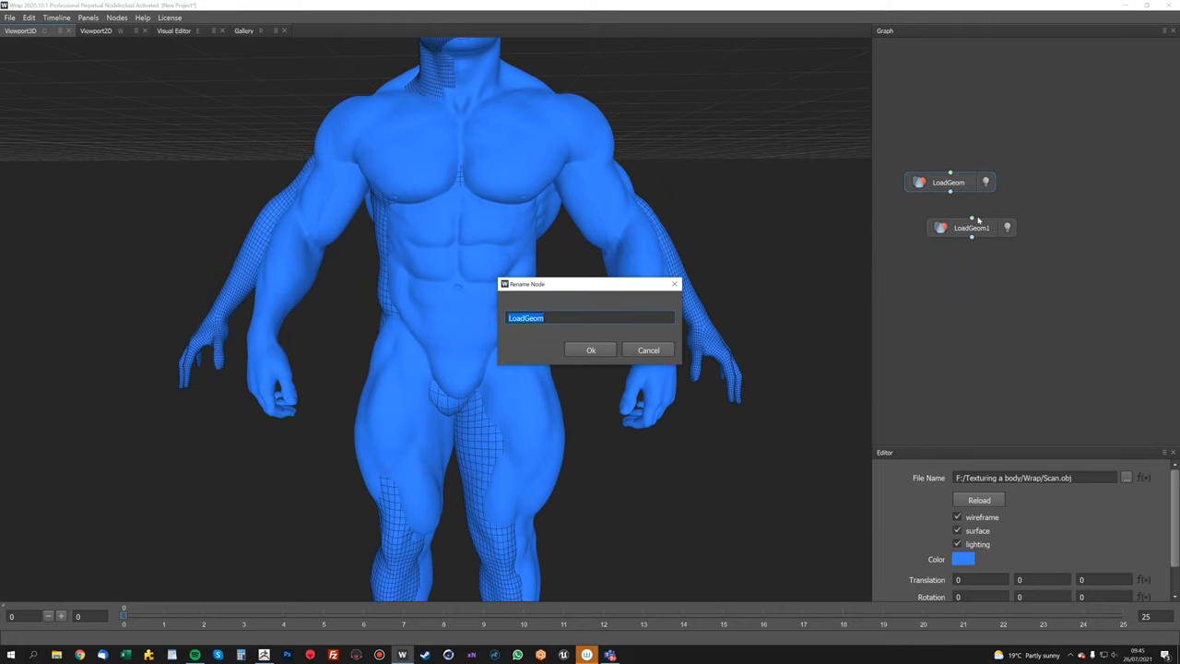
{"action": "right_click", "coordinate": [968, 227]}
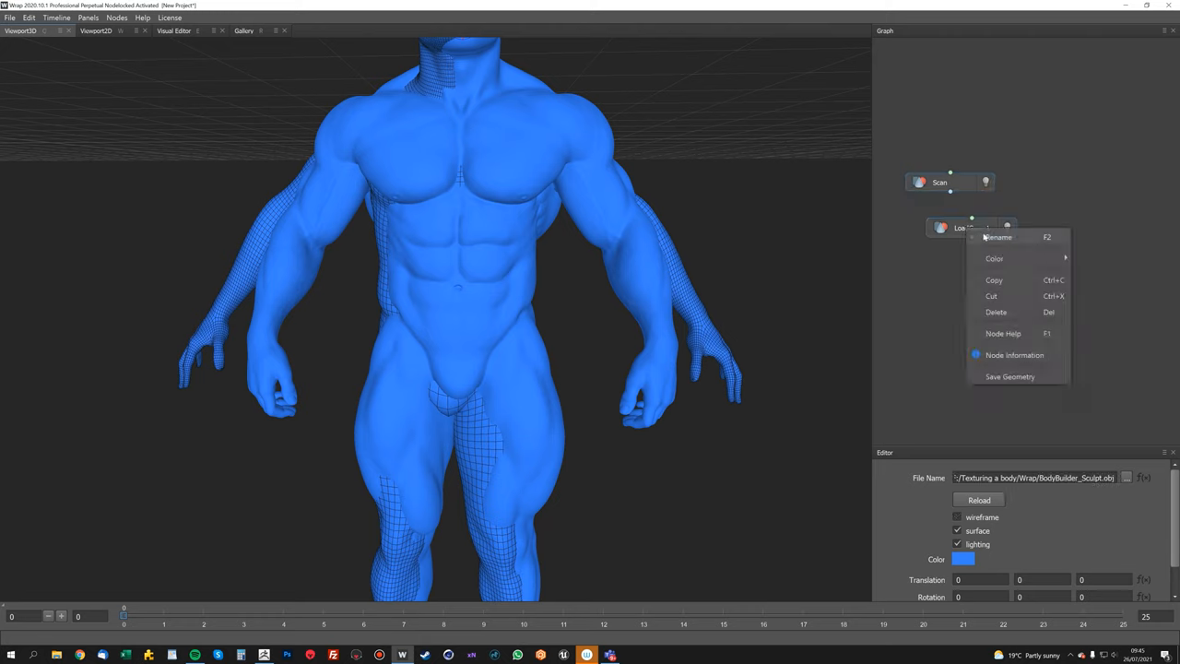
{"action": "left_click", "coordinate": [998, 237]}
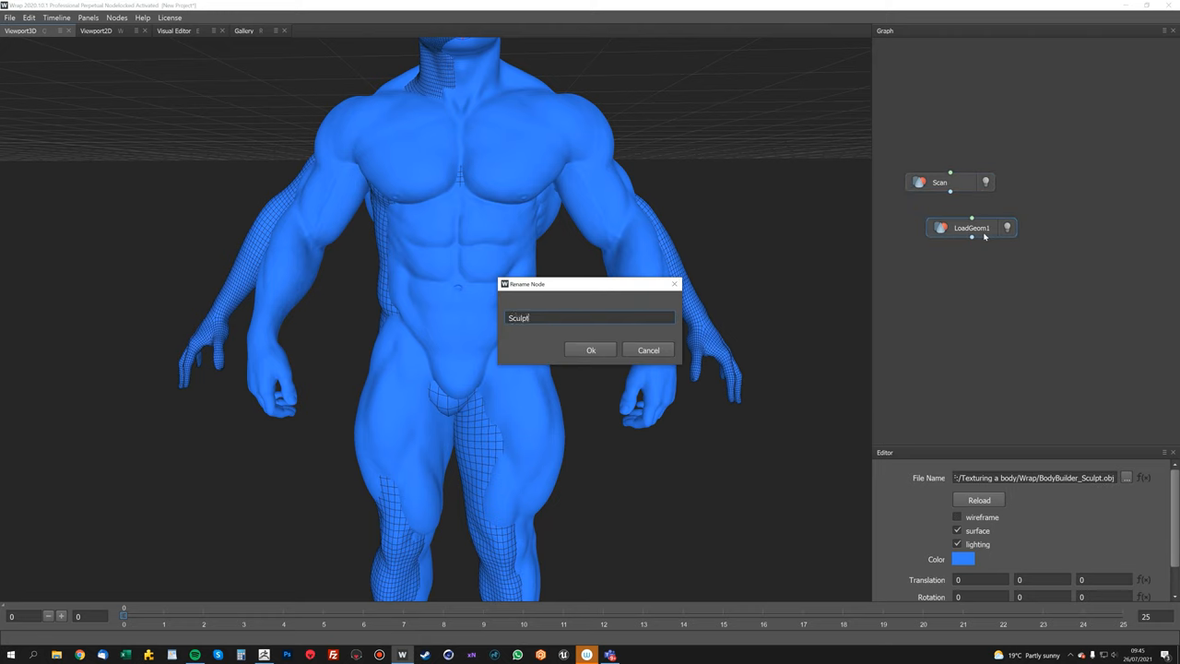
{"action": "left_click", "coordinate": [591, 350]}
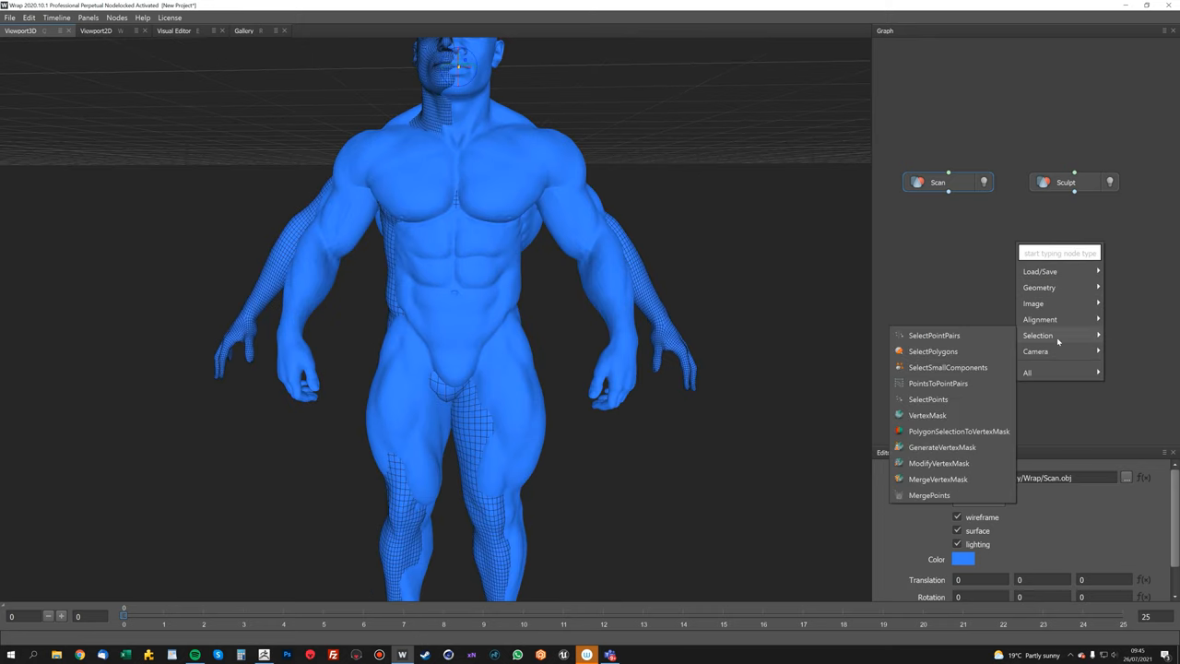
- Add a SelectPointPairs node taking Scan and Sculpt, and place five matching face points
{"action": "left_click", "coordinate": [934, 335]}
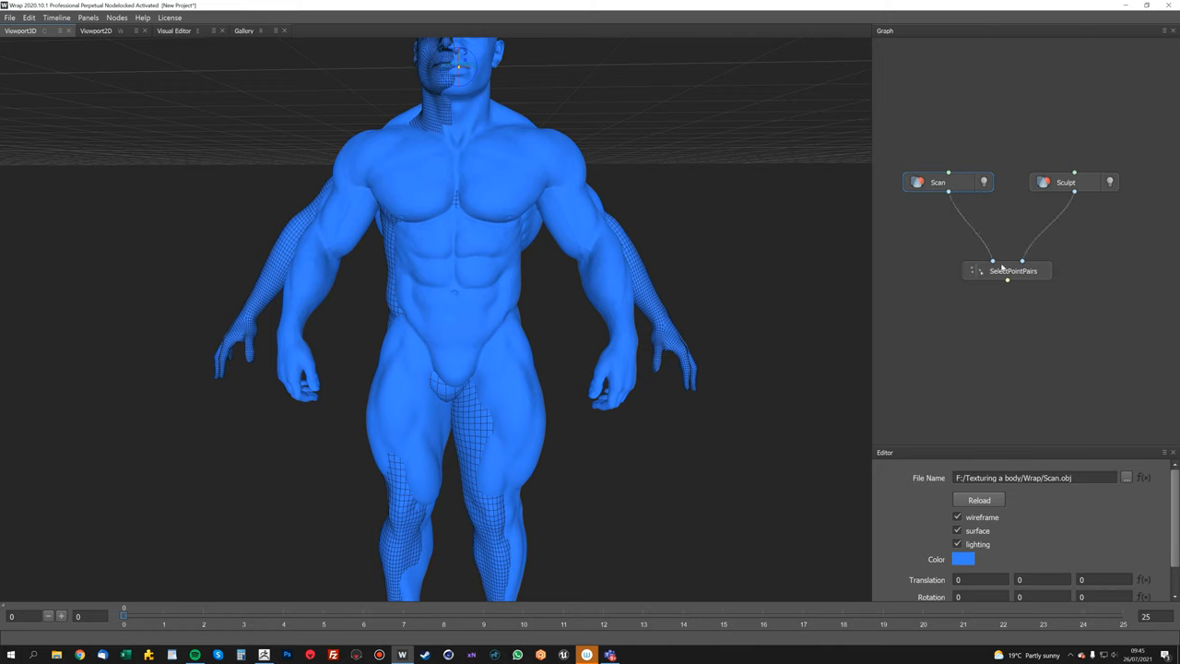
{"action": "double_click", "coordinate": [1014, 270]}
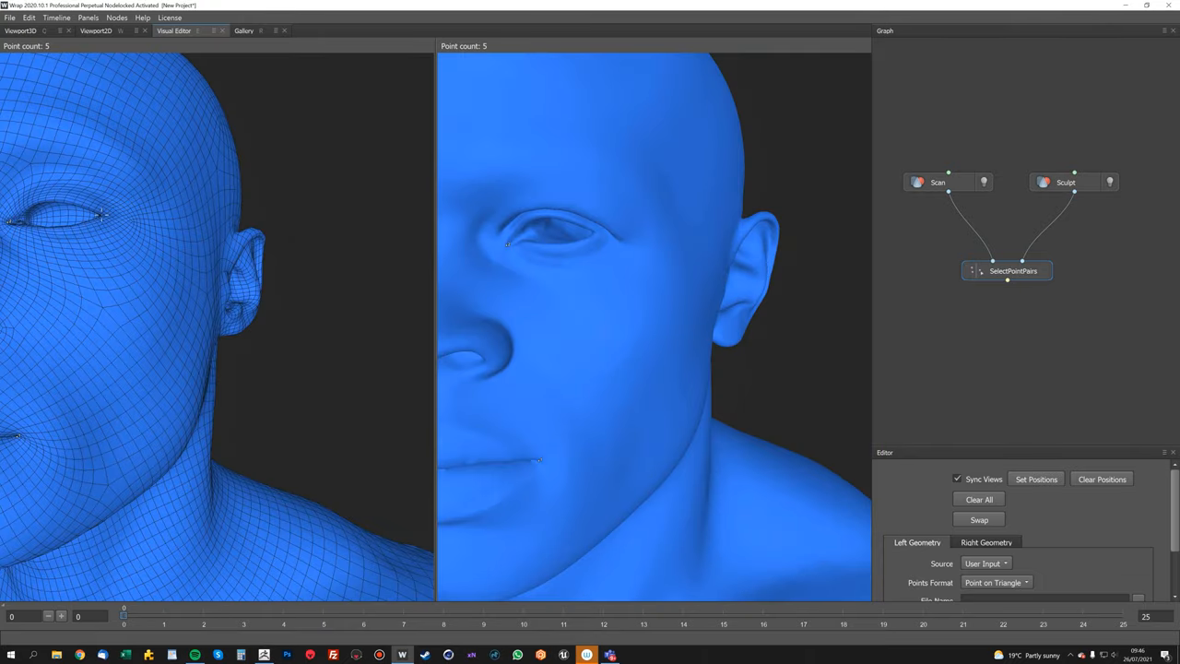
{"action": "left_click", "coordinate": [597, 233]}
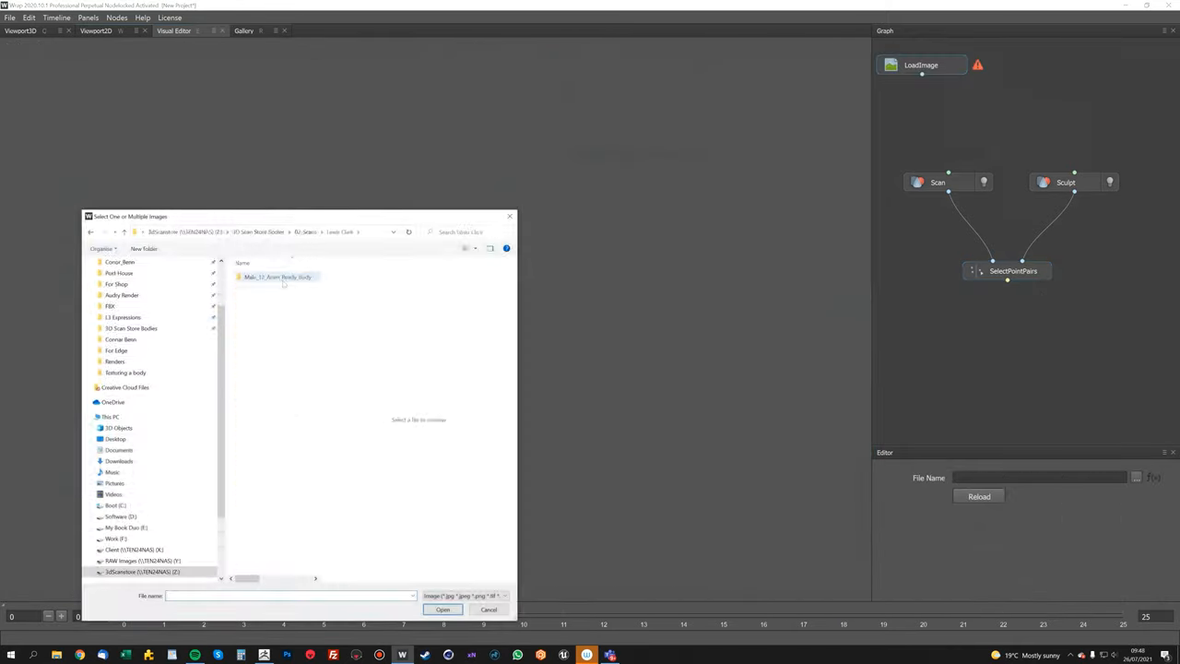
- Browse to the scan's folder in the LoadImage node to pick its texture
{"action": "left_click", "coordinate": [442, 610]}
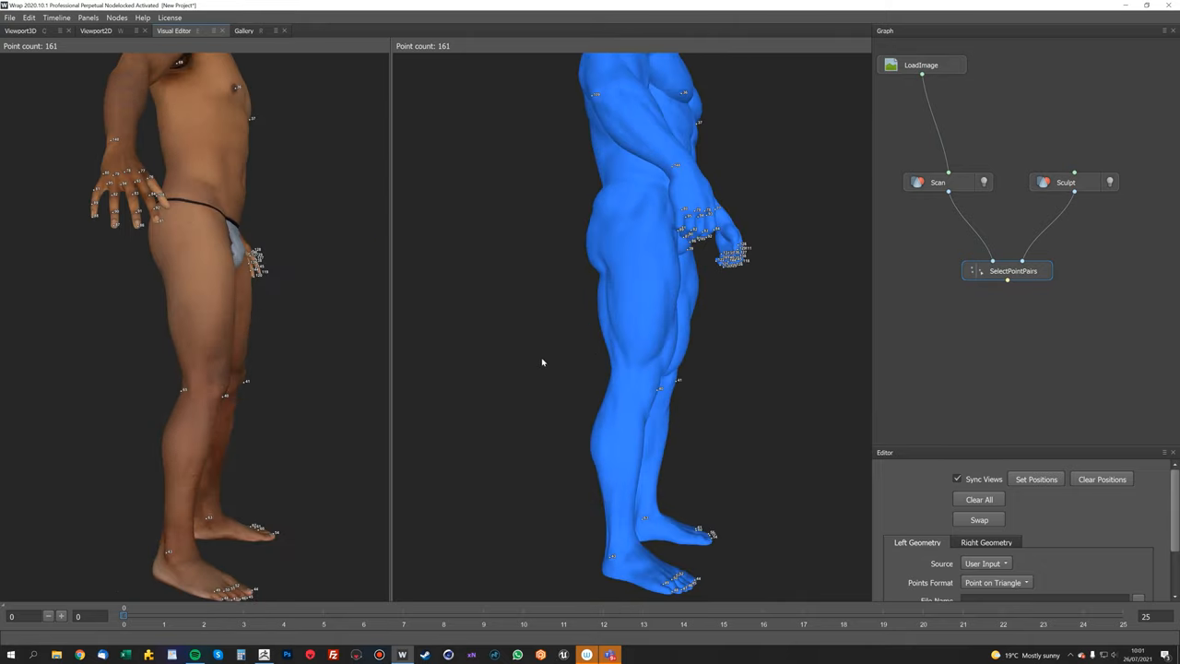
- Turn the textured scan and sculpt front-on after placing 161 point pairs
{"action": "left_click_drag", "start_coordinate": [542, 363], "coordinate": [639, 391]}
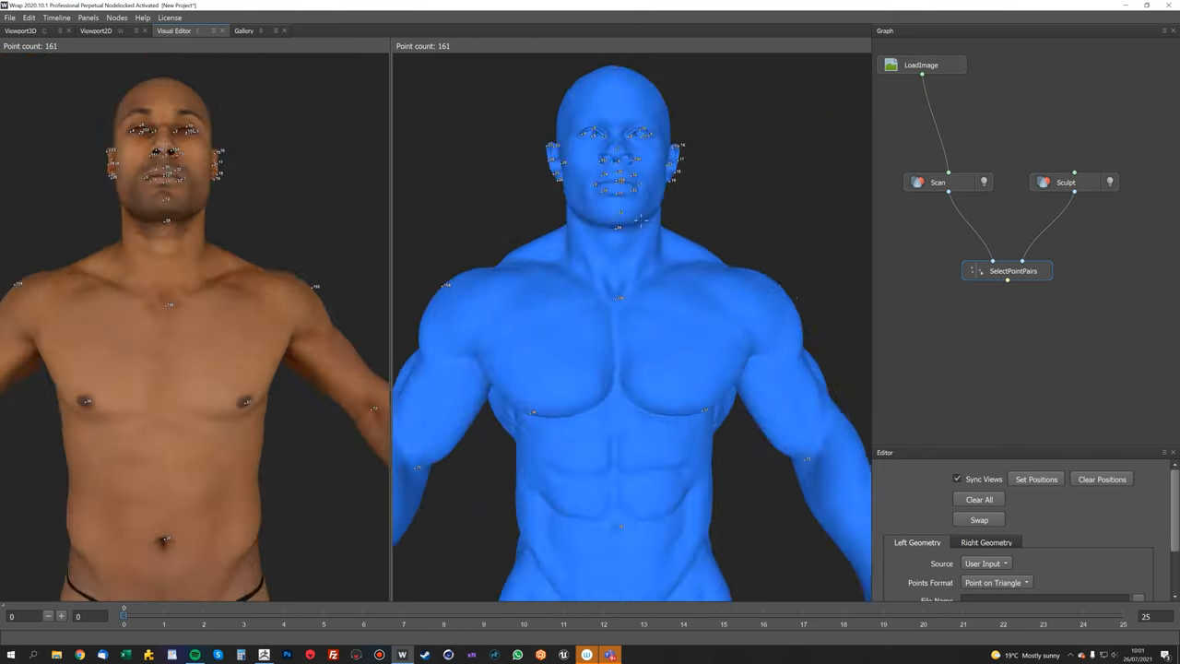
- Add a SelectPolygons node to the graph, fed by Scan
{"action": "right_click", "coordinate": [934, 304]}
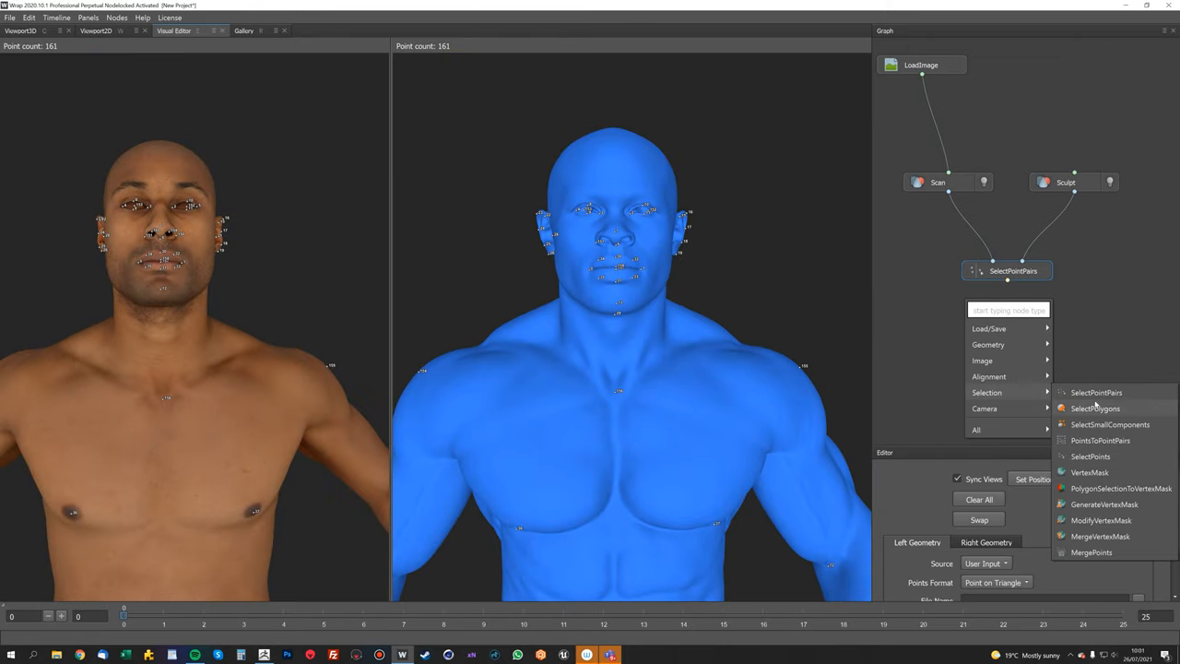
{"action": "left_click", "coordinate": [1095, 407]}
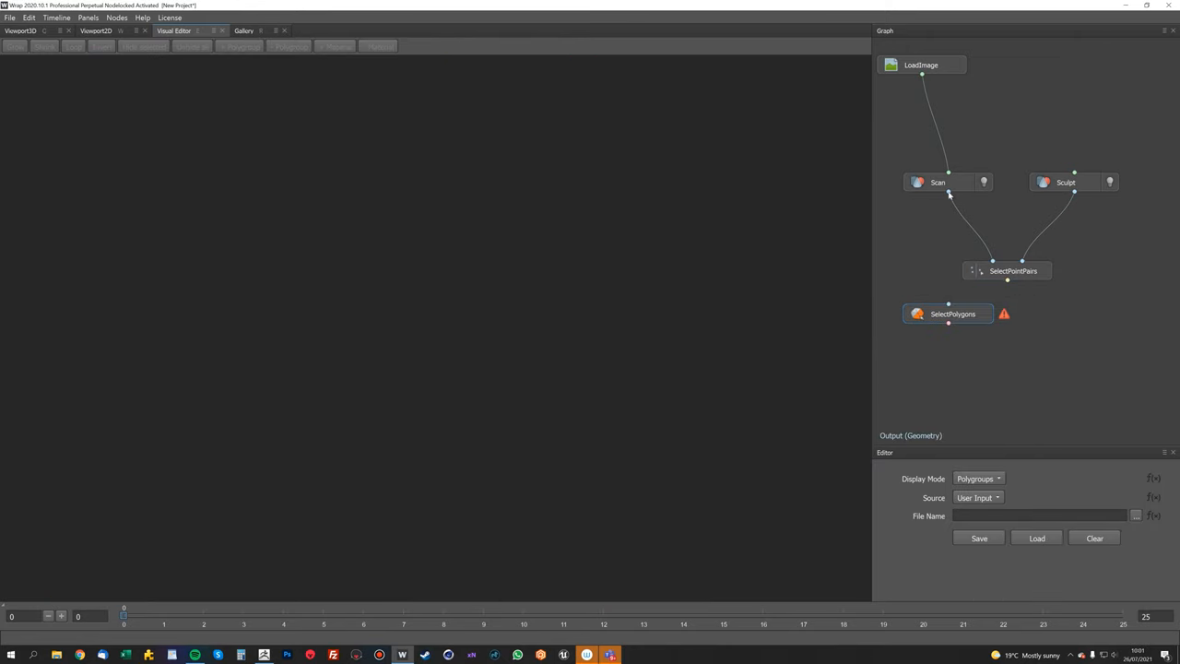
{"action": "left_click", "coordinate": [952, 314]}
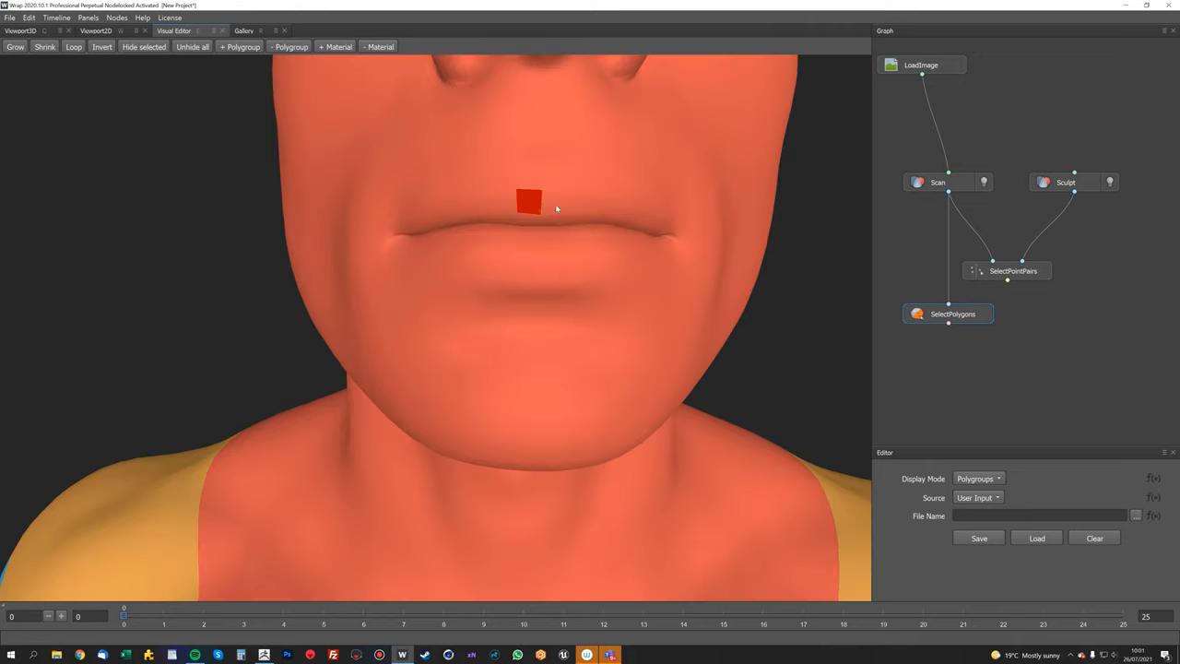
- Select the lip polygons and the eye openings, adjusting with Grow and Shrink
{"action": "left_click", "coordinate": [938, 181]}
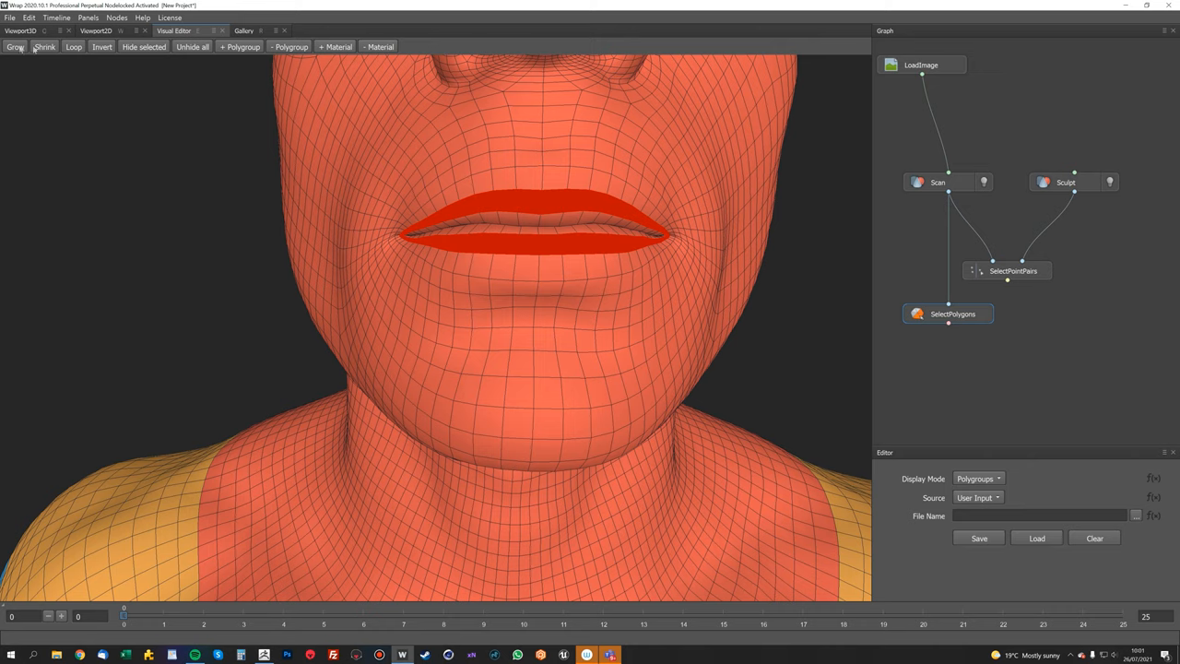
{"action": "left_click", "coordinate": [15, 46]}
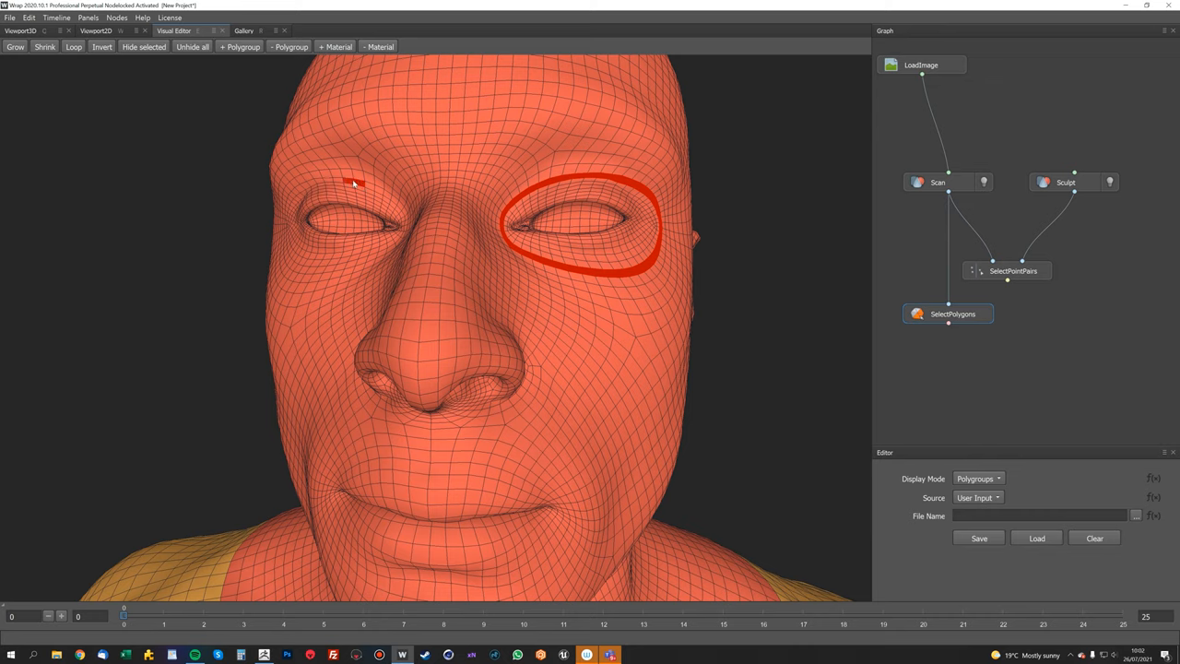
{"action": "left_click", "coordinate": [15, 46]}
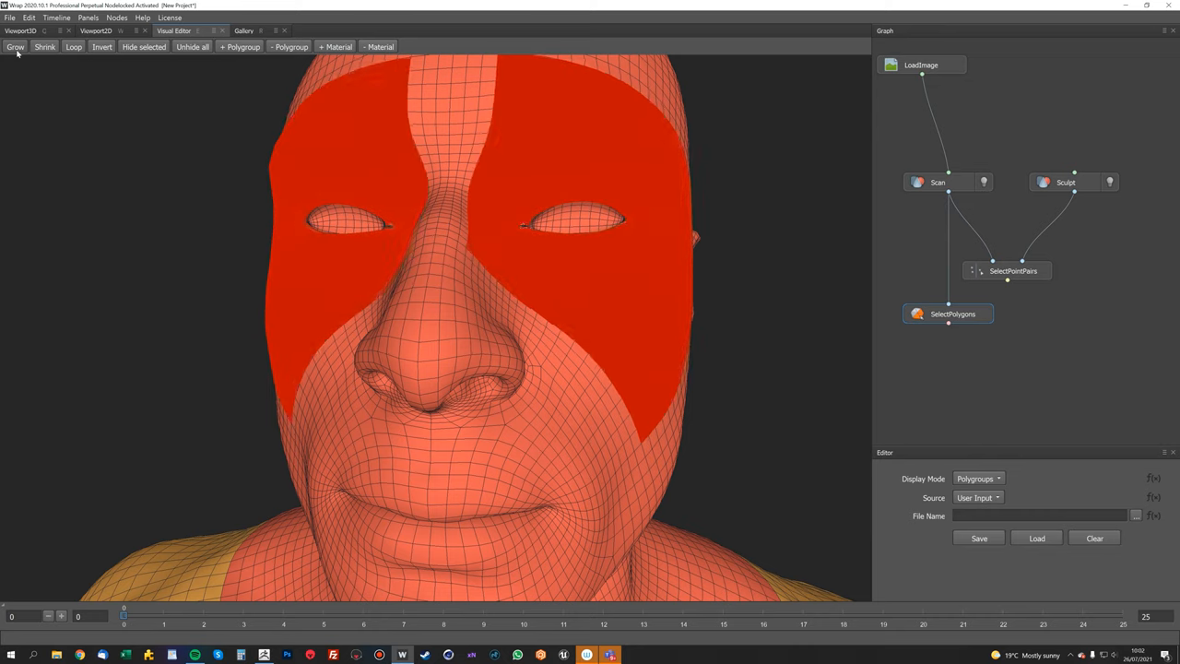
{"action": "left_click", "coordinate": [15, 46]}
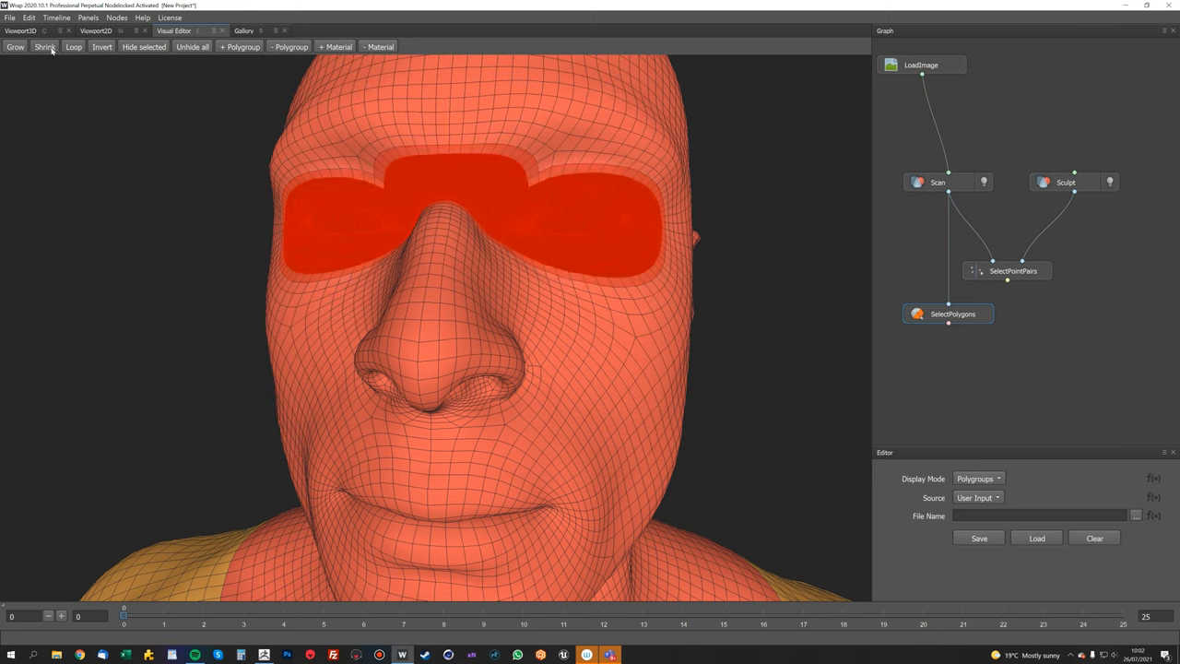
{"action": "left_click", "coordinate": [45, 46]}
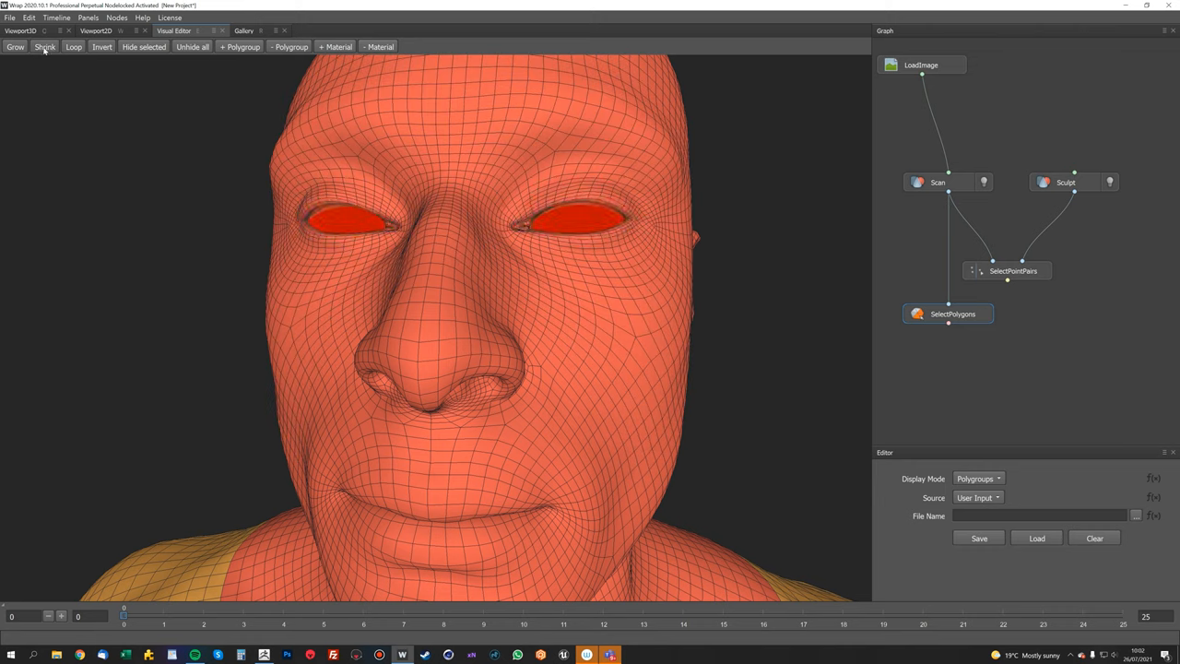
{"action": "left_click", "coordinate": [14, 46]}
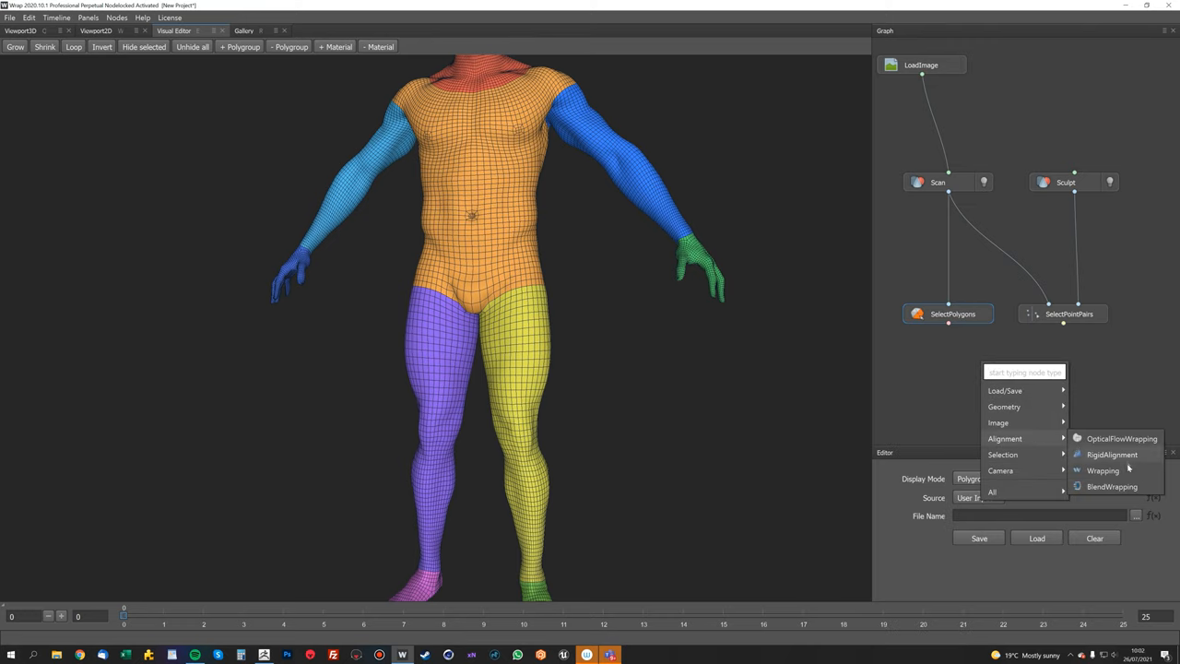
- Add a Wrapping node with Scan, Sculpt, point pairs and polygons, and compute it
{"action": "left_click", "coordinate": [1103, 470]}
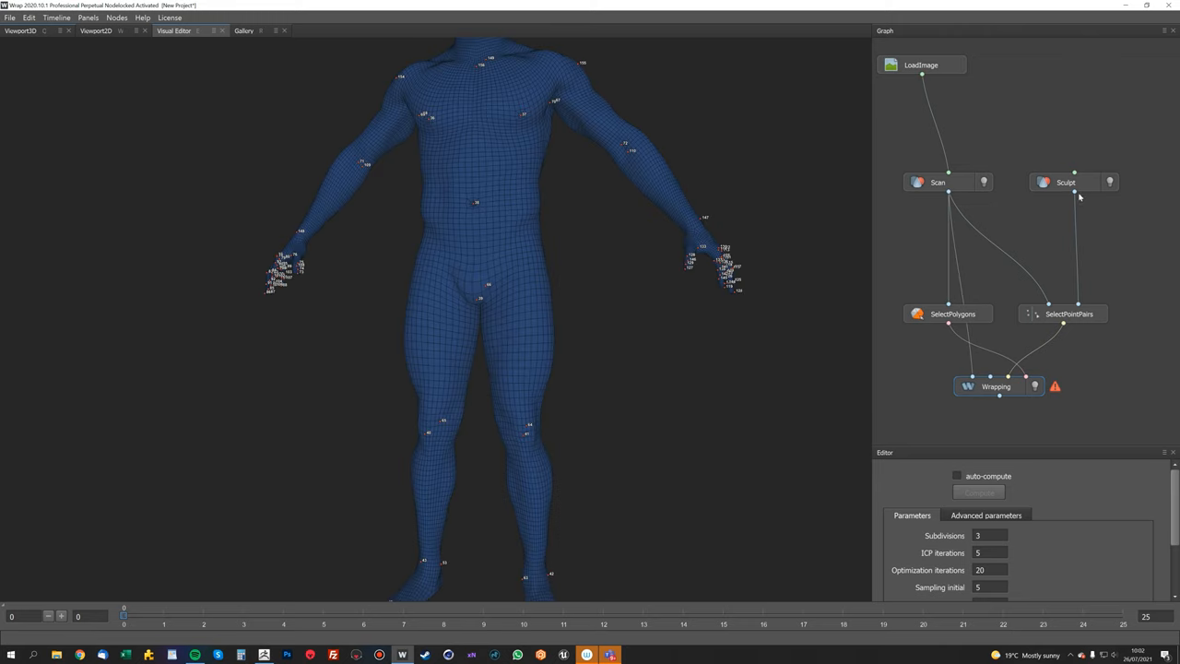
{"action": "left_click", "coordinate": [996, 385]}
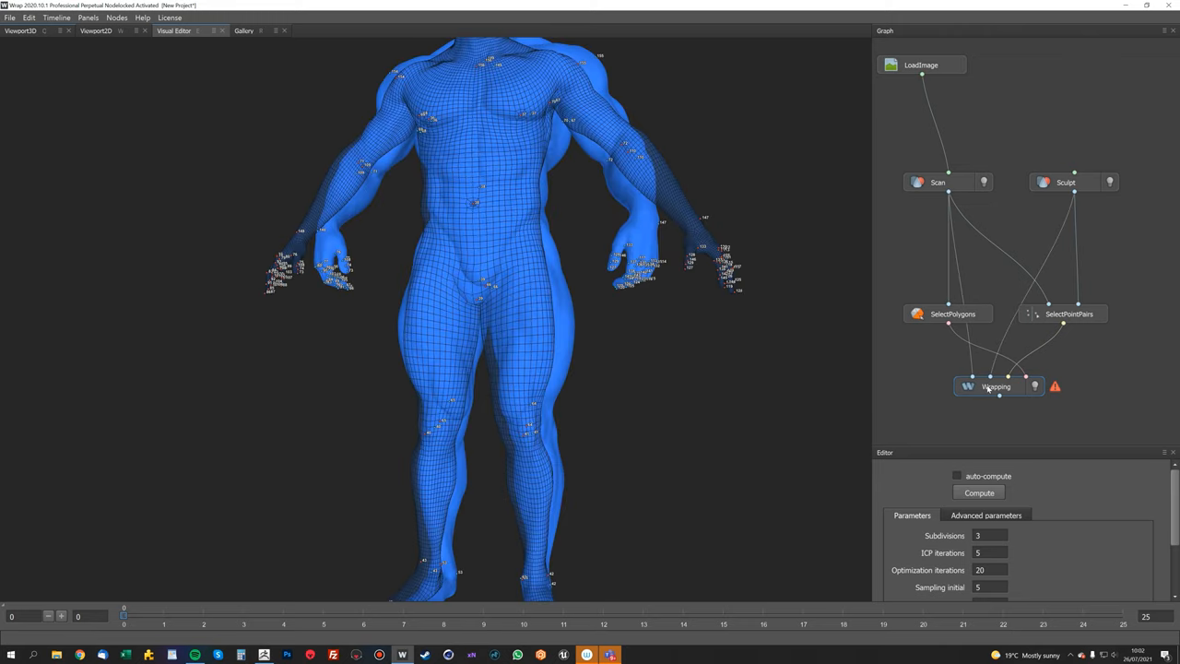
{"action": "left_click", "coordinate": [979, 492]}
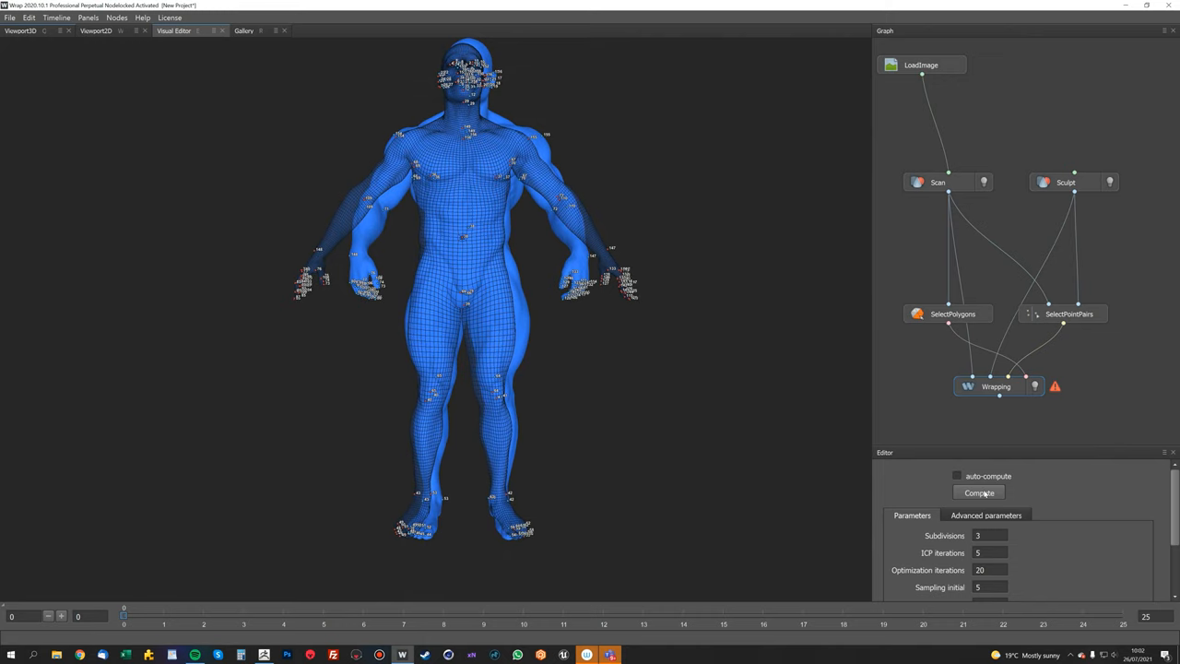
{"action": "left_click", "coordinate": [979, 492]}
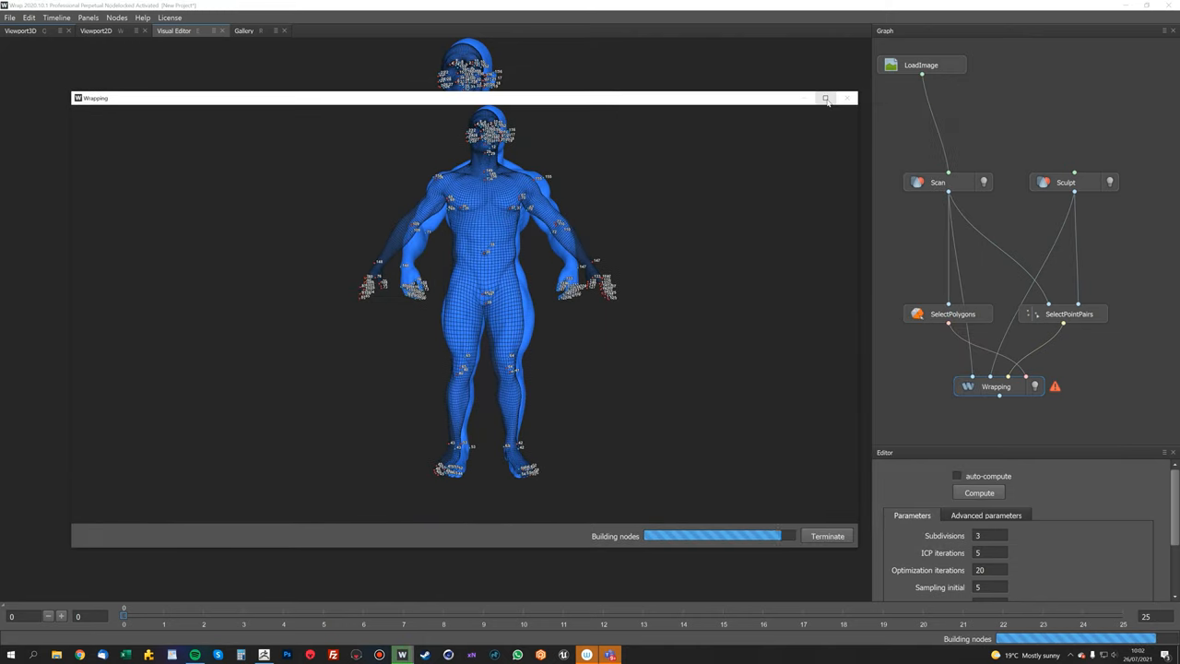
{"action": "left_click", "coordinate": [827, 98]}
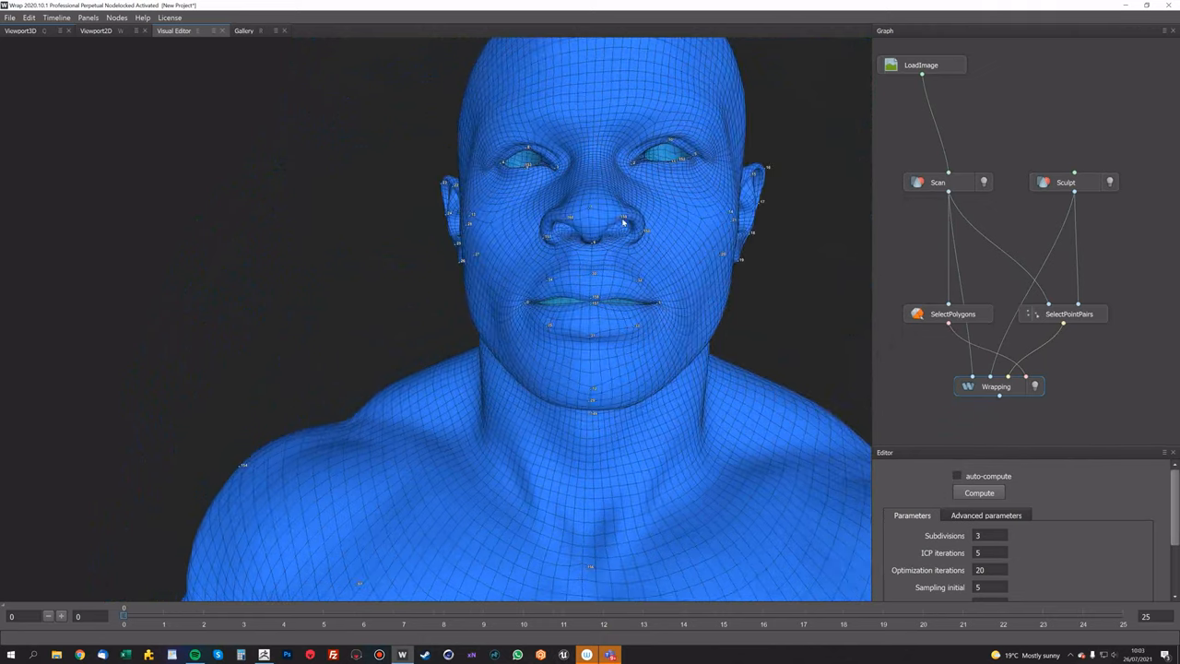
- Orbit around the wrapped mesh to inspect its back and torso
{"action": "left_click_drag", "start_coordinate": [623, 221], "coordinate": [457, 308]}
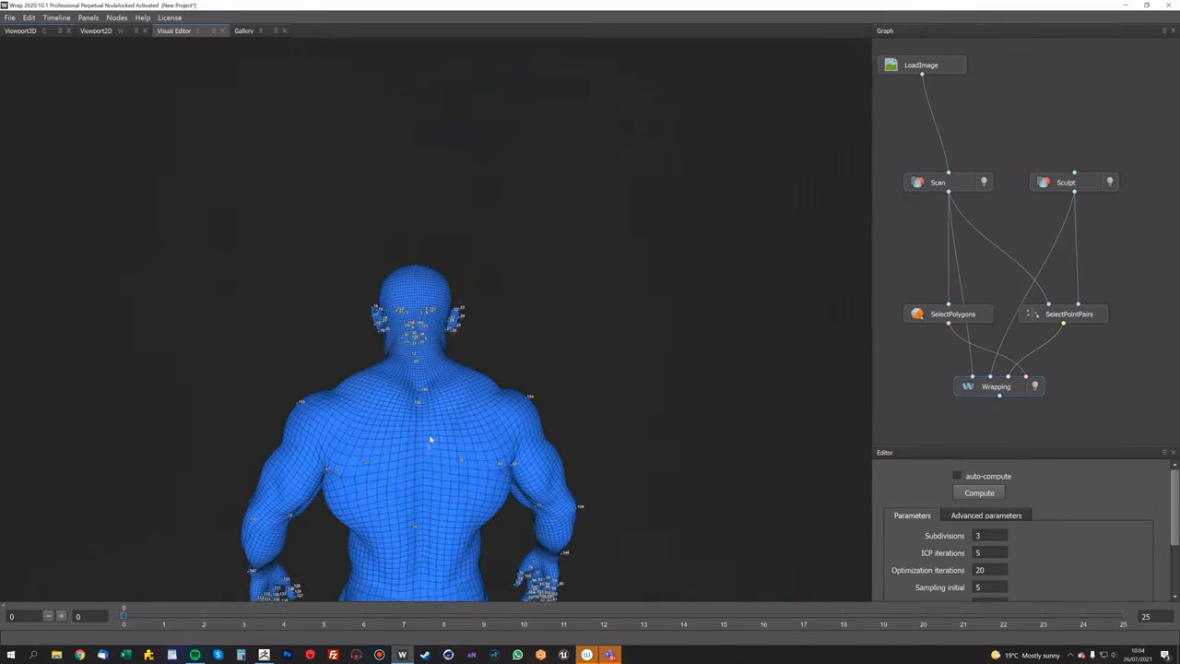
{"action": "left_click_drag", "start_coordinate": [429, 438], "coordinate": [496, 337]}
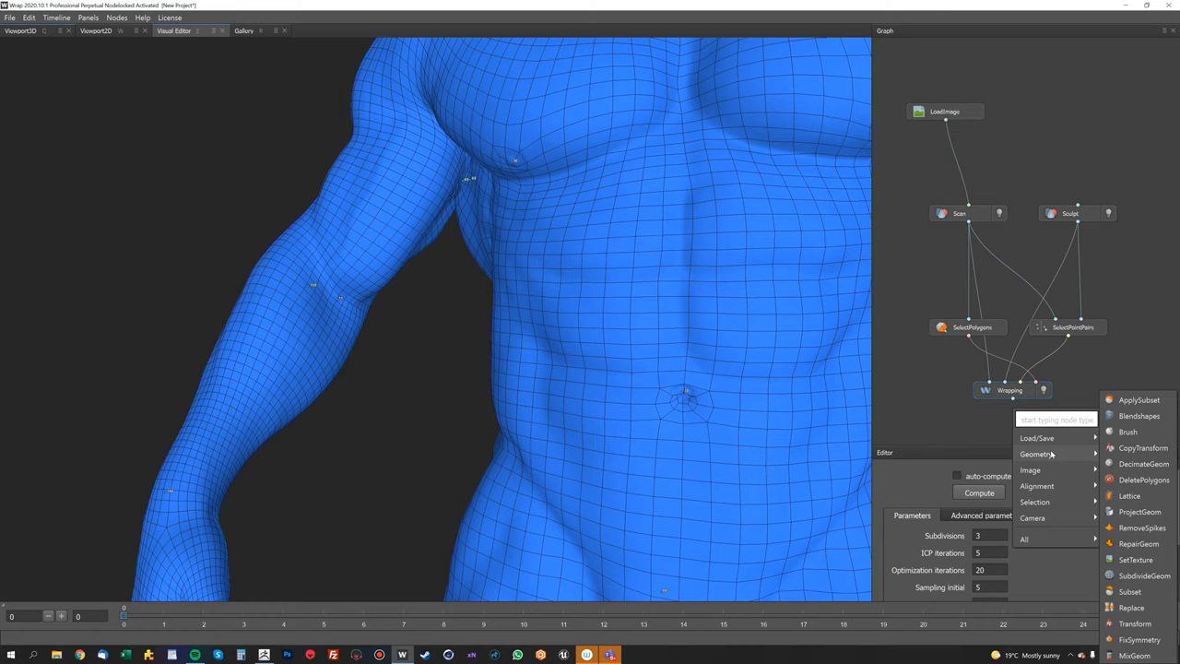
{"action": "mouse_move", "coordinate": [1129, 432]}
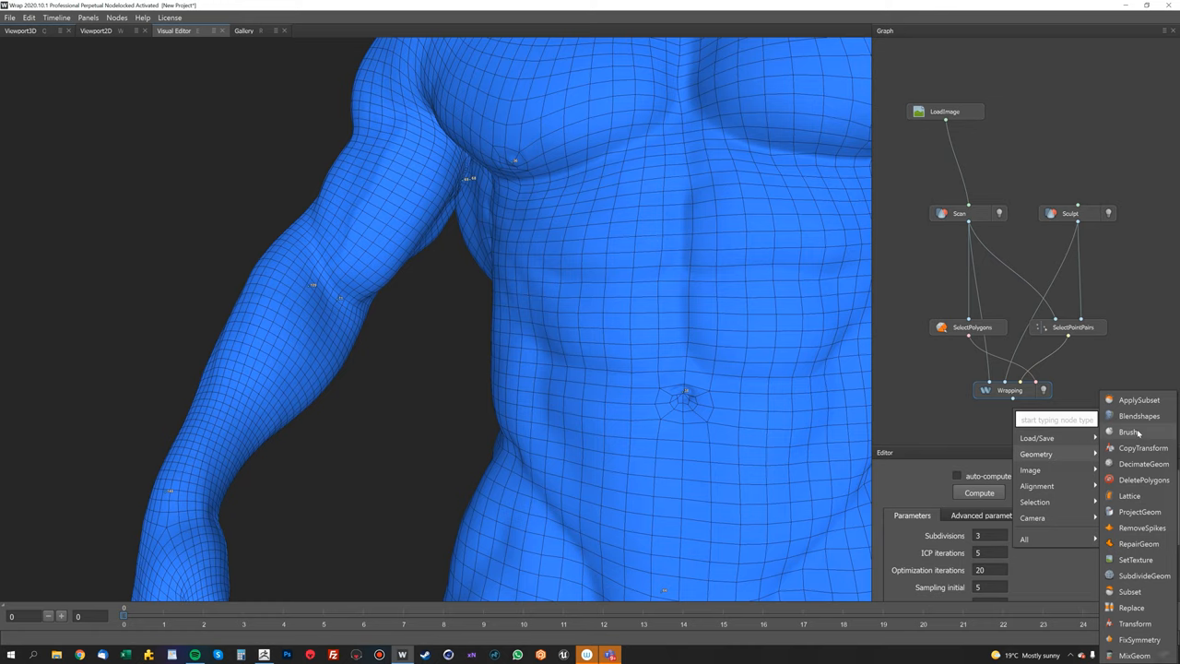
- Add a Brush node to the graph and view its settings
{"action": "left_click", "coordinate": [1130, 431]}
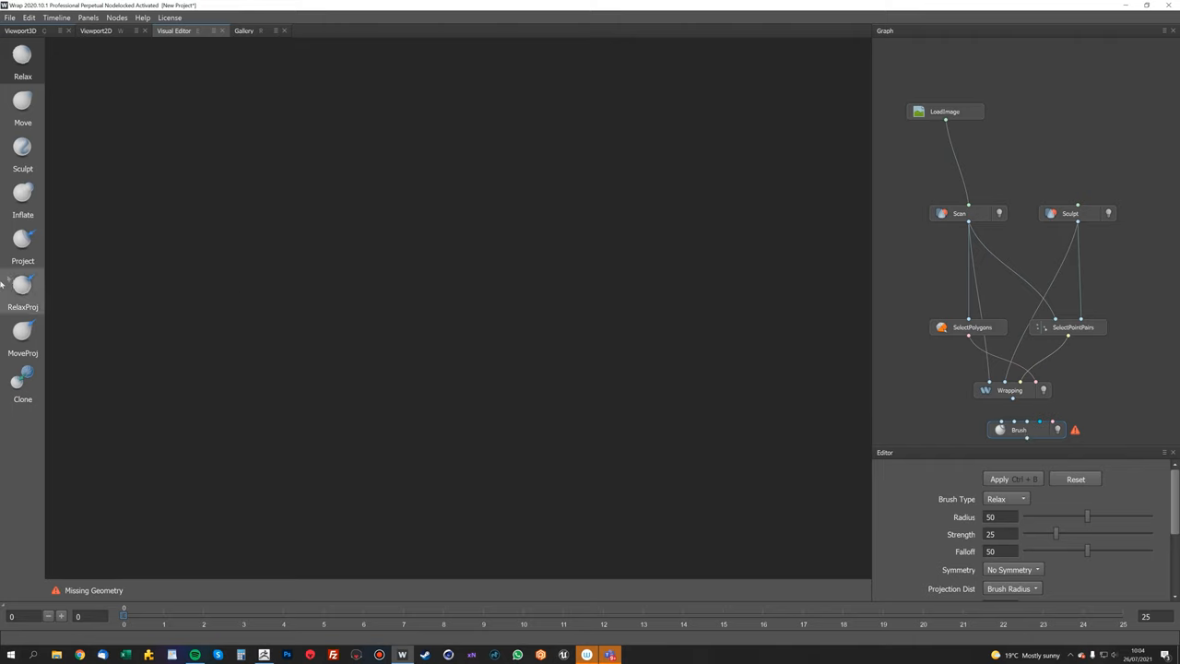
{"action": "mouse_move", "coordinate": [1026, 433]}
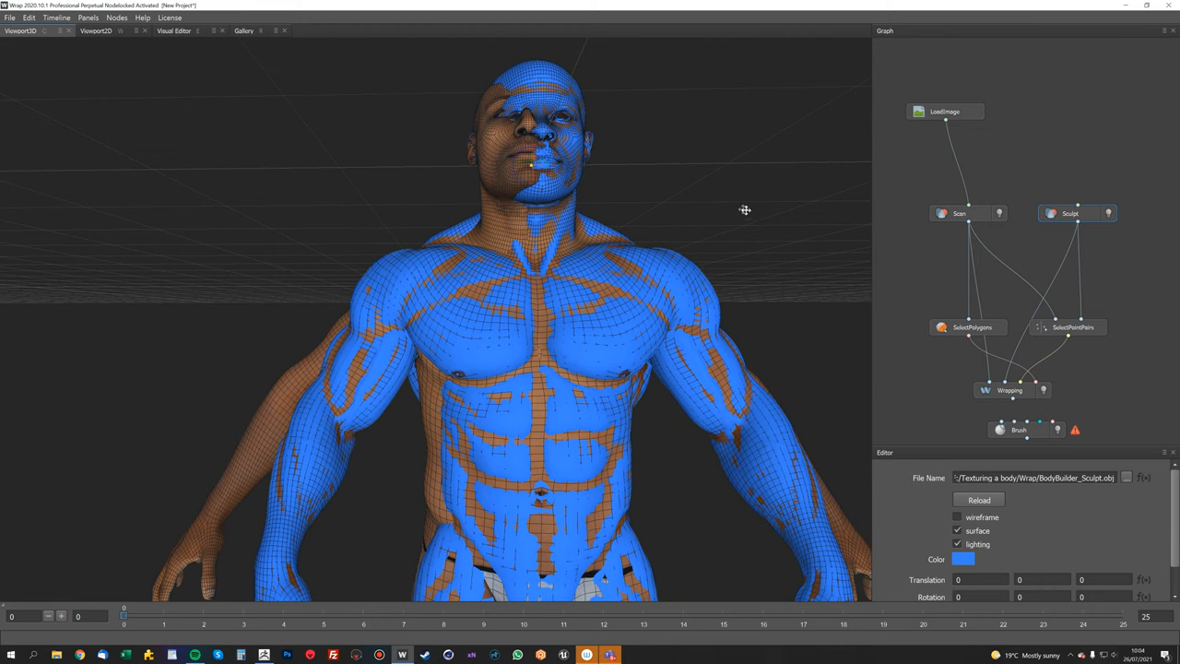
{"action": "left_click", "coordinate": [1019, 429]}
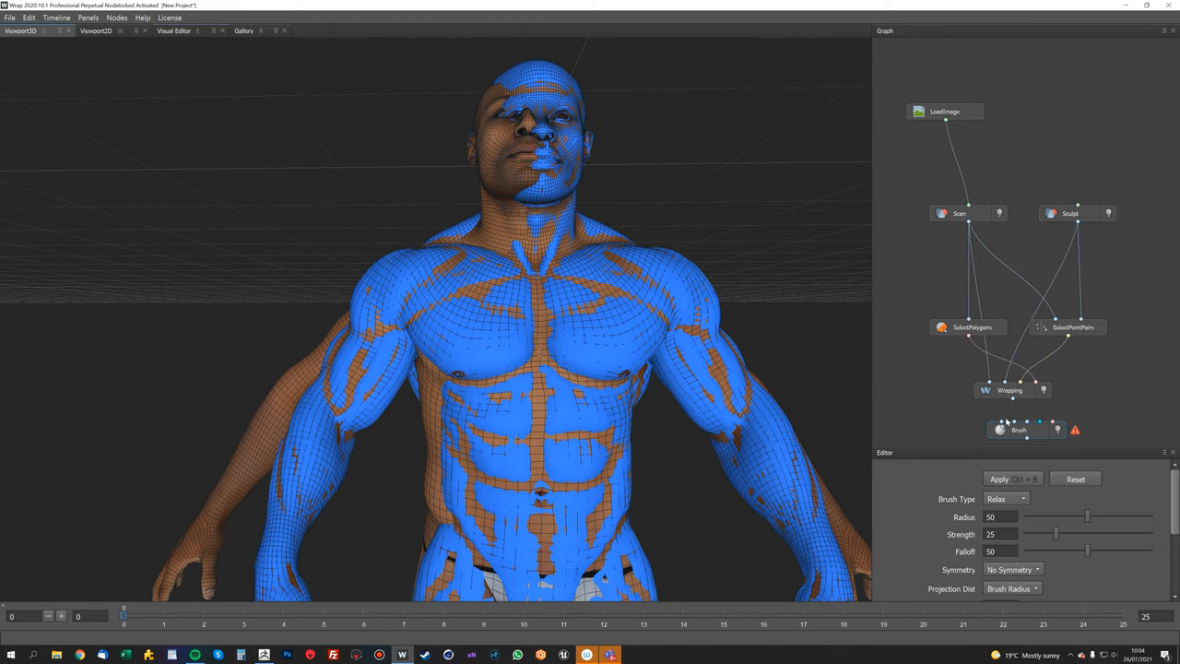
{"action": "mouse_move", "coordinate": [1015, 399]}
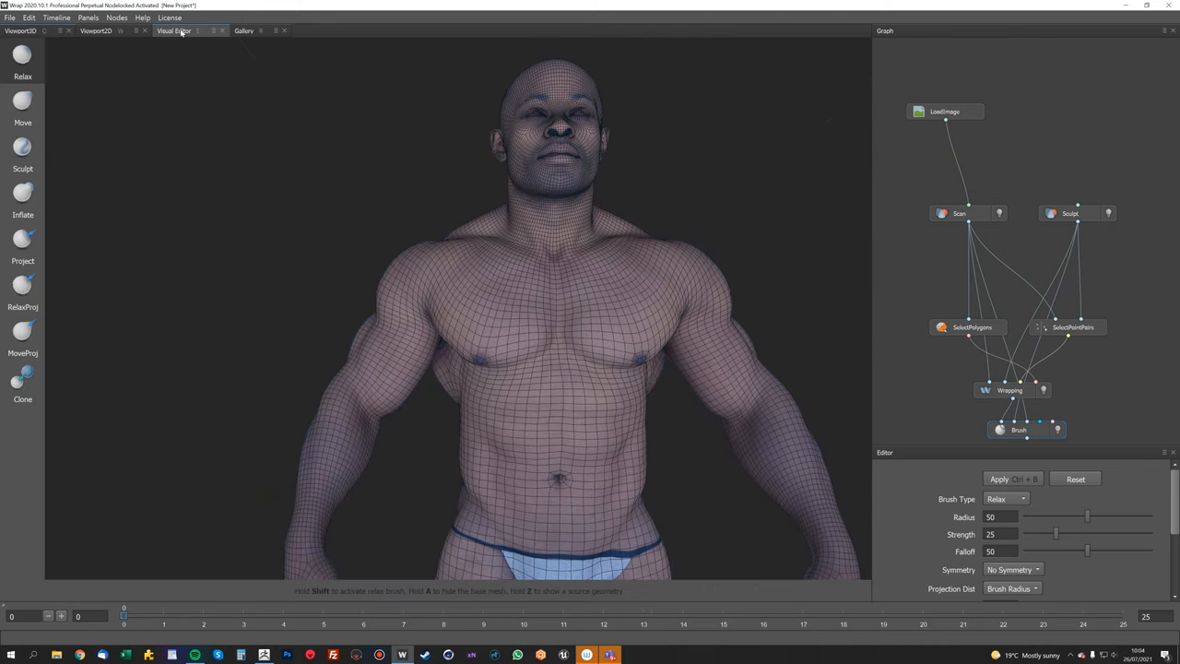
- Clone-paint scan skin detail onto the nose, eyelid and brow area with a radius-2 brush
{"action": "left_click", "coordinate": [22, 378]}
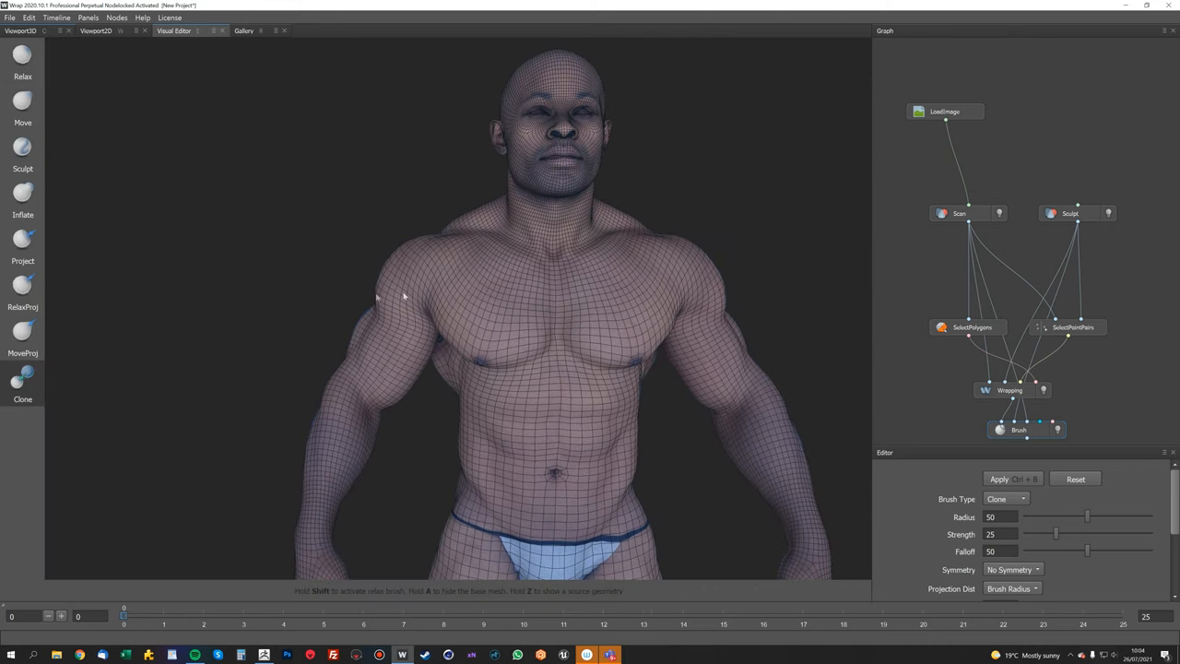
{"action": "scroll", "scroll_direction": "up", "scroll_amount": 3}
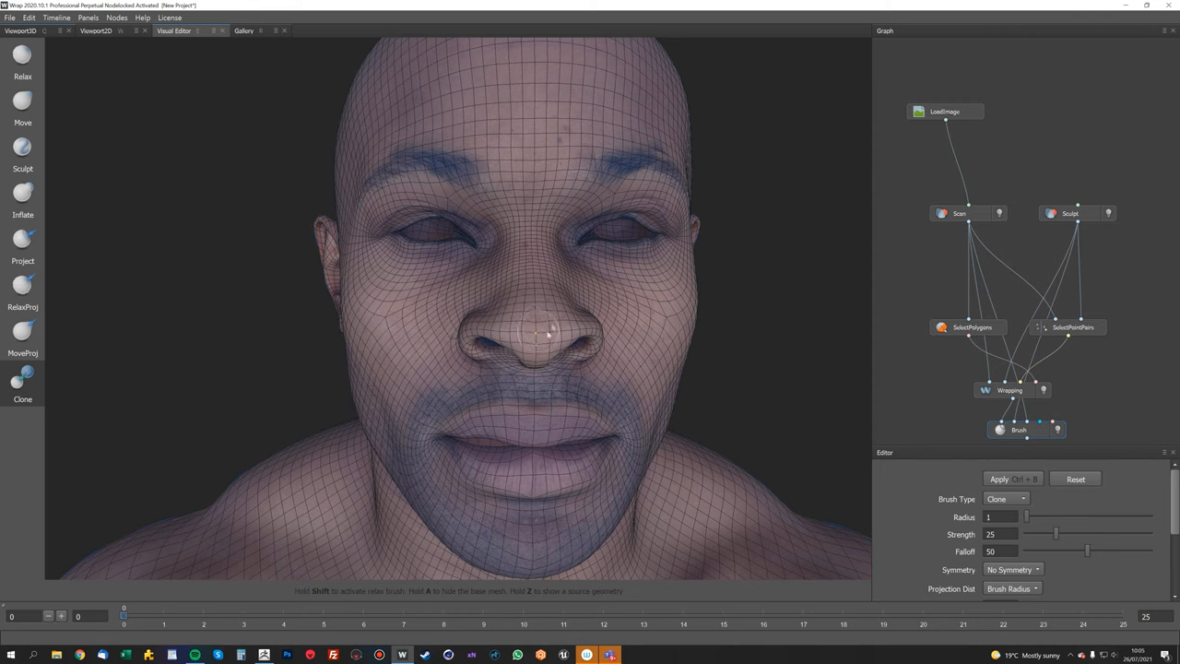
{"action": "left_click_drag", "start_coordinate": [549, 332], "coordinate": [424, 336]}
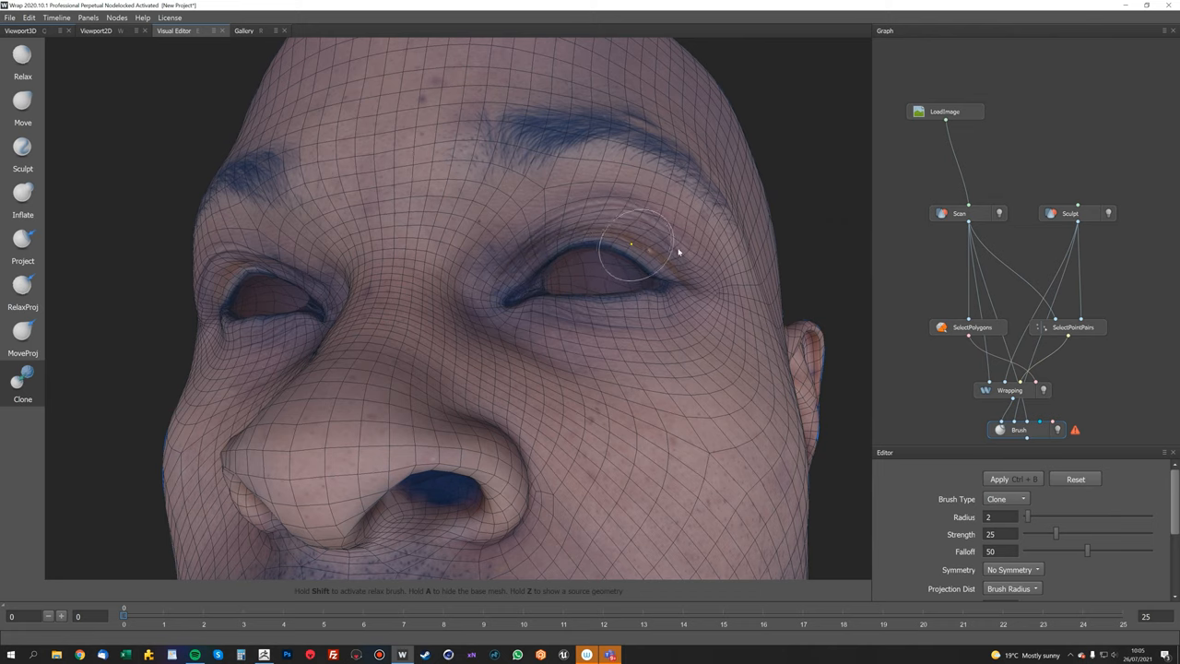
{"action": "left_click", "coordinate": [22, 289]}
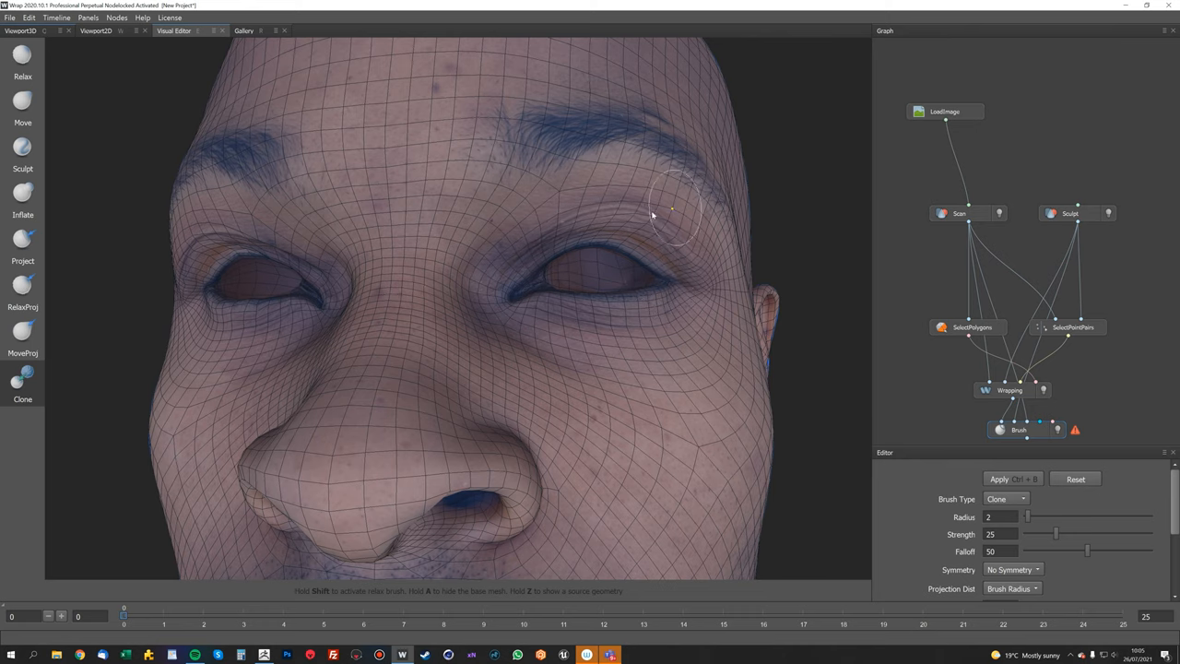
{"action": "left_click_drag", "start_coordinate": [673, 212], "coordinate": [613, 235]}
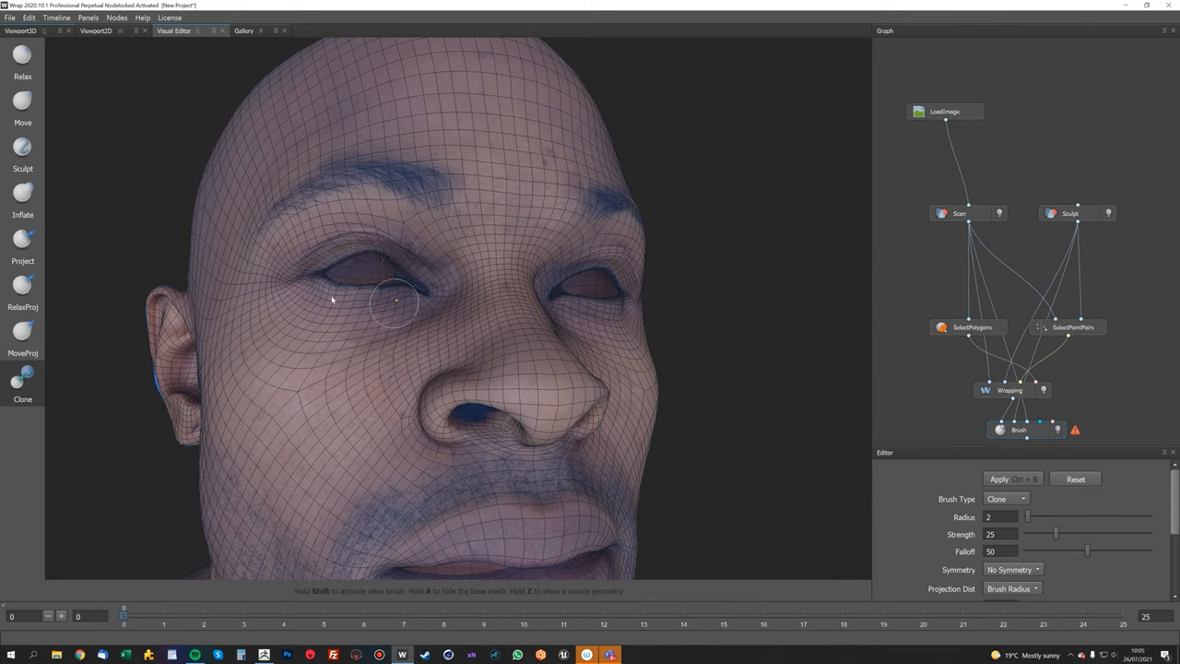
{"action": "mouse_move", "coordinate": [413, 280]}
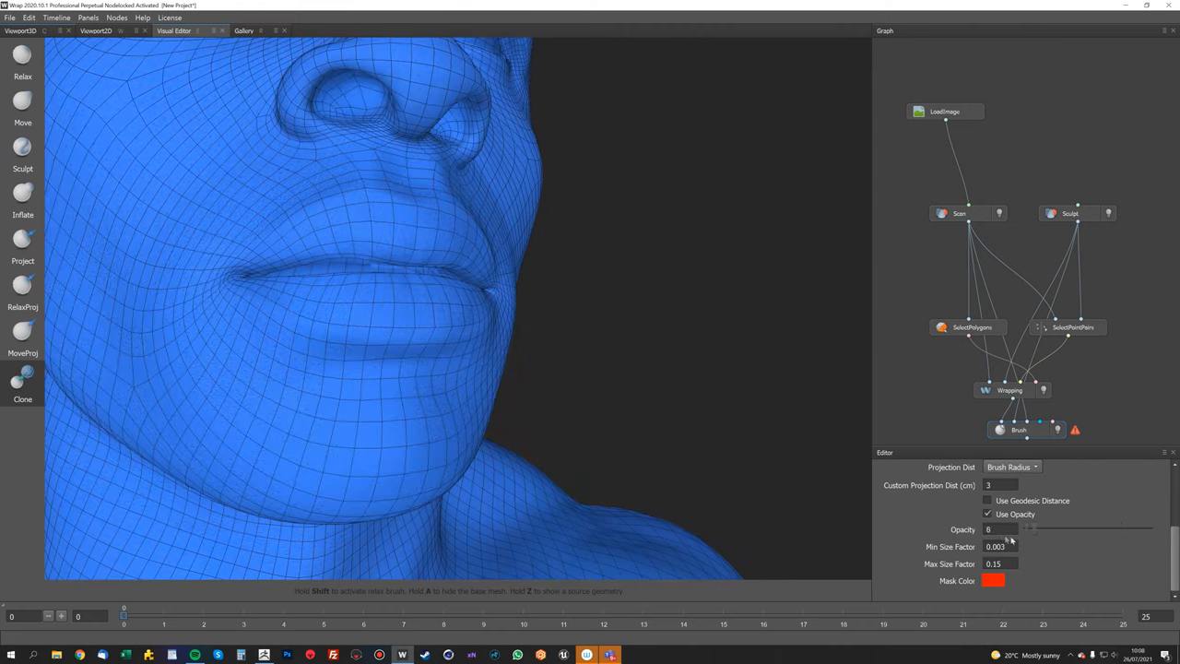
- Set the mask overlay opacity to 60
{"action": "left_click_drag", "start_coordinate": [1026, 529], "coordinate": [1051, 529]}
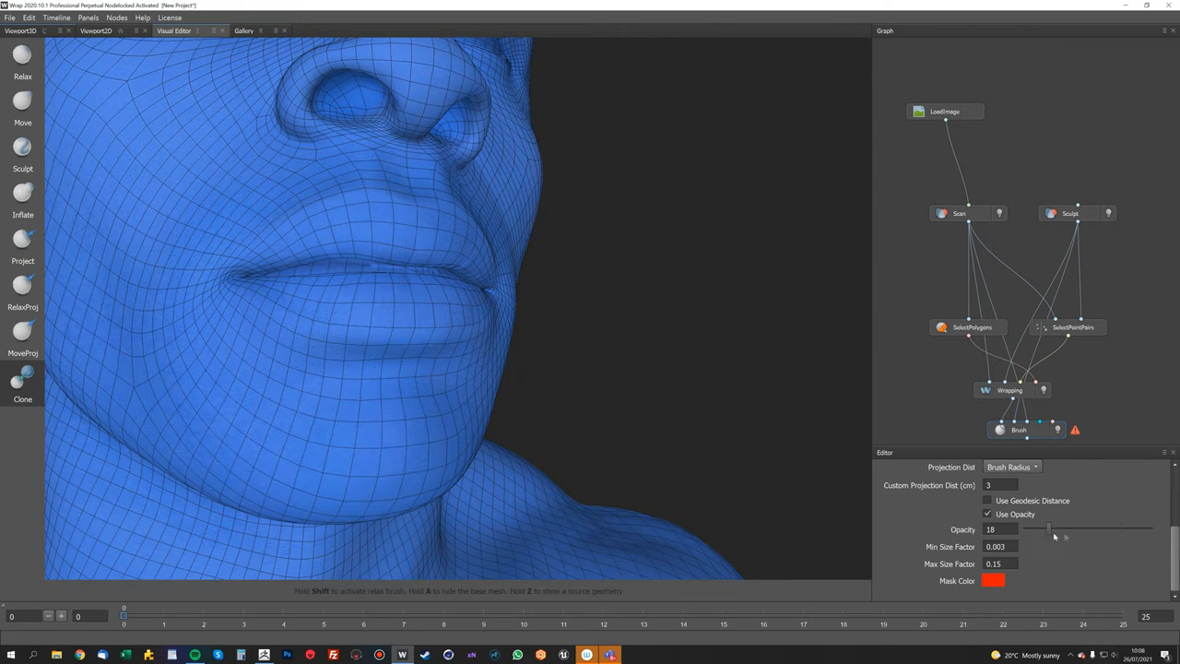
{"action": "left_click_drag", "start_coordinate": [1046, 529], "coordinate": [1114, 529]}
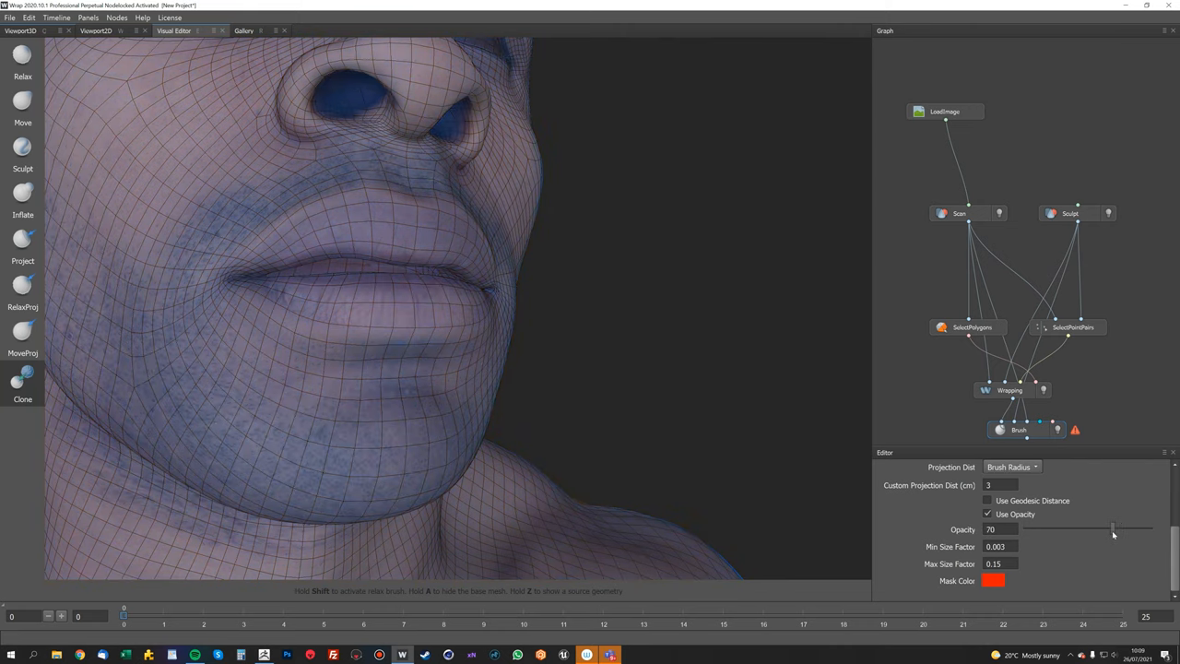
{"action": "left_click_drag", "start_coordinate": [1113, 529], "coordinate": [1100, 529]}
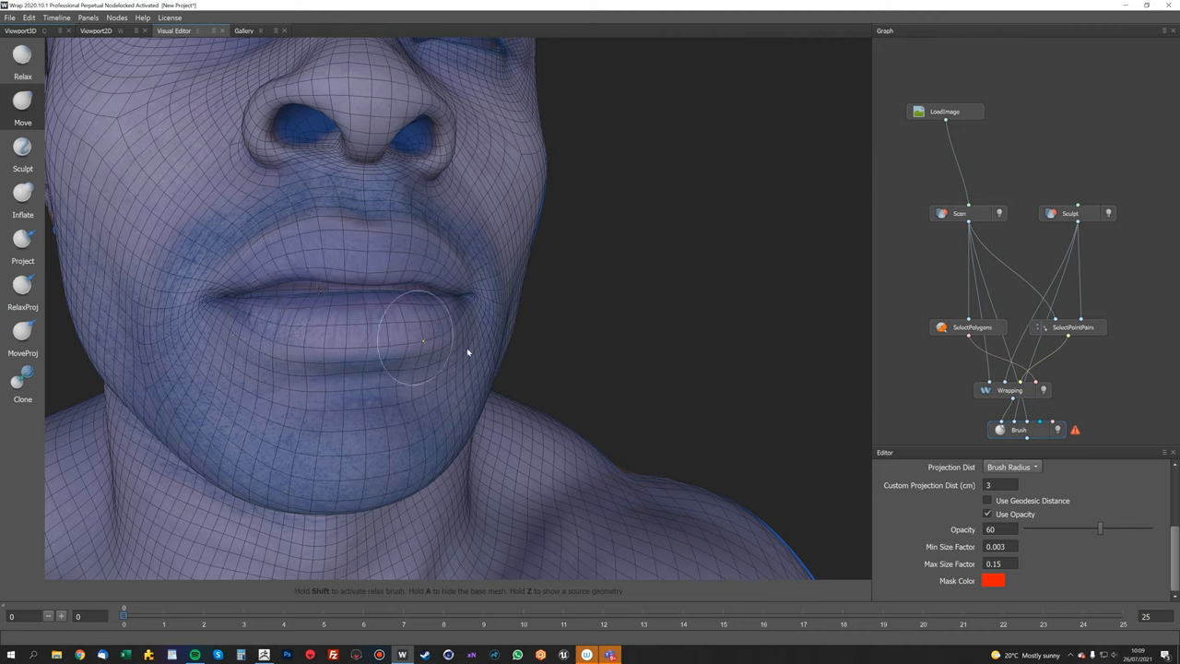
- Clone-paint scan detail onto the lower lip and the mouth corners
{"action": "left_click", "coordinate": [988, 500]}
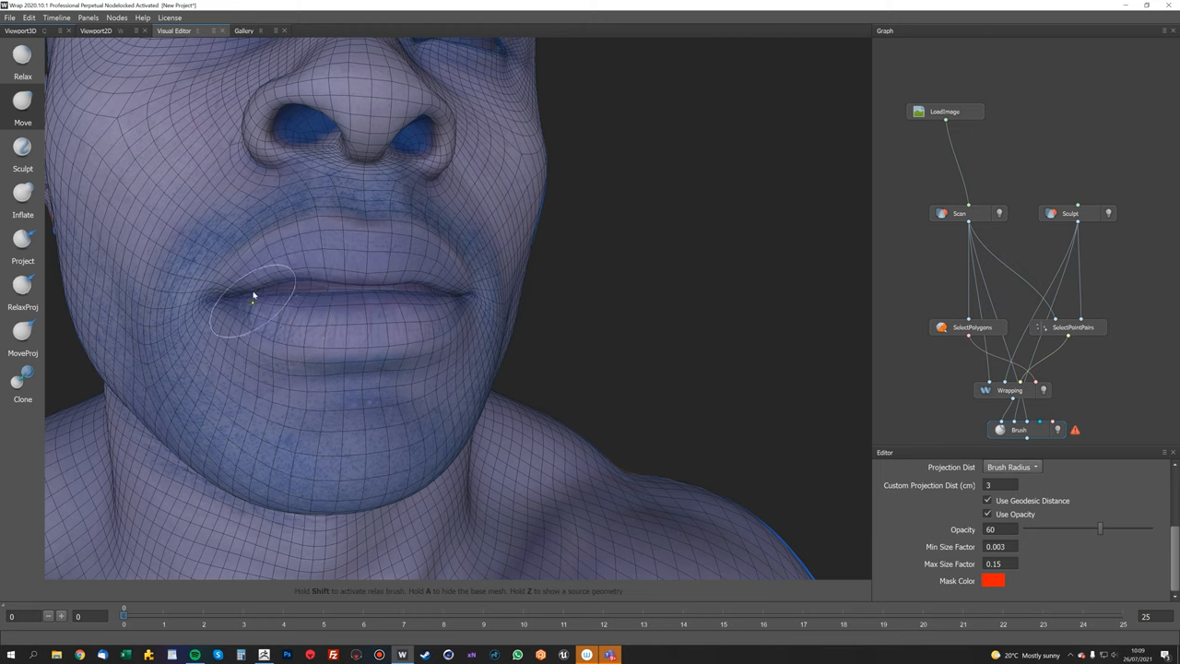
{"action": "mouse_move", "coordinate": [332, 306]}
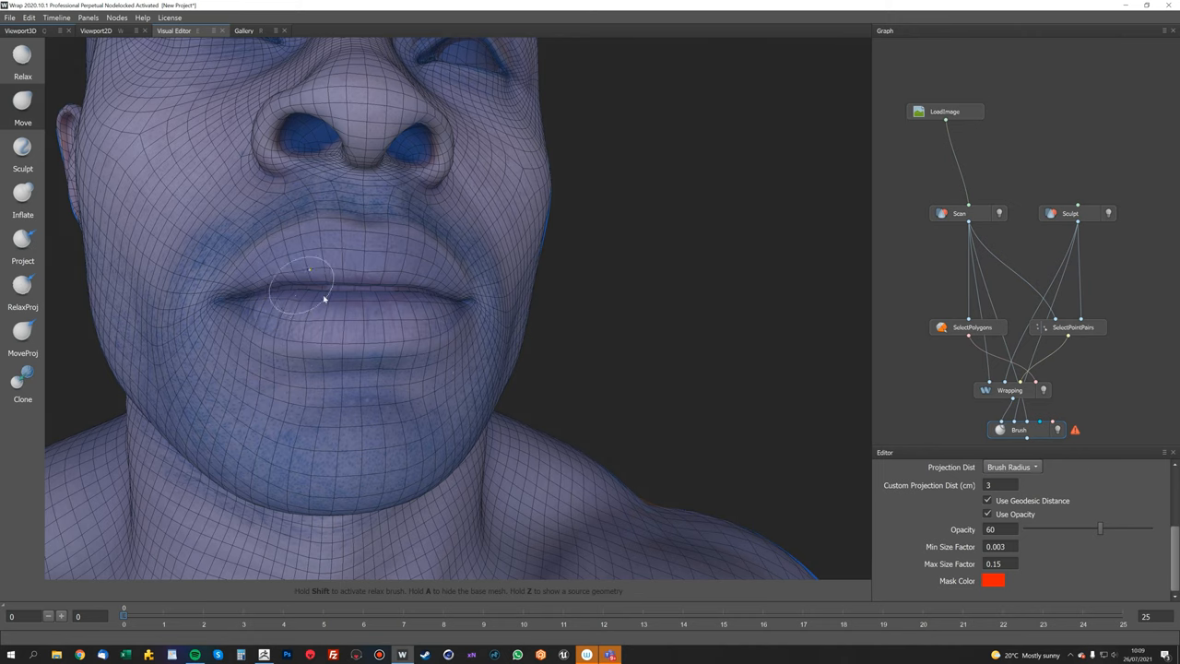
{"action": "mouse_move", "coordinate": [434, 295]}
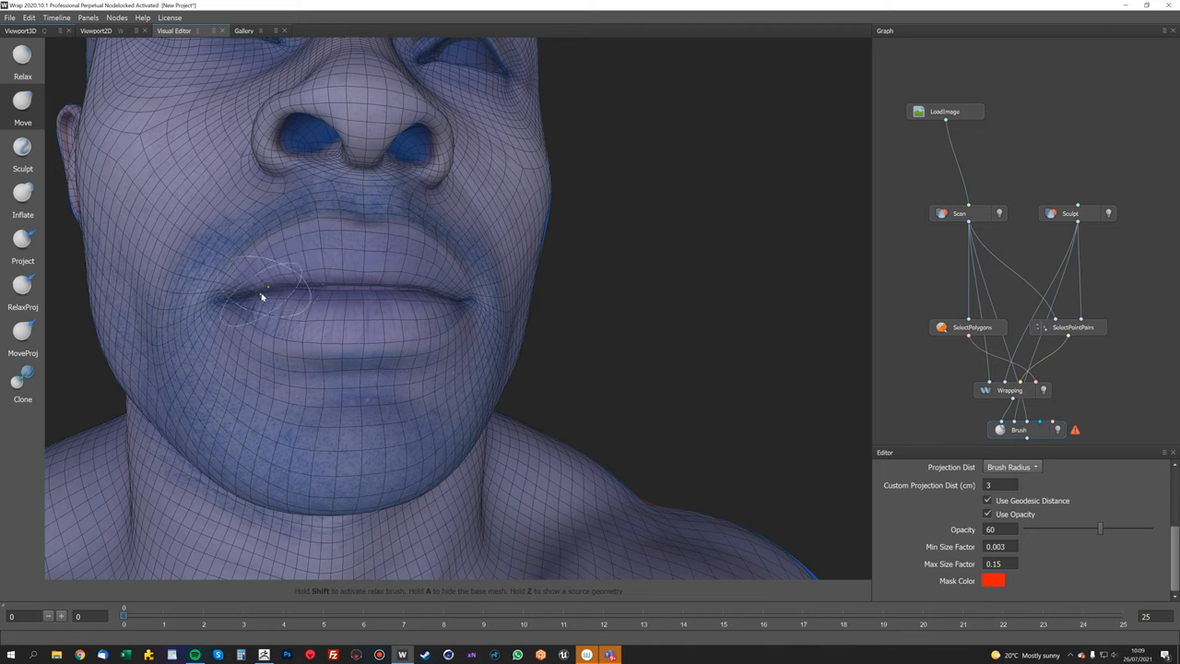
{"action": "mouse_move", "coordinate": [376, 295]}
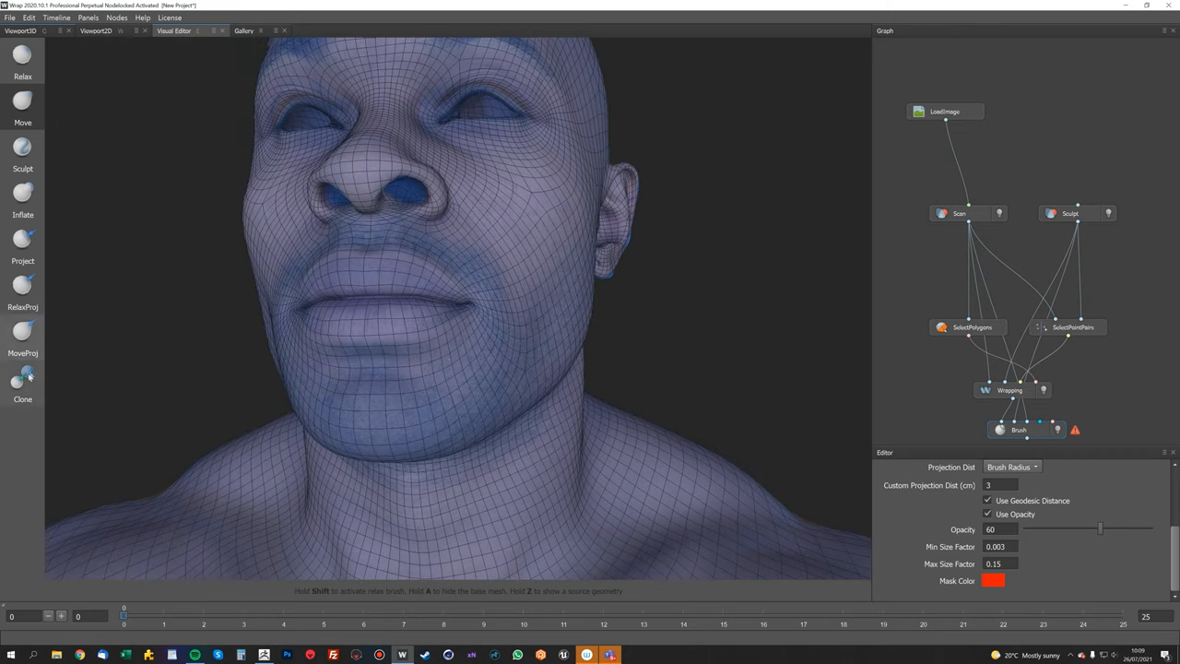
{"action": "mouse_move", "coordinate": [475, 307]}
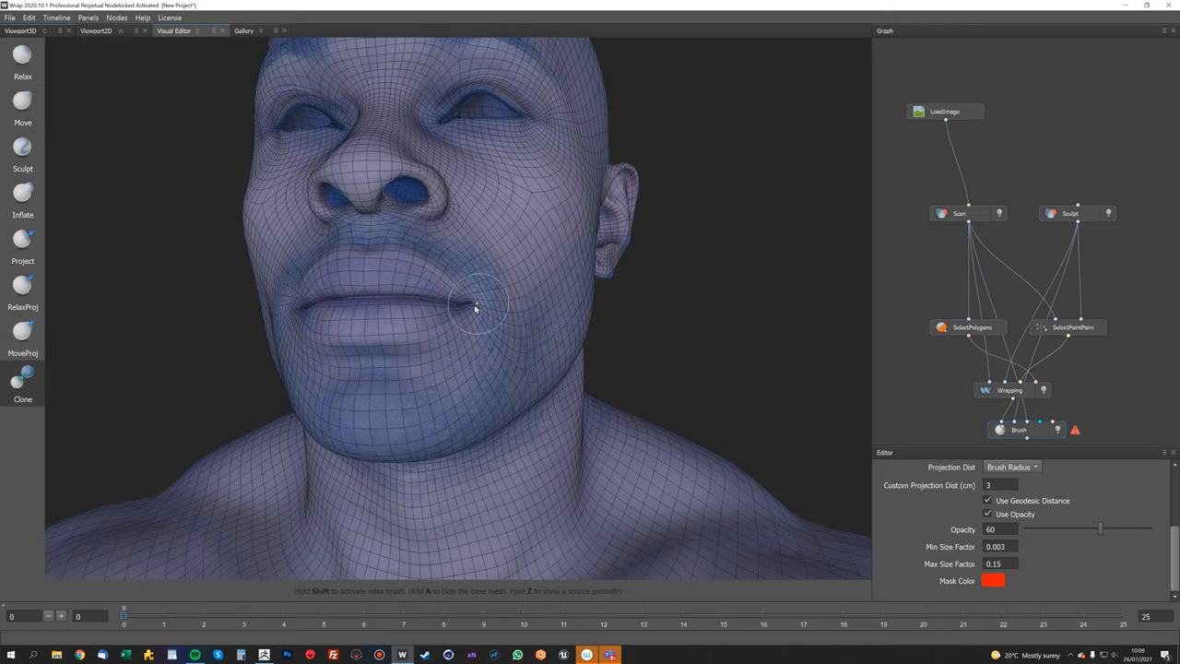
{"action": "left_click_drag", "start_coordinate": [475, 305], "coordinate": [336, 318]}
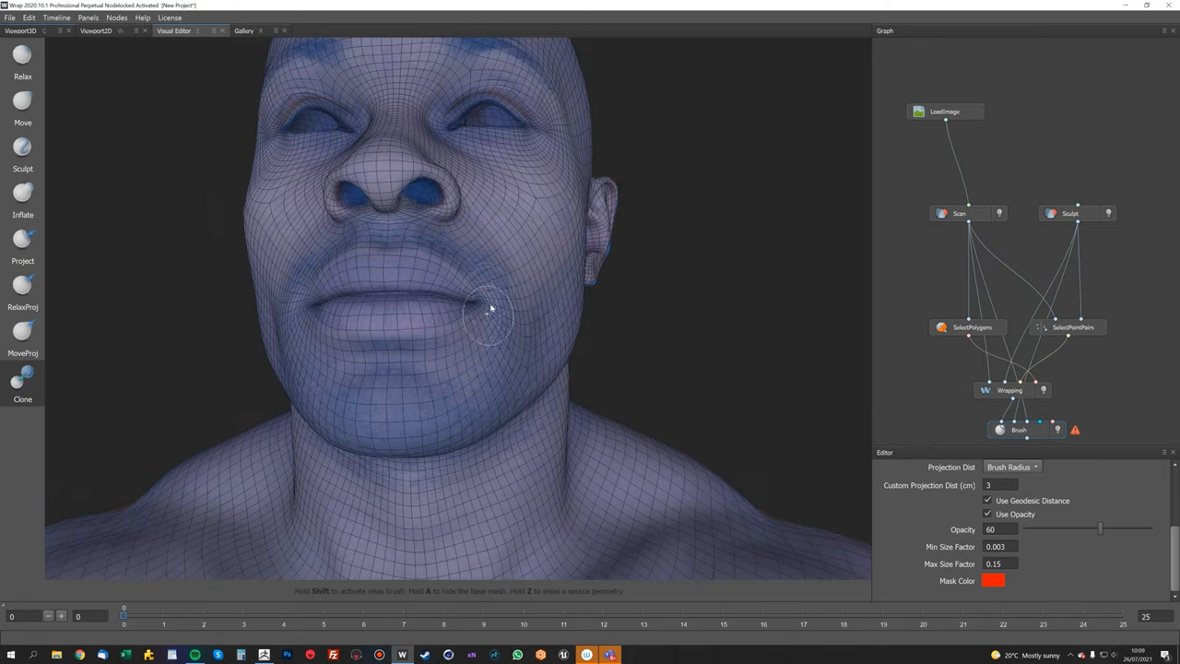
{"action": "left_click_drag", "start_coordinate": [493, 309], "coordinate": [683, 343]}
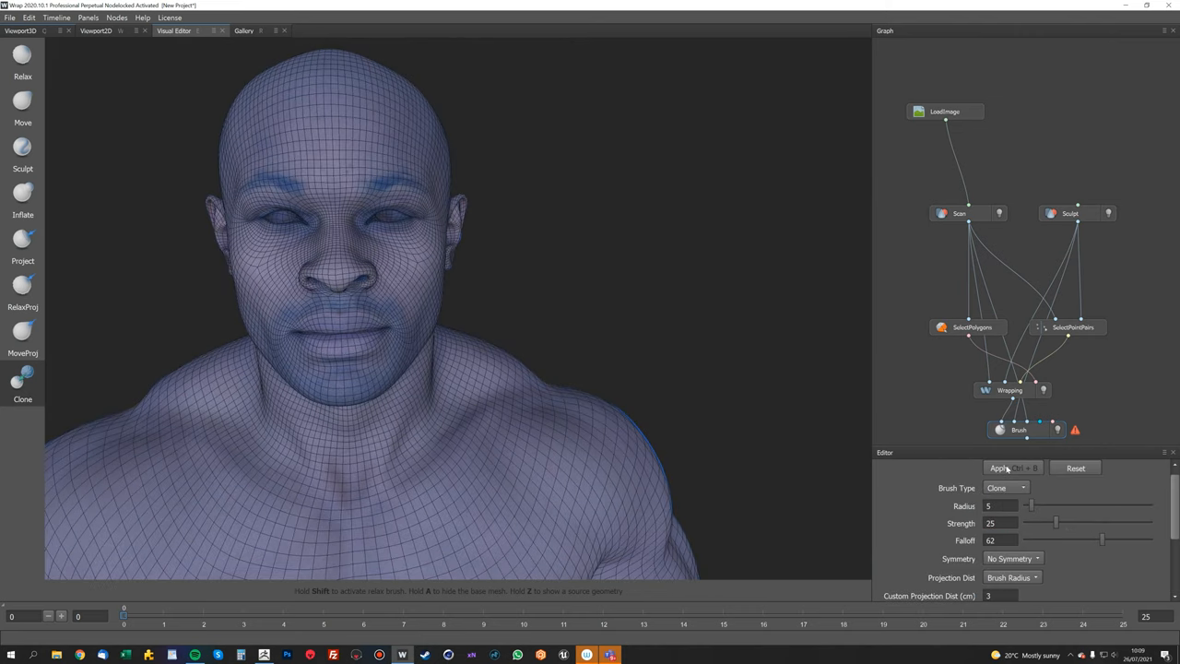
{"action": "mouse_move", "coordinate": [1015, 471]}
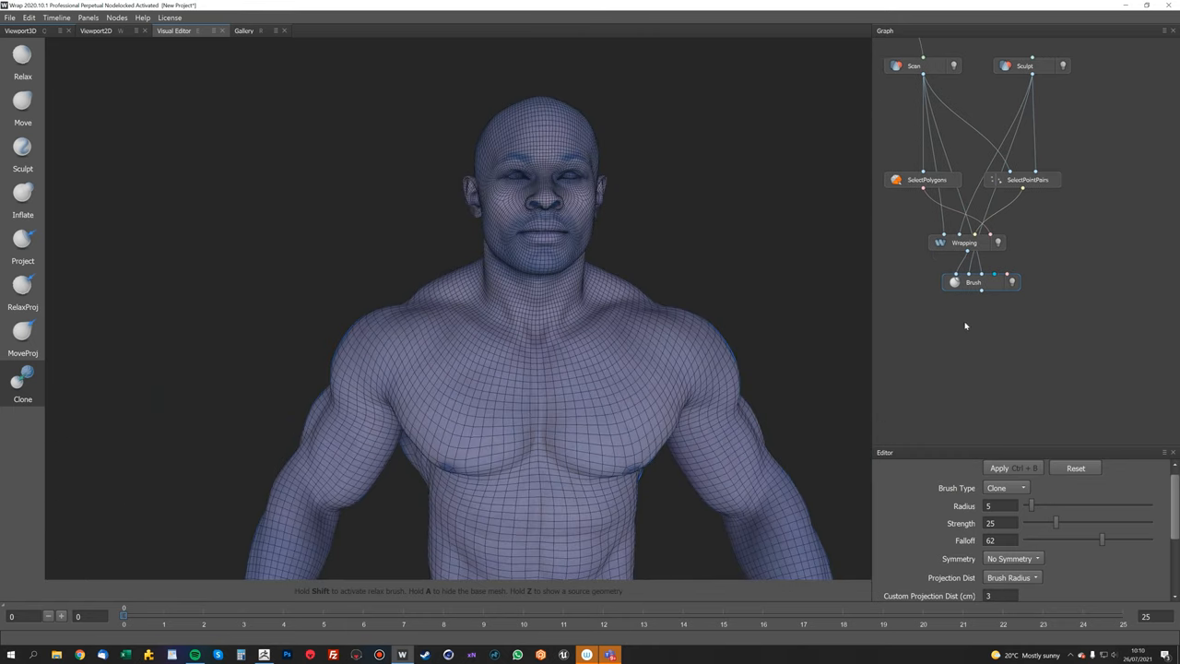
- Save the Brush node's geometry as Wrapped.obj in Texturing a body/Wrap
{"action": "right_click", "coordinate": [973, 282]}
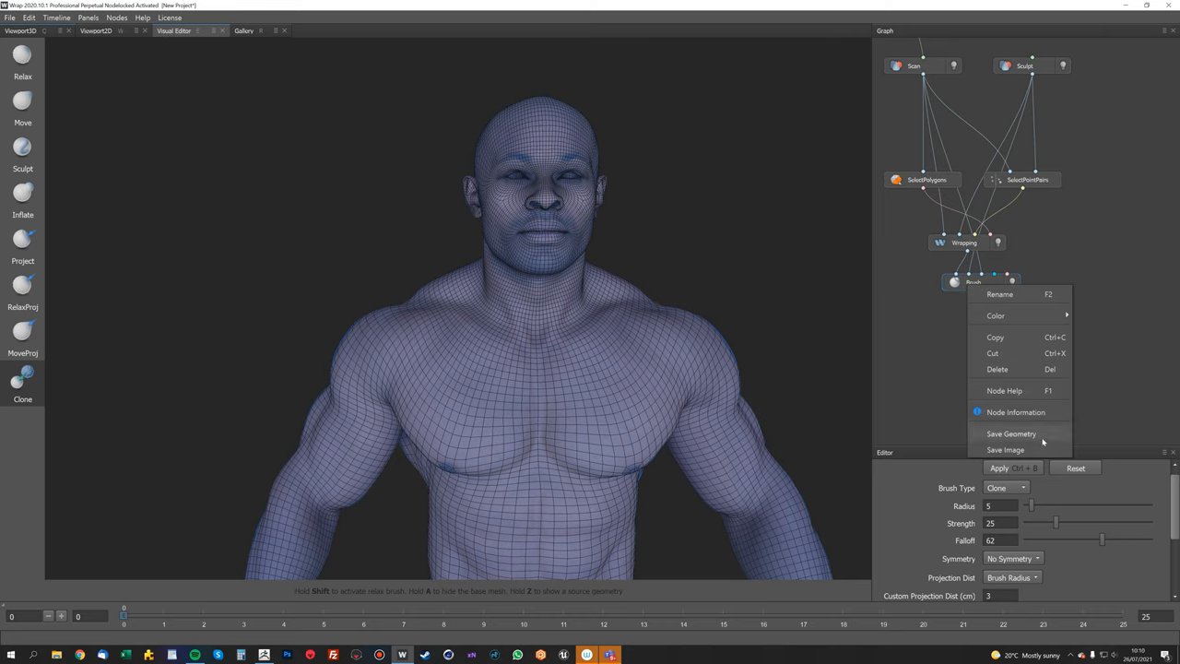
{"action": "left_click", "coordinate": [1010, 433]}
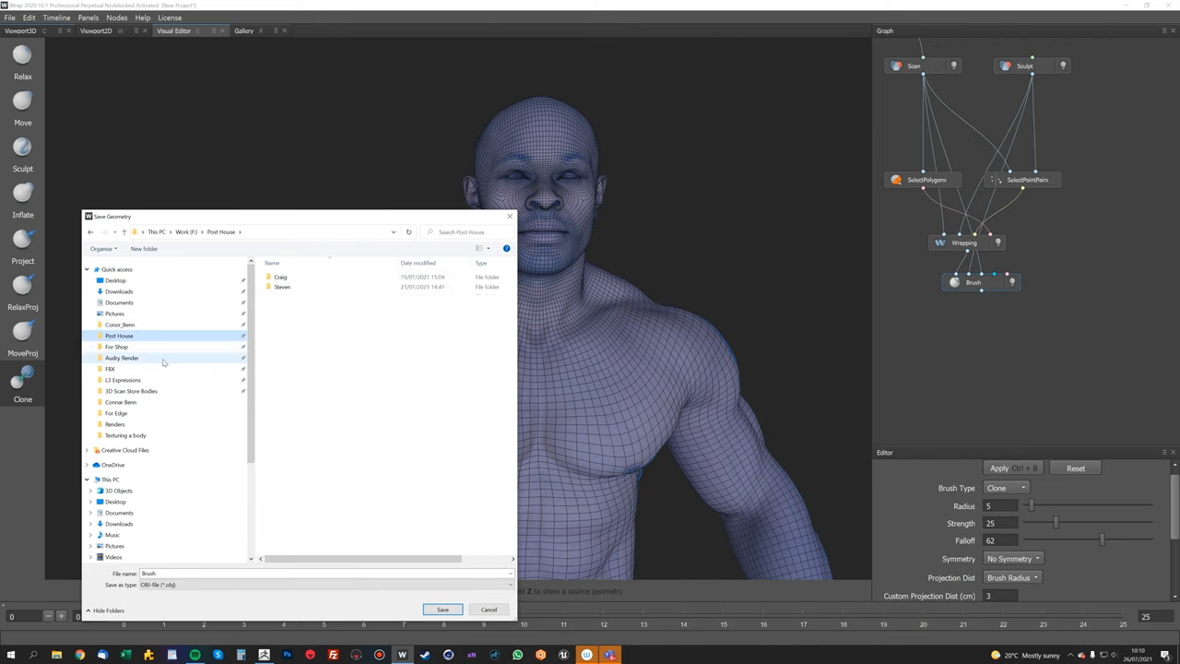
{"action": "left_click", "coordinate": [110, 472]}
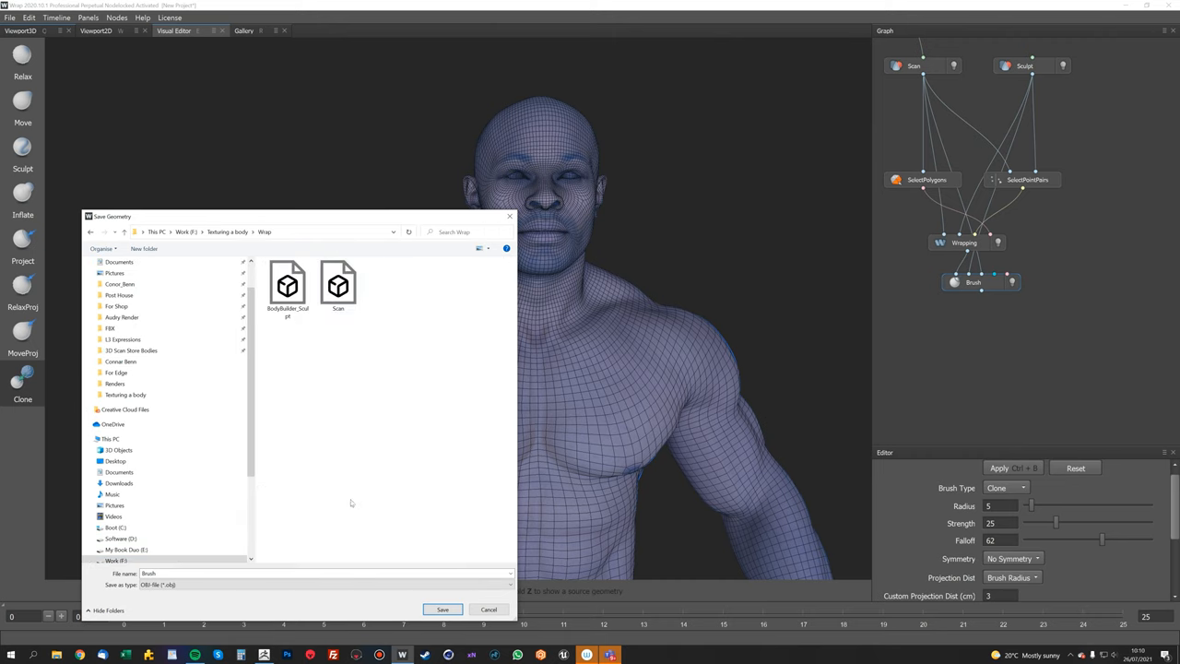
{"action": "type", "text": "Wrapp"}
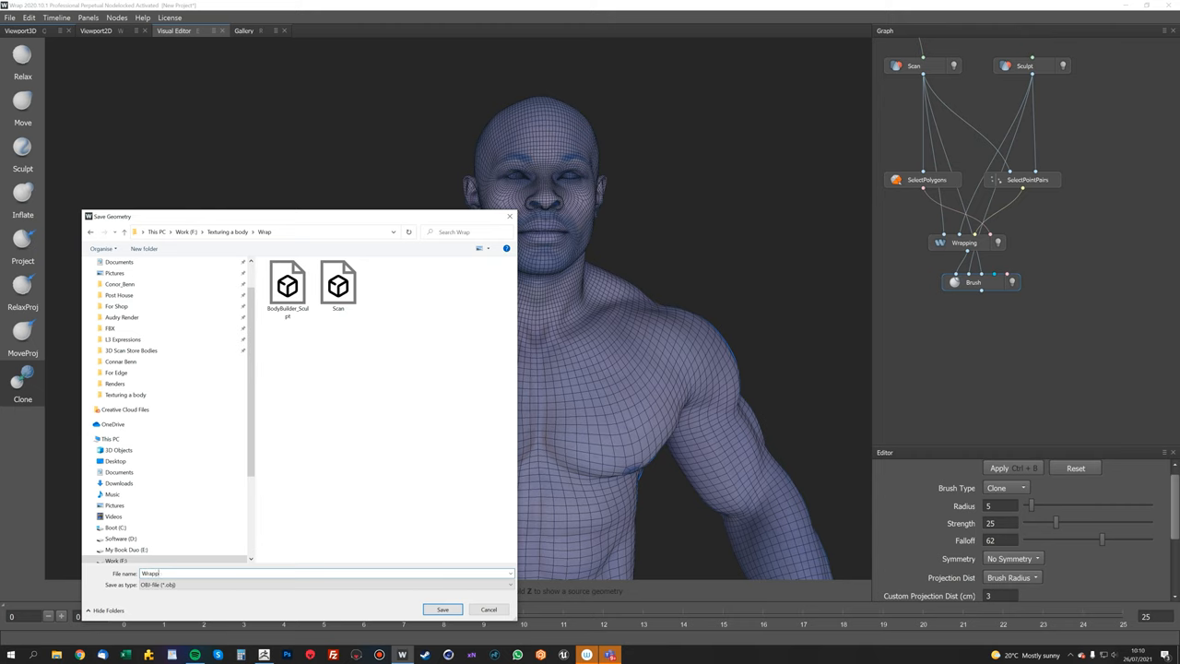
{"action": "left_click", "coordinate": [443, 609]}
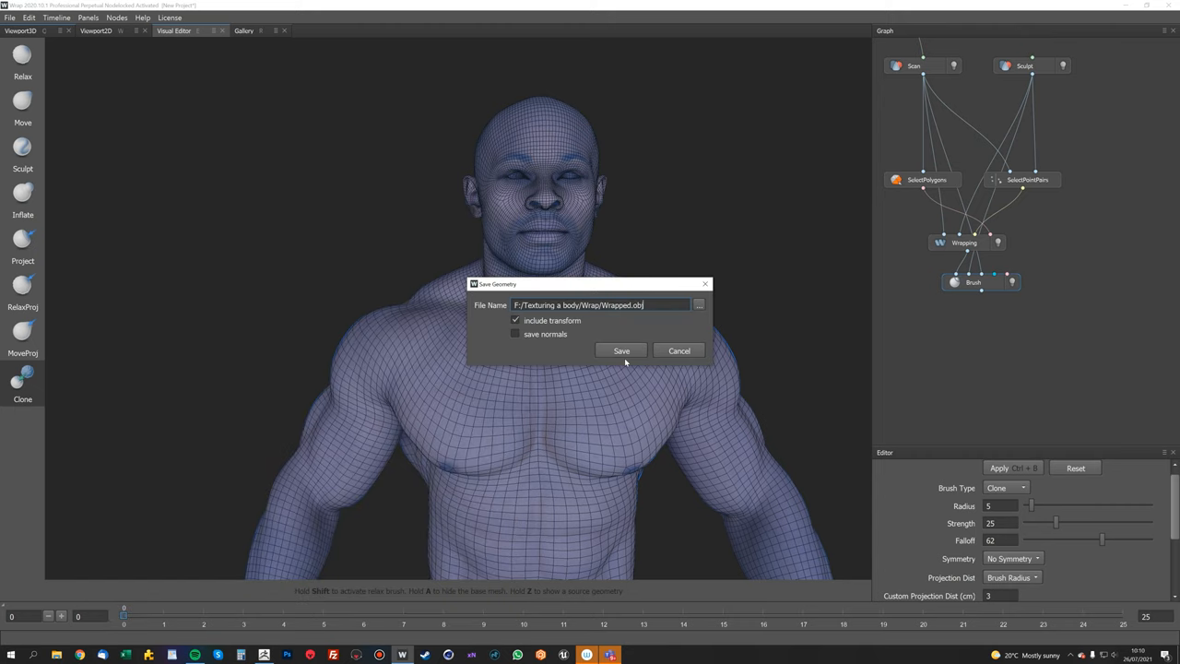
{"action": "left_click", "coordinate": [622, 351]}
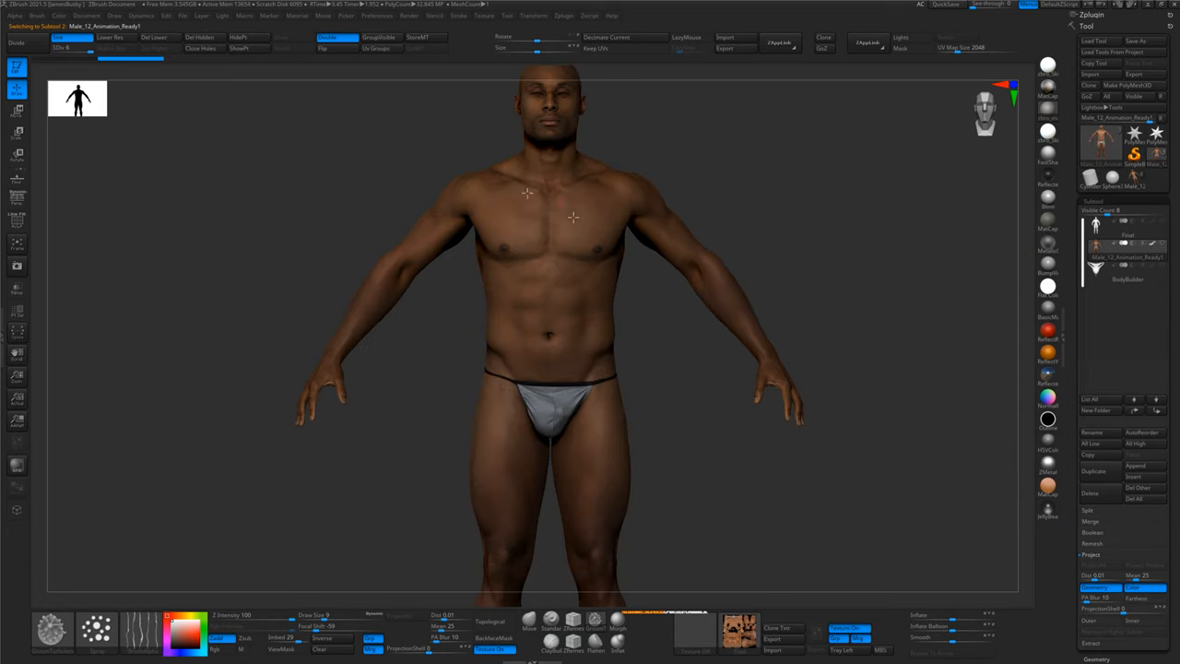
- Orbit the textured bodybuilder figure around toward a side view
{"action": "left_click_drag", "start_coordinate": [572, 222], "coordinate": [690, 228]}
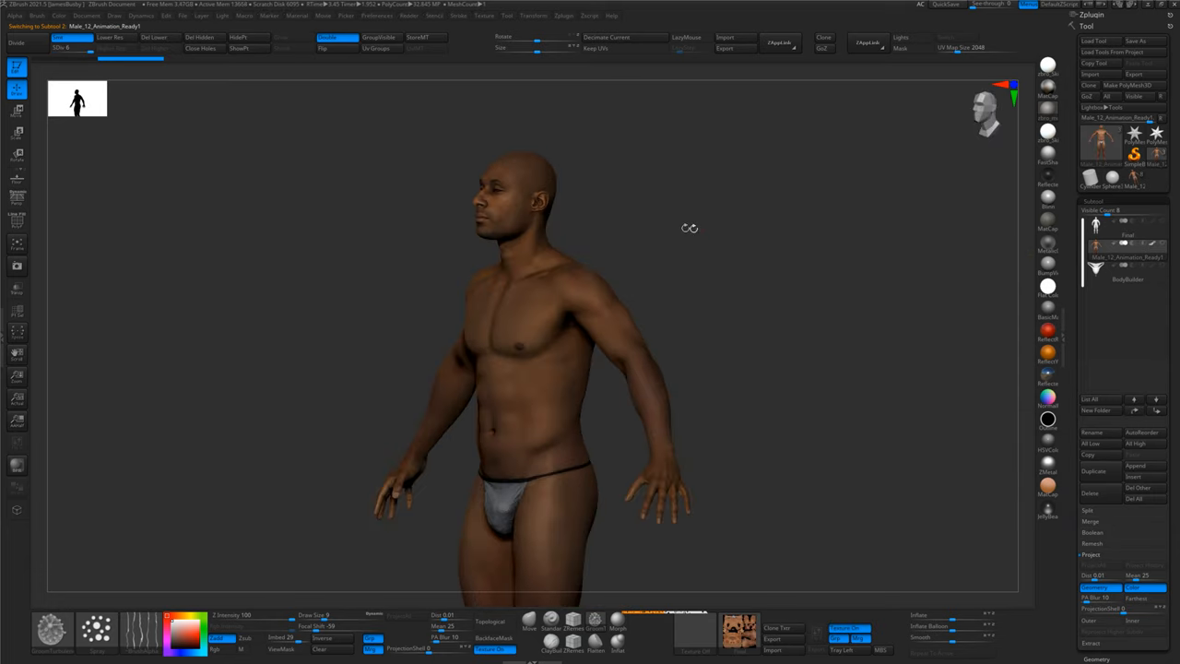
{"action": "left_click_drag", "start_coordinate": [689, 228], "coordinate": [917, 295]}
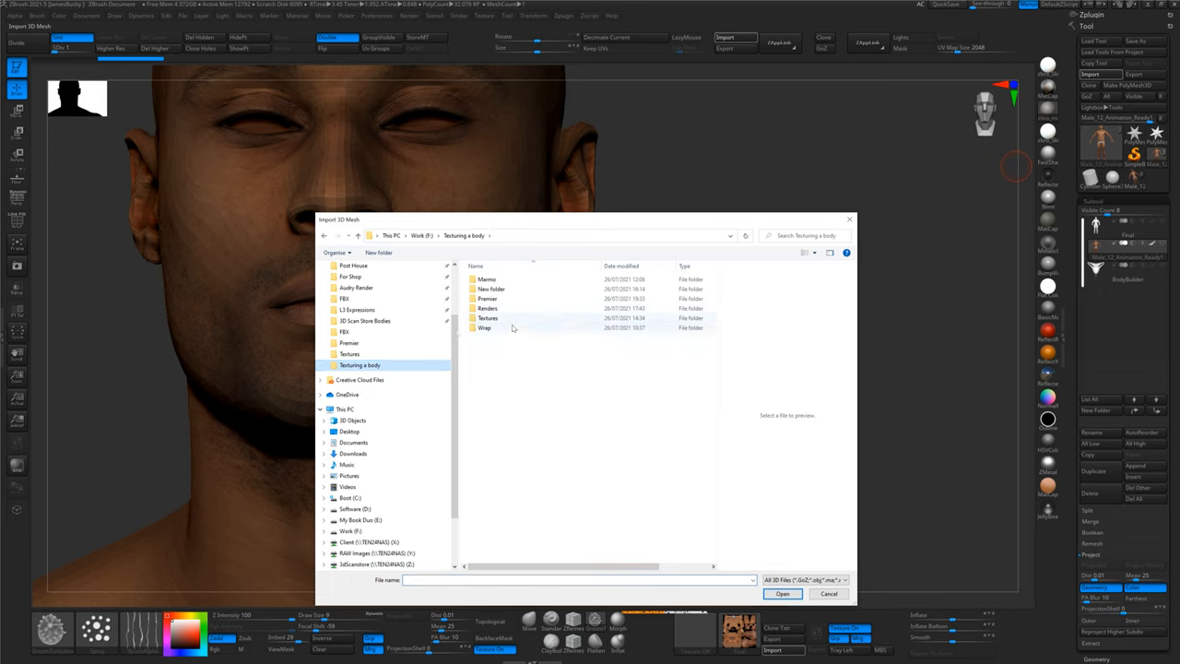
- Import Wrapped from the Wrap folder and step up its subdivision level
{"action": "double_click", "coordinate": [484, 327]}
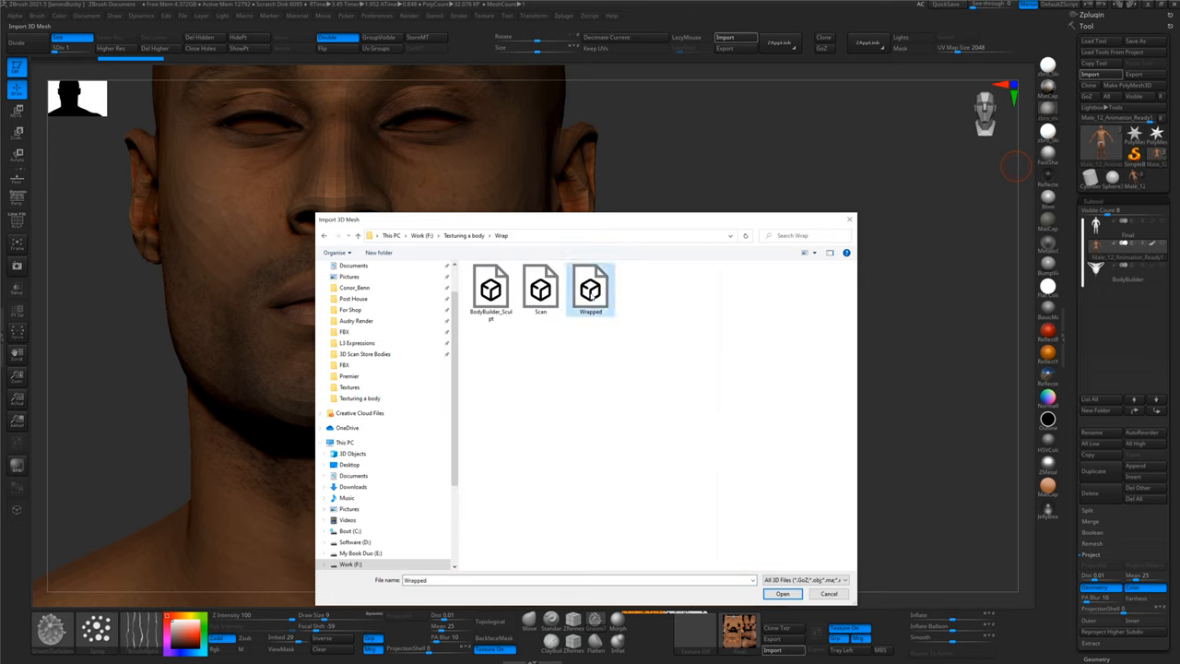
{"action": "left_click", "coordinate": [782, 593]}
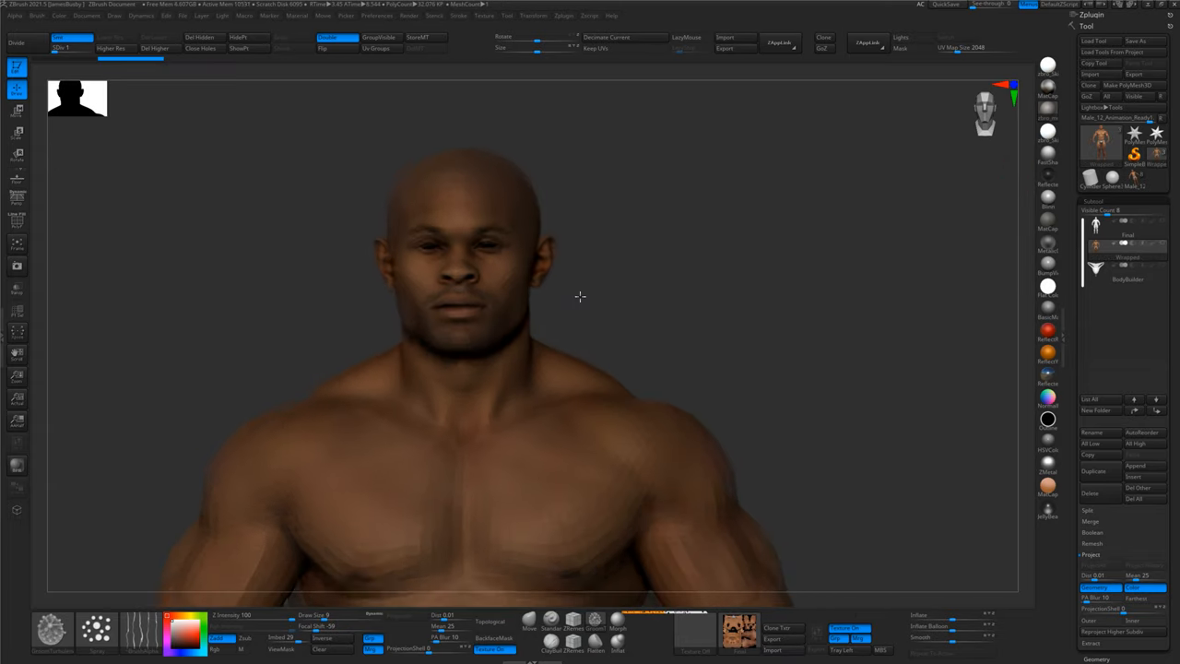
{"action": "left_click", "coordinate": [72, 47]}
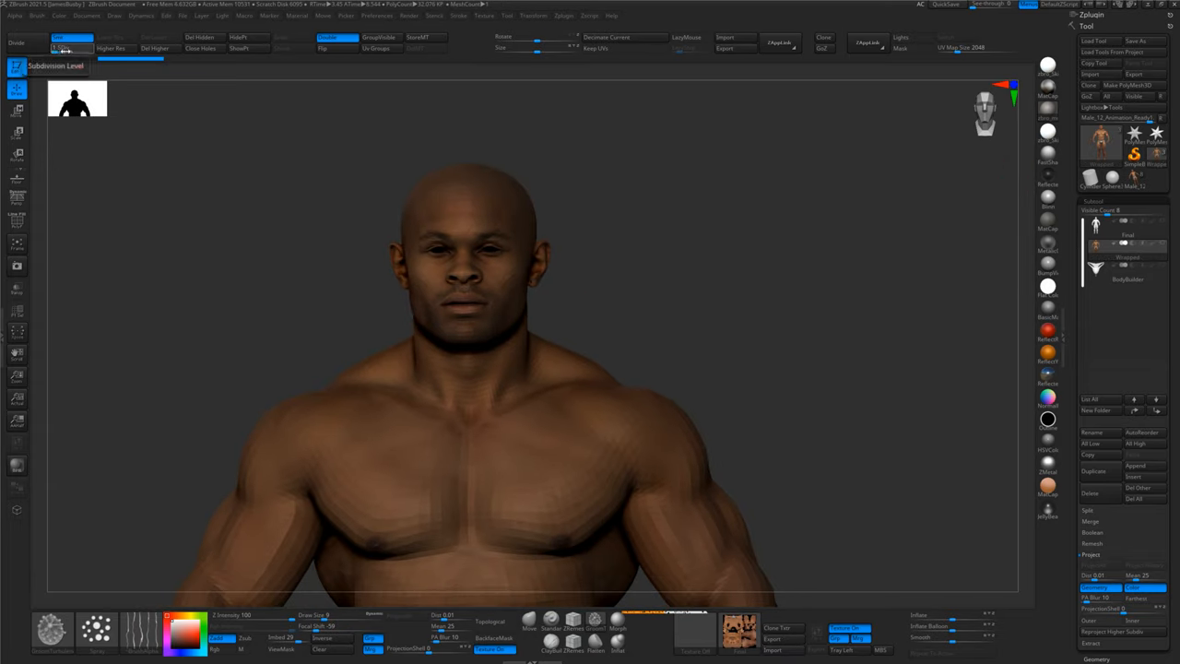
{"action": "left_click", "coordinate": [72, 37]}
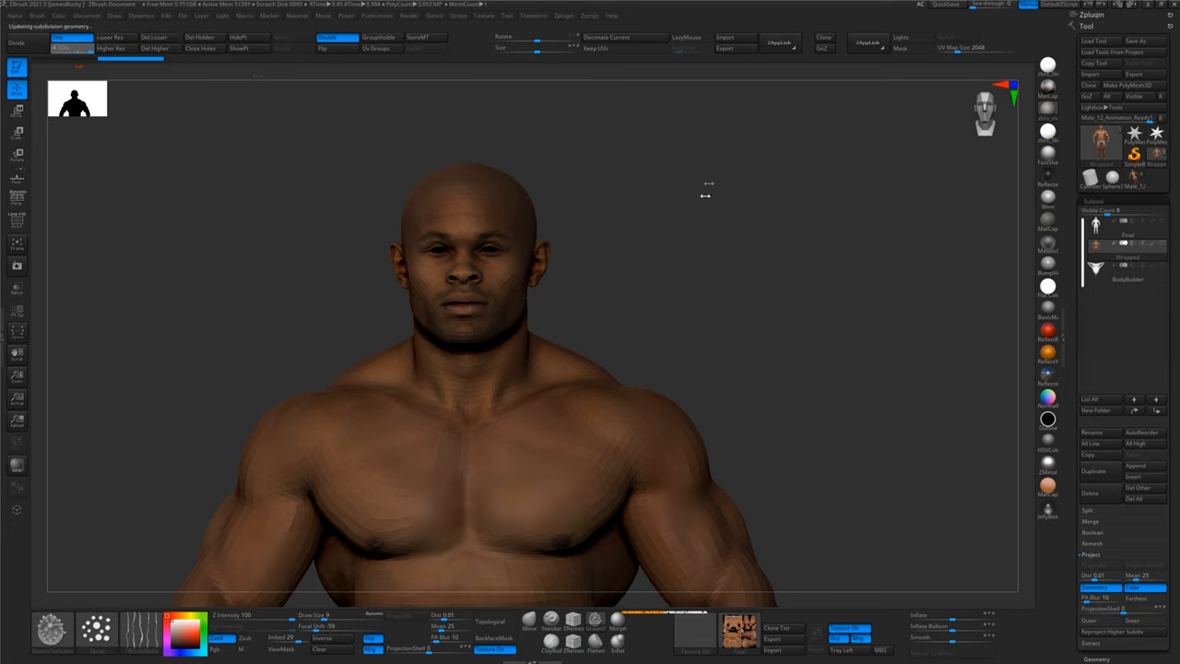
{"action": "left_click", "coordinate": [64, 48]}
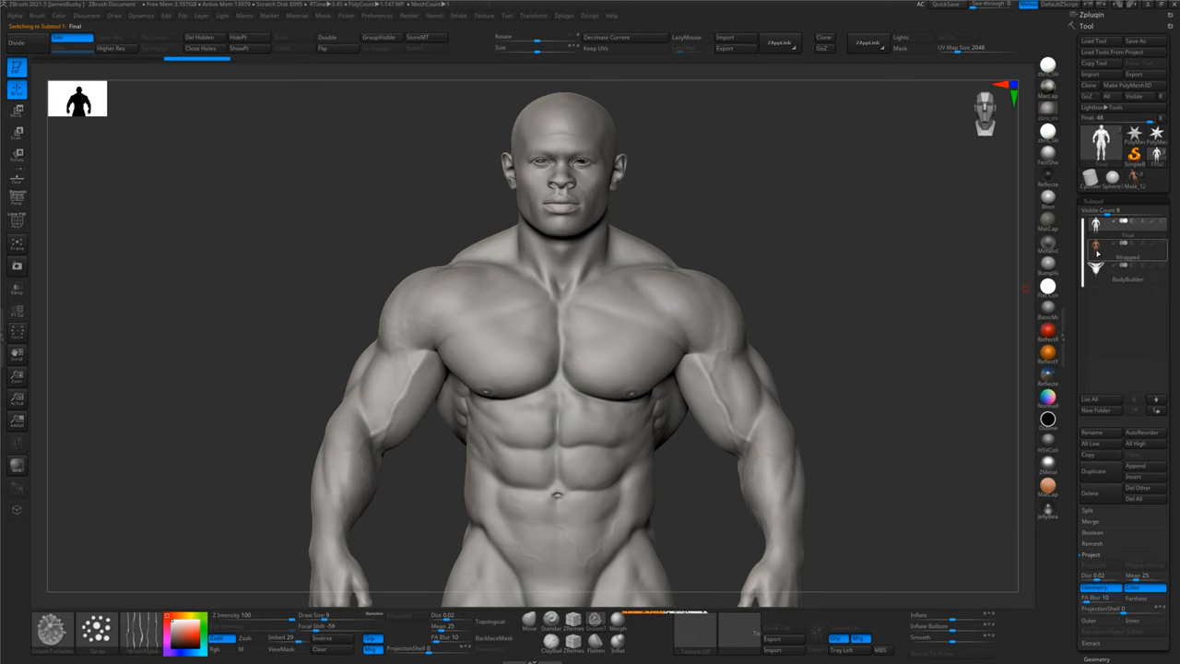
- Select the Final subtool, then switch back to the Wrapped scan subtool
{"action": "left_click", "coordinate": [1125, 243]}
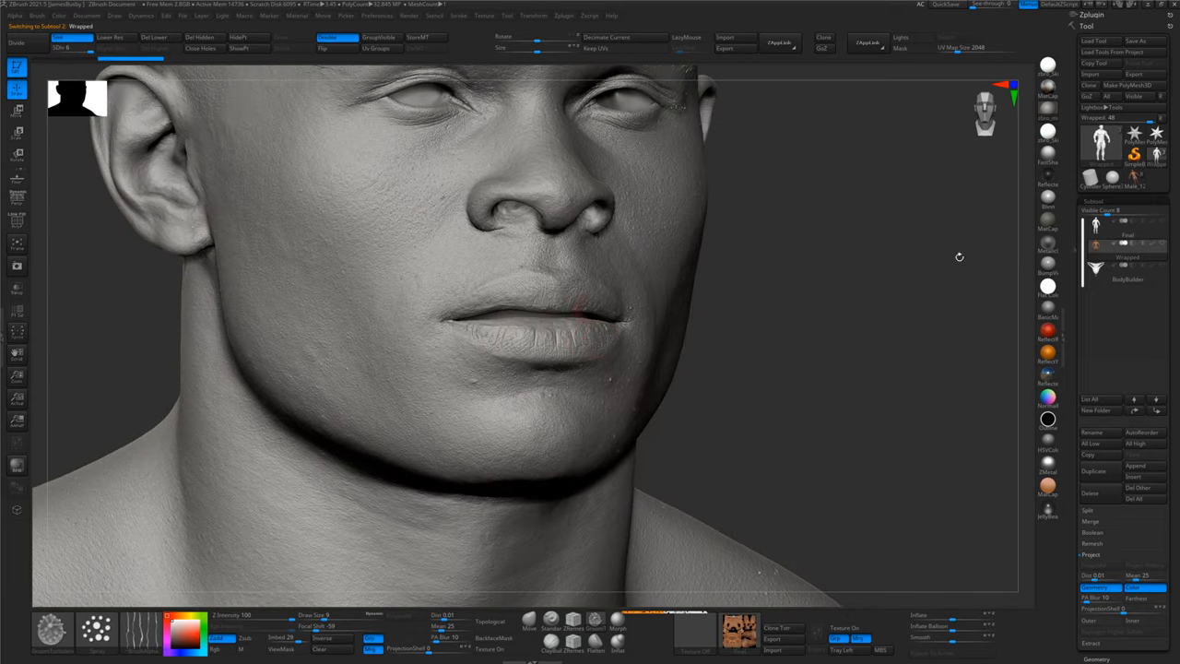
{"action": "left_click", "coordinate": [114, 48]}
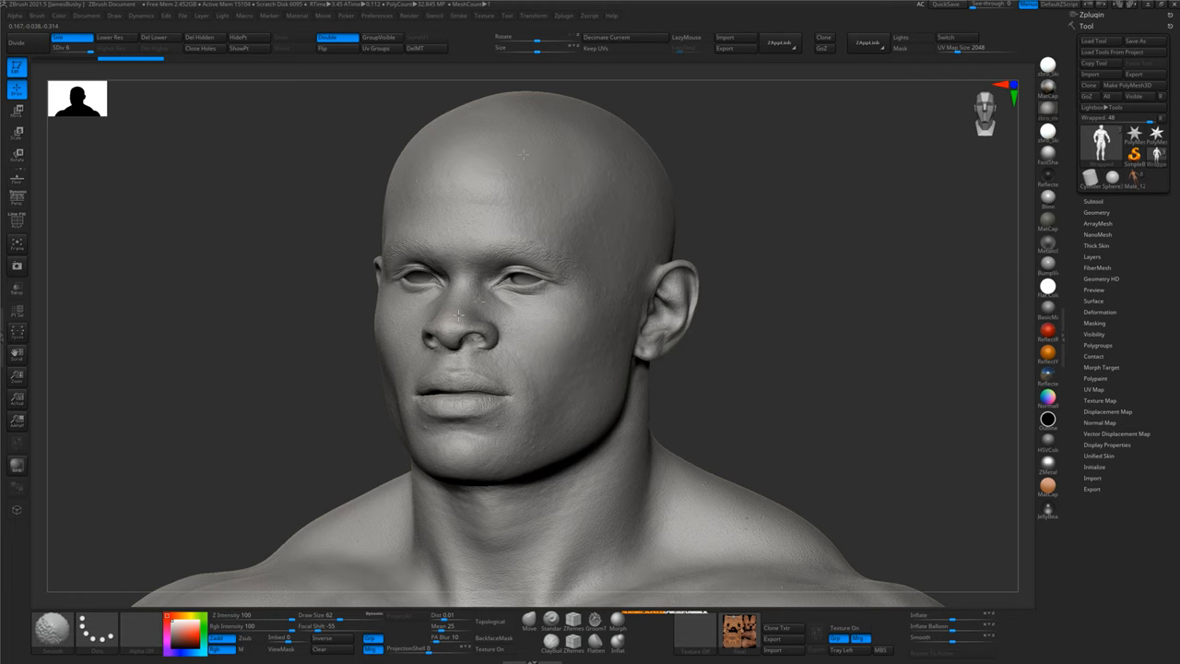
{"action": "mouse_move", "coordinate": [494, 451]}
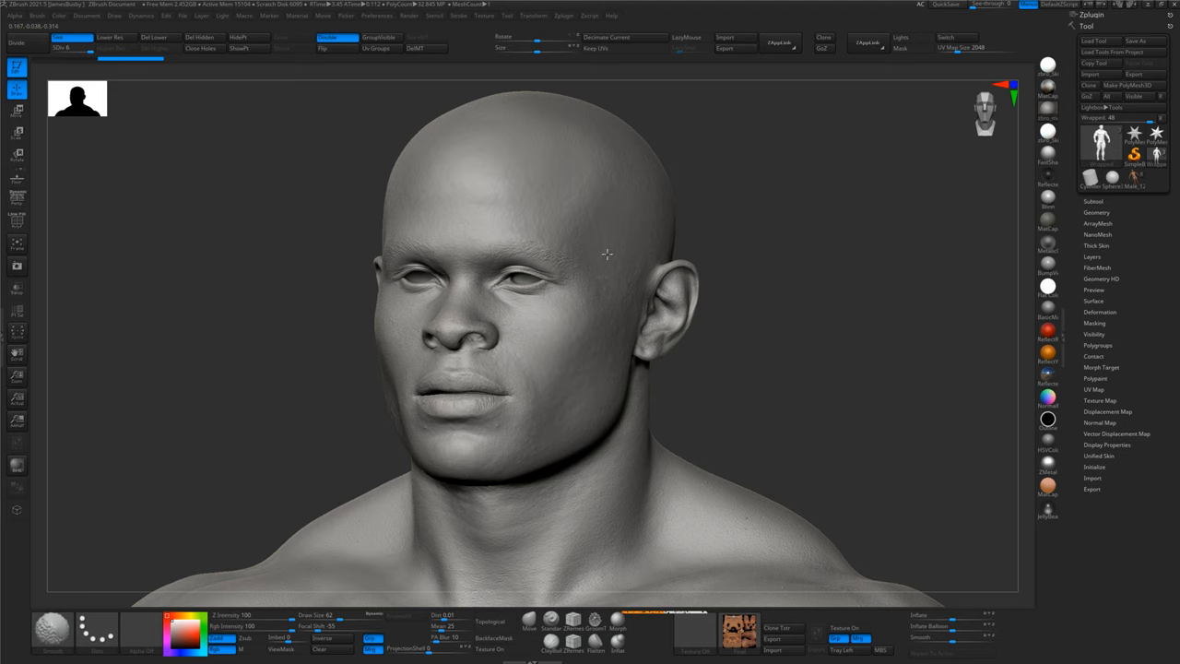
{"action": "mouse_move", "coordinate": [635, 323]}
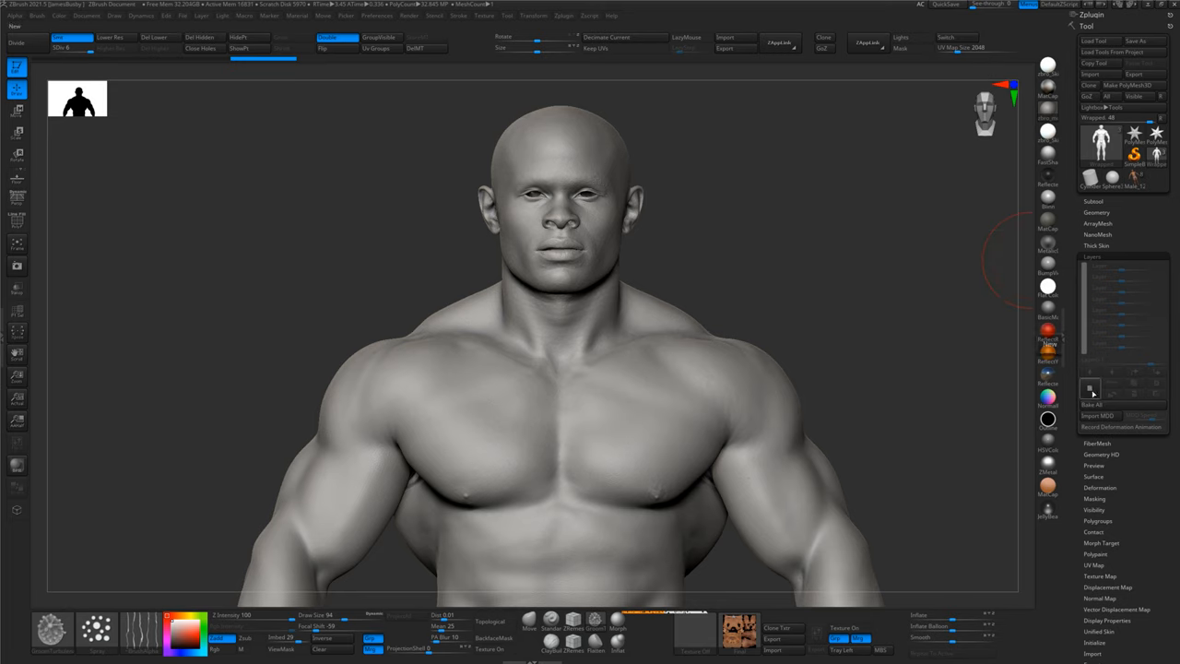
- Create a new layer named Skin Details and lower its strength to about 0.93
{"action": "left_click", "coordinate": [1091, 386]}
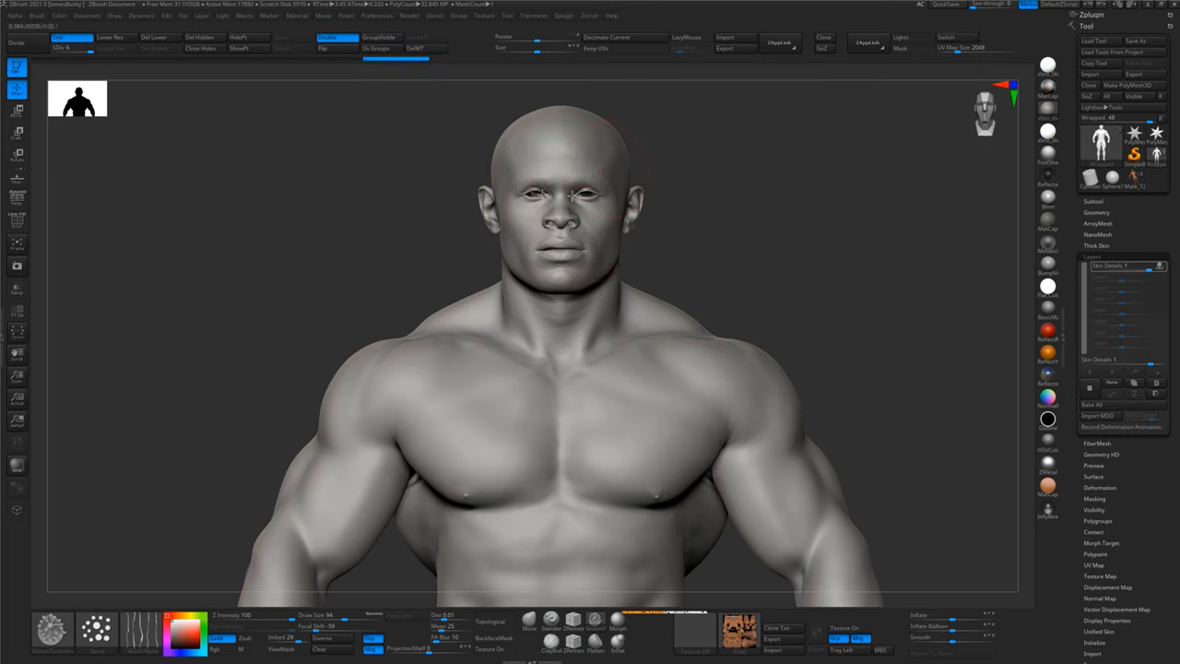
{"action": "mouse_move", "coordinate": [1134, 231]}
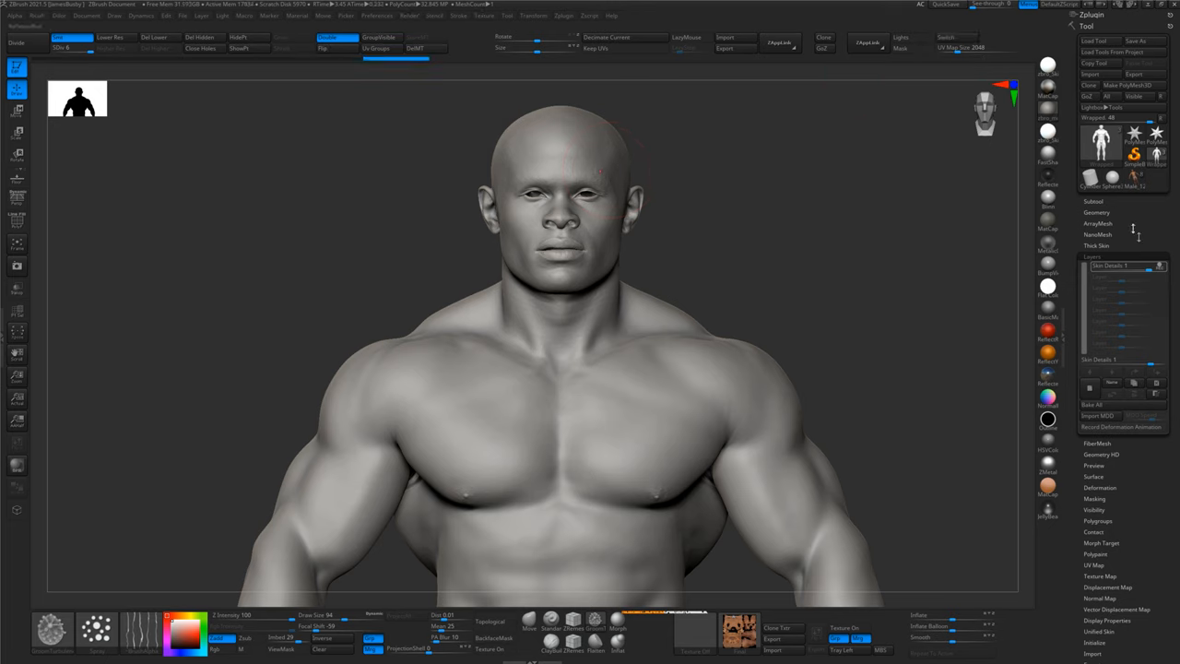
{"action": "left_click", "coordinate": [1123, 265]}
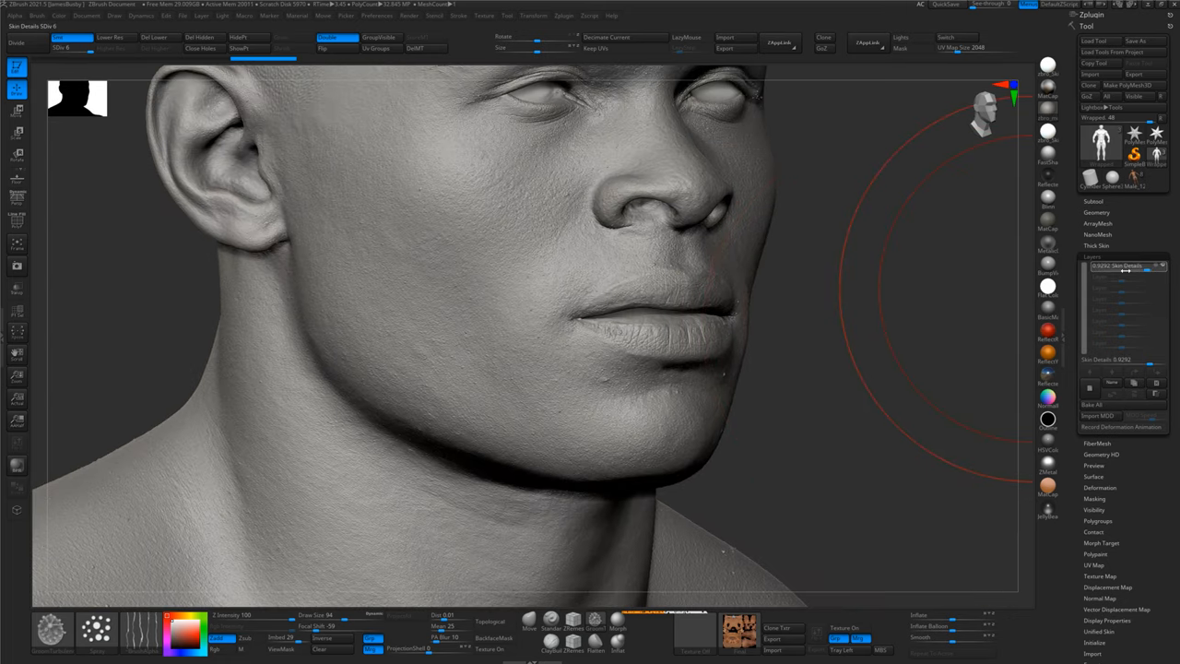
{"action": "left_click_drag", "start_coordinate": [1153, 268], "coordinate": [1107, 267]}
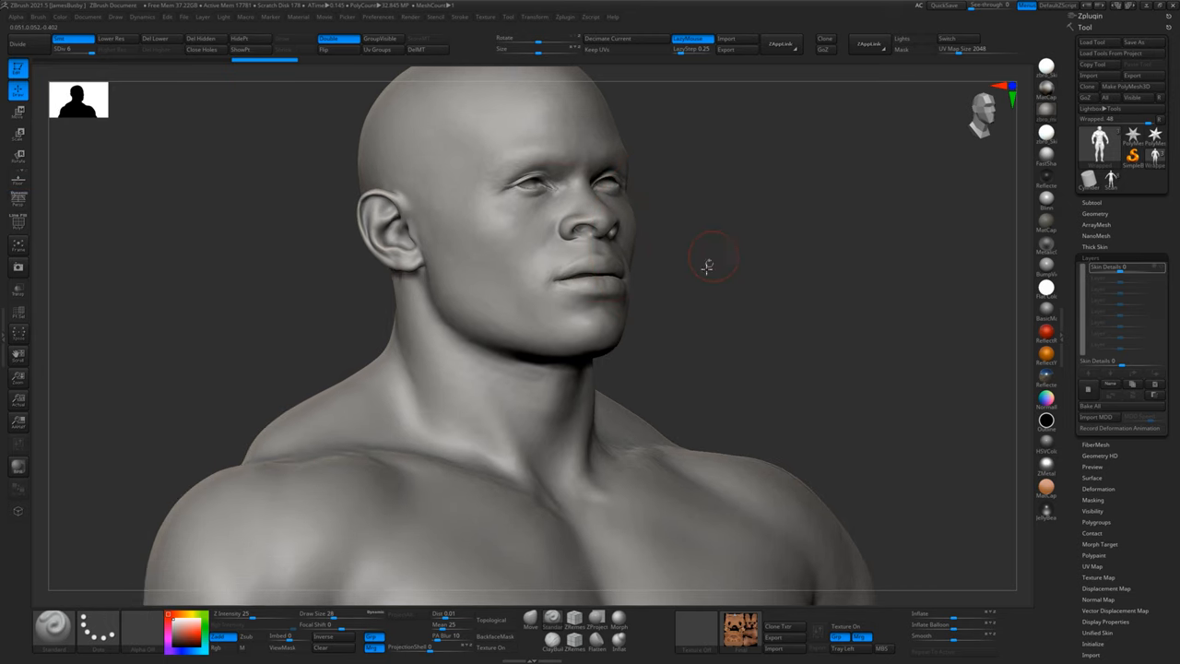
- Orbit the head to a side view to see the smooth sculpt
{"action": "left_click_drag", "start_coordinate": [706, 267], "coordinate": [779, 282]}
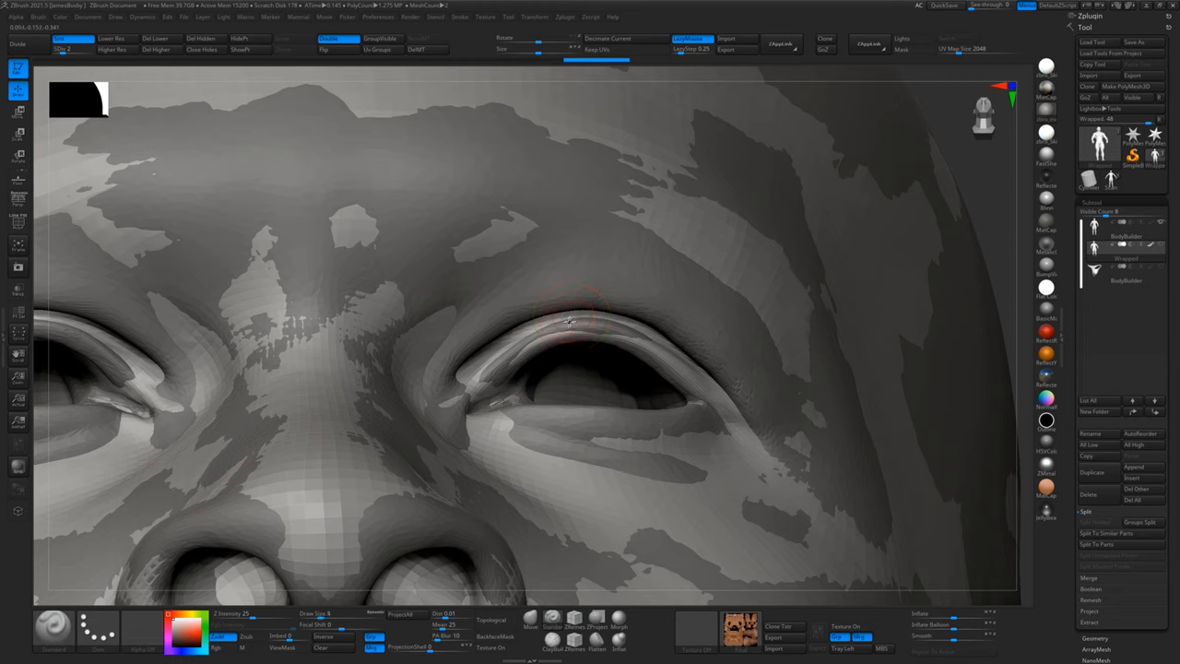
- Sculpt and smooth the upper eyelid rim from its center to the inner corner
{"action": "left_click_drag", "start_coordinate": [567, 323], "coordinate": [631, 335]}
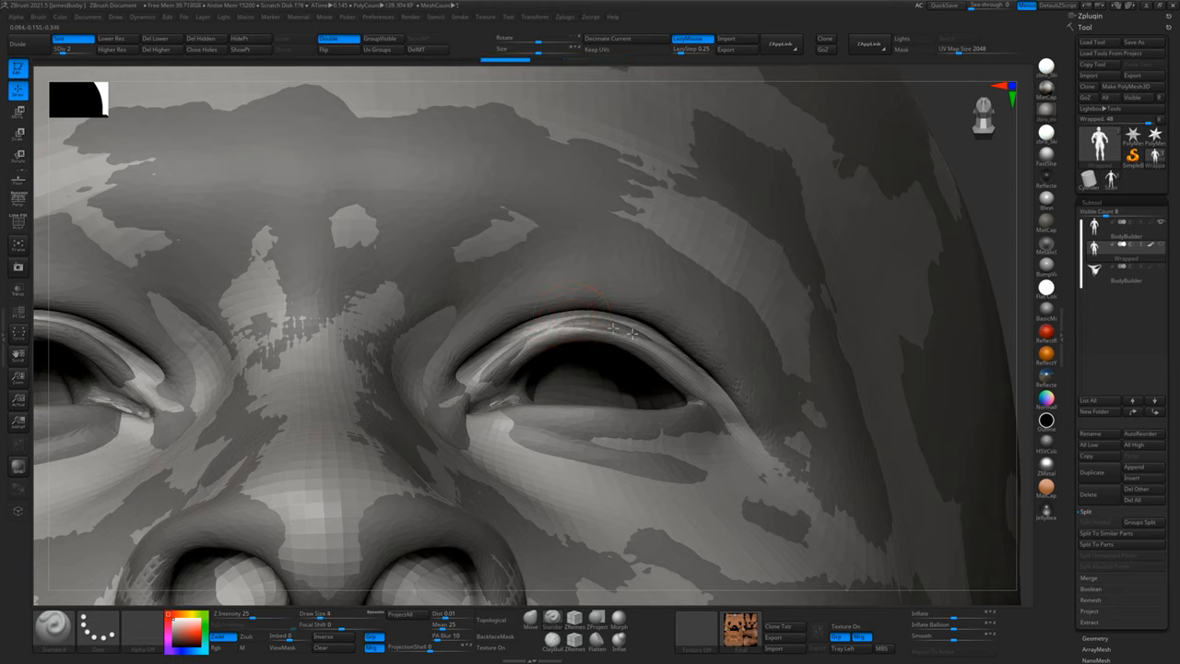
{"action": "left_click_drag", "start_coordinate": [632, 332], "coordinate": [486, 376]}
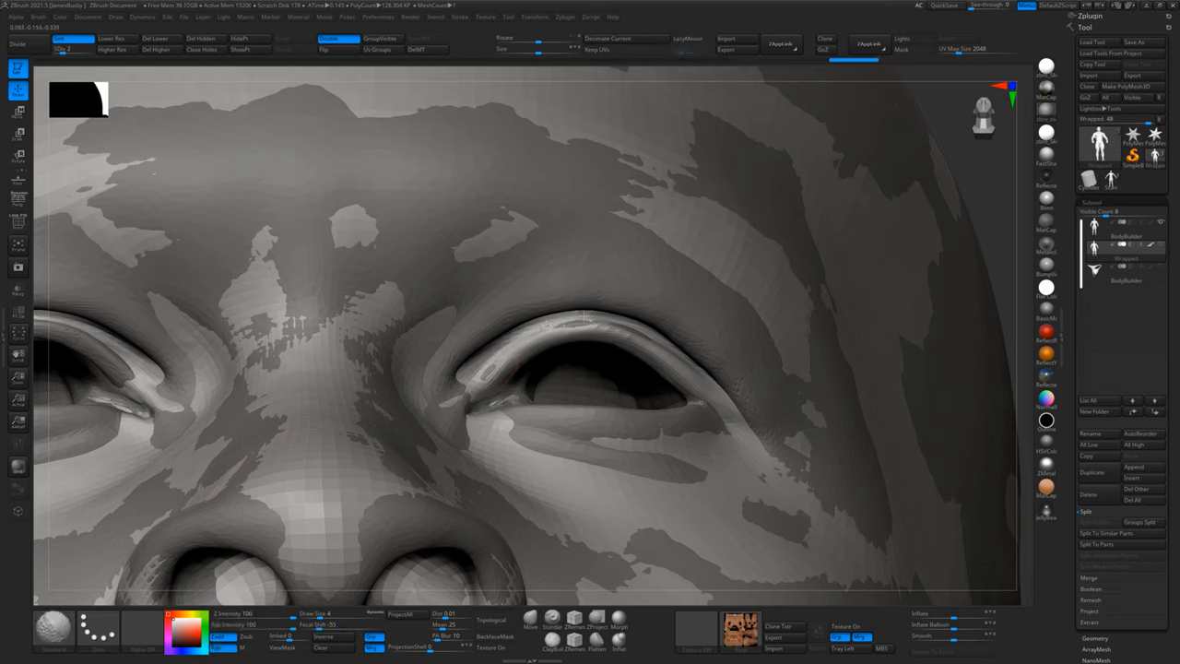
{"action": "left_click_drag", "start_coordinate": [549, 328], "coordinate": [673, 346]}
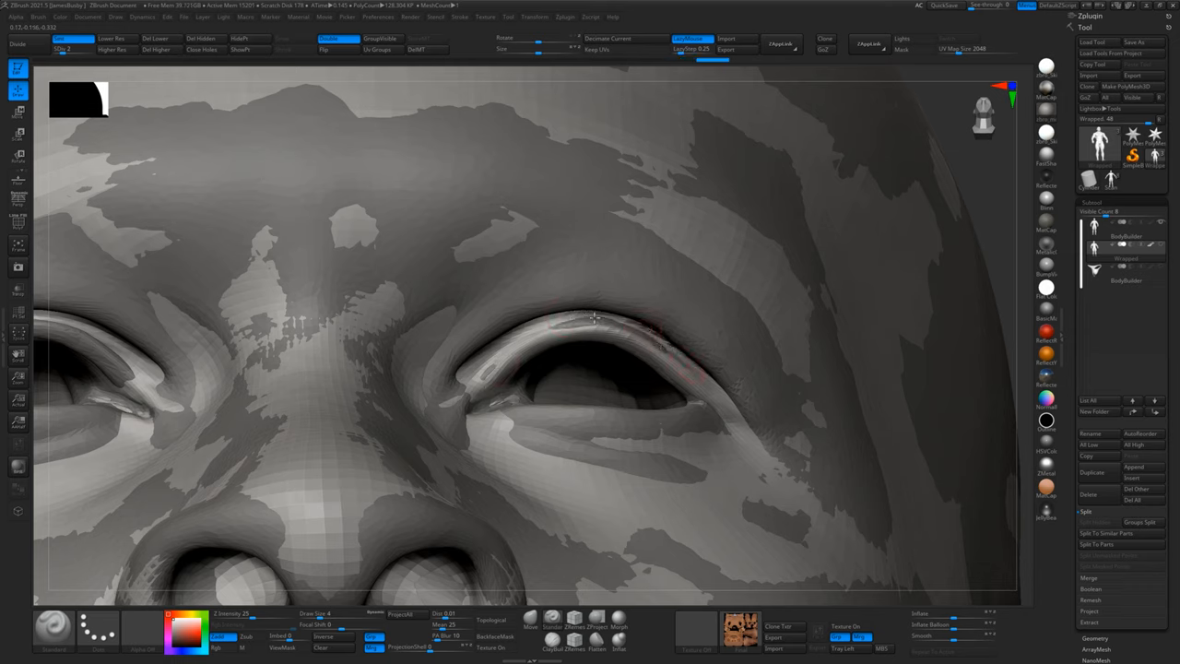
{"action": "left_click_drag", "start_coordinate": [544, 323], "coordinate": [664, 369]}
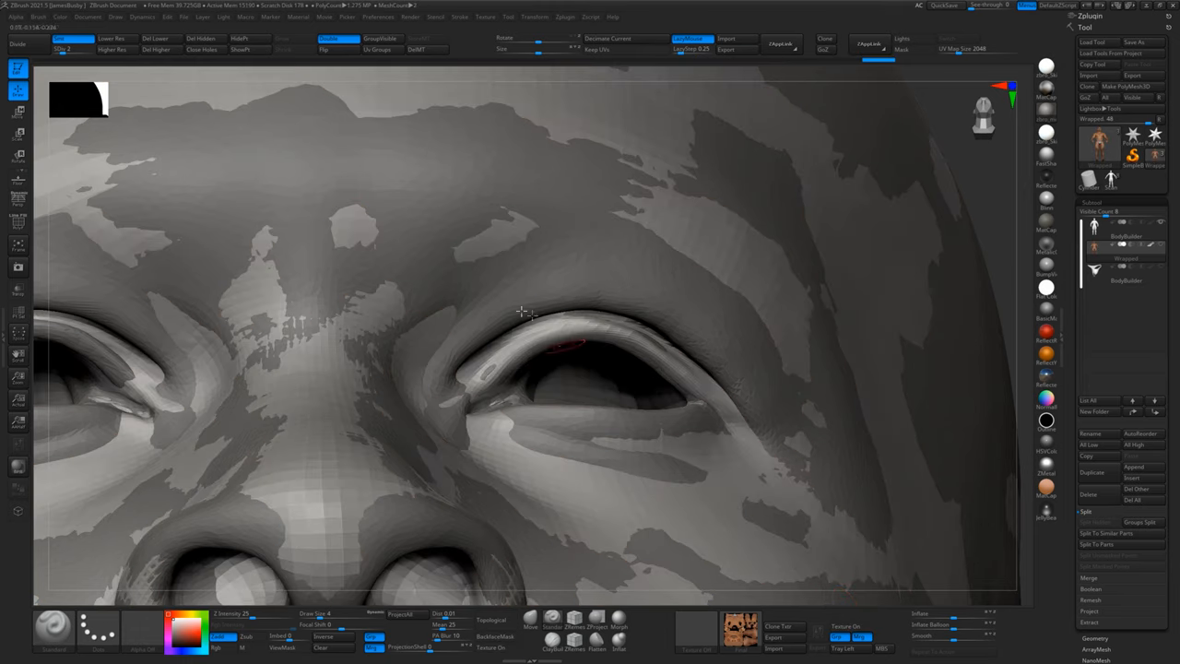
{"action": "left_click_drag", "start_coordinate": [520, 313], "coordinate": [470, 360]}
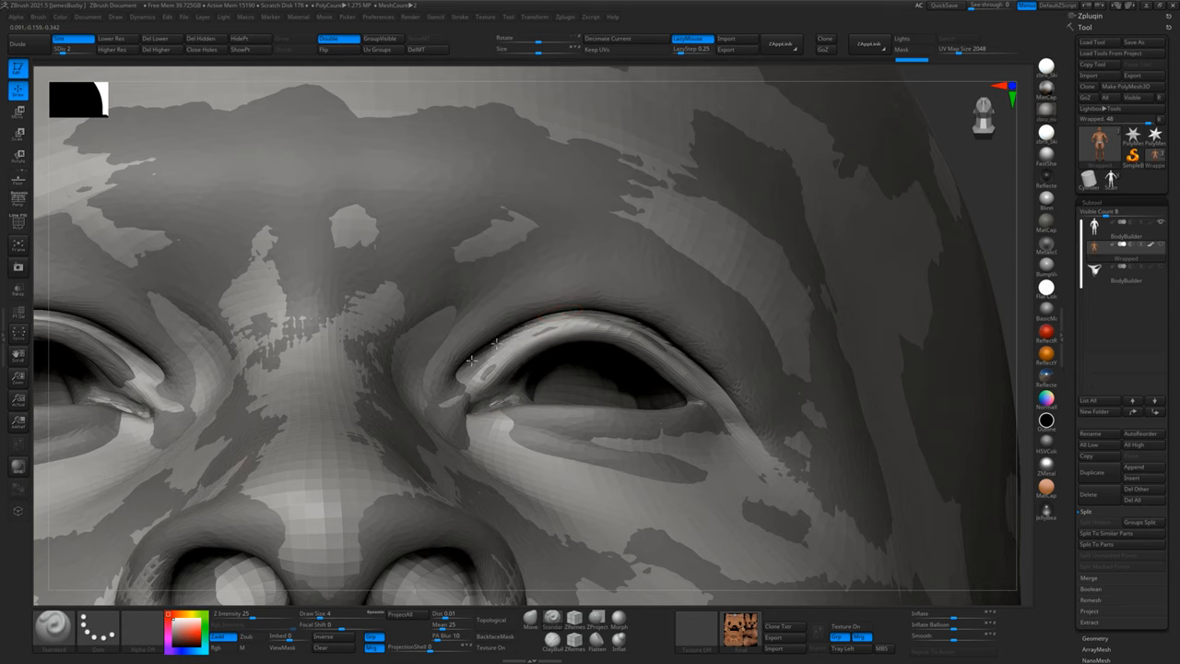
{"action": "left_click_drag", "start_coordinate": [488, 346], "coordinate": [471, 387]}
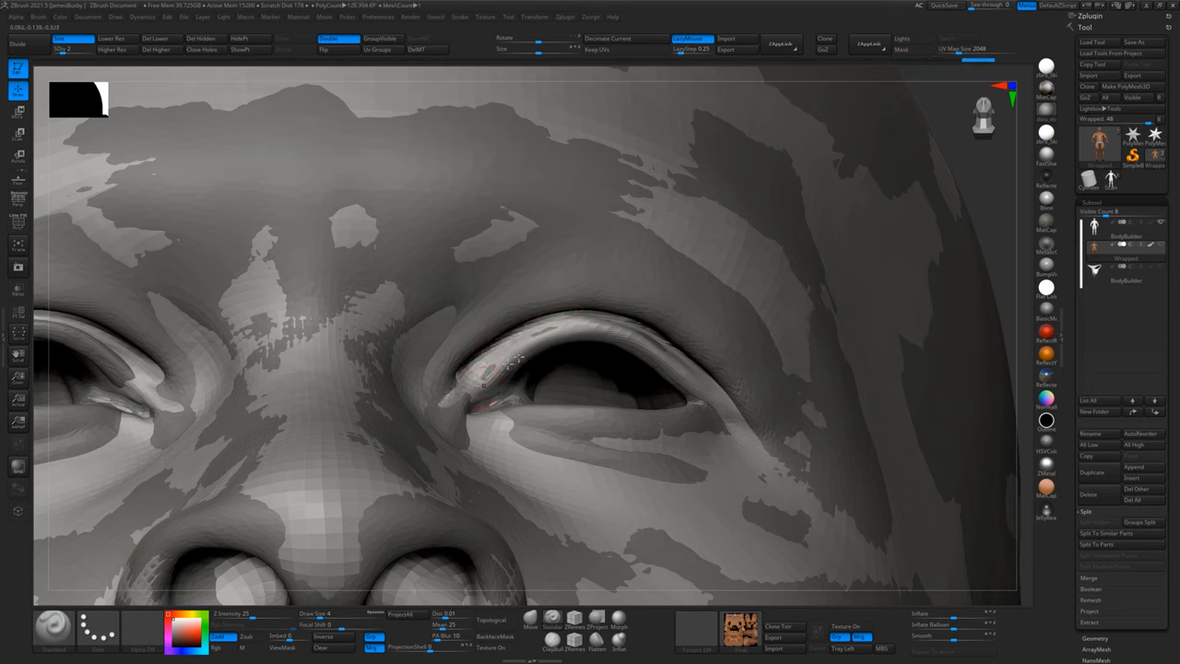
{"action": "left_click_drag", "start_coordinate": [484, 382], "coordinate": [646, 346]}
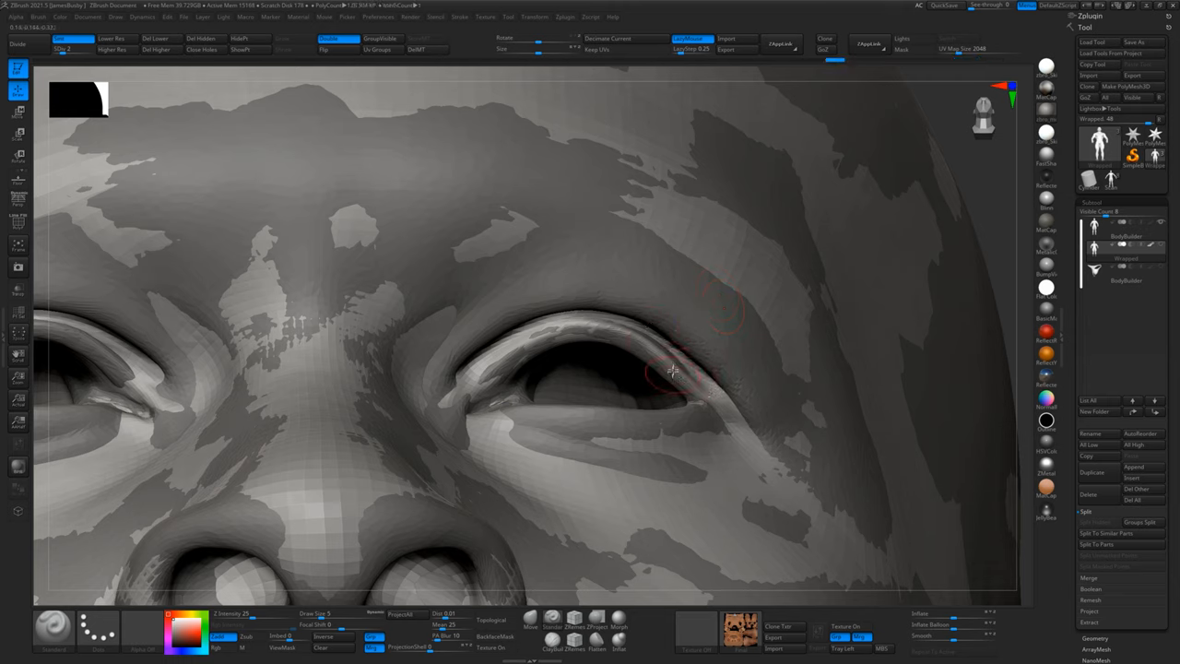
- Smooth the outer corner, lower lid and crease, then the faceted eyelid on the other eye
{"action": "left_click_drag", "start_coordinate": [673, 371], "coordinate": [637, 353]}
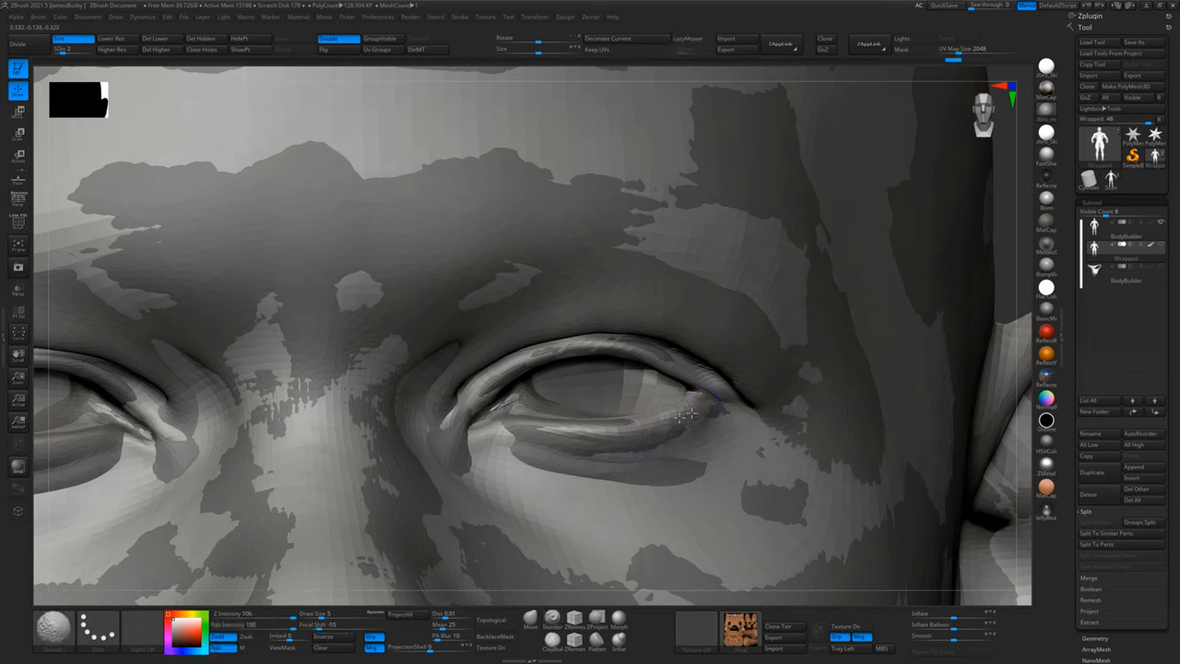
{"action": "left_click_drag", "start_coordinate": [686, 415], "coordinate": [524, 434]}
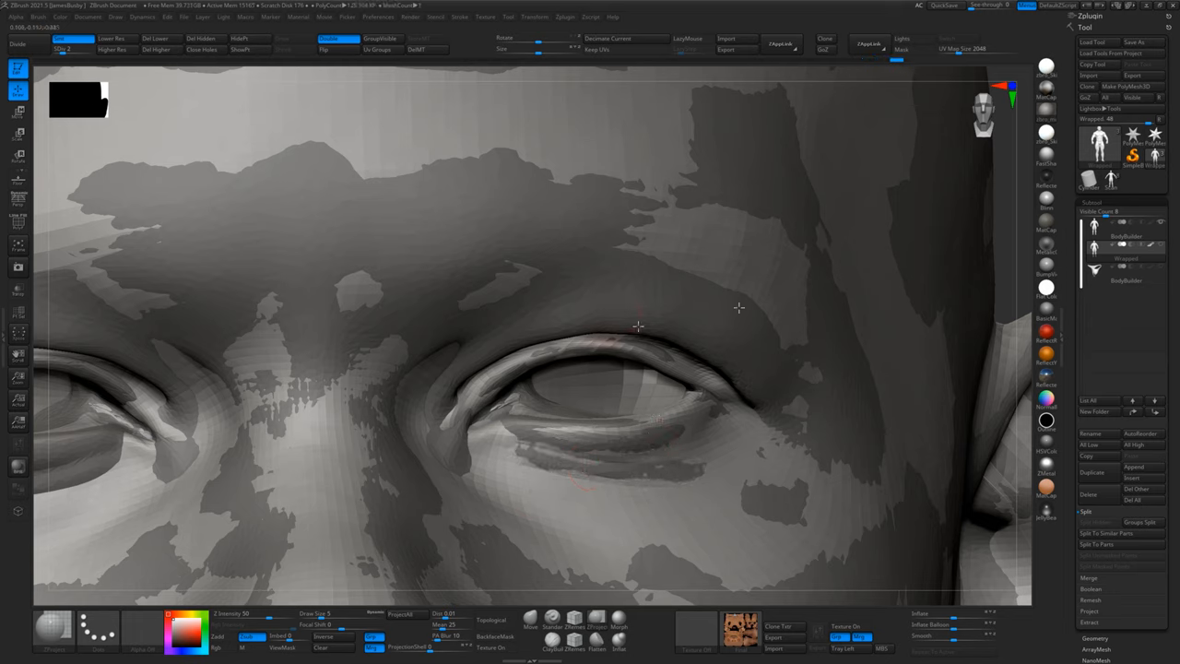
{"action": "left_click_drag", "start_coordinate": [639, 325], "coordinate": [408, 438]}
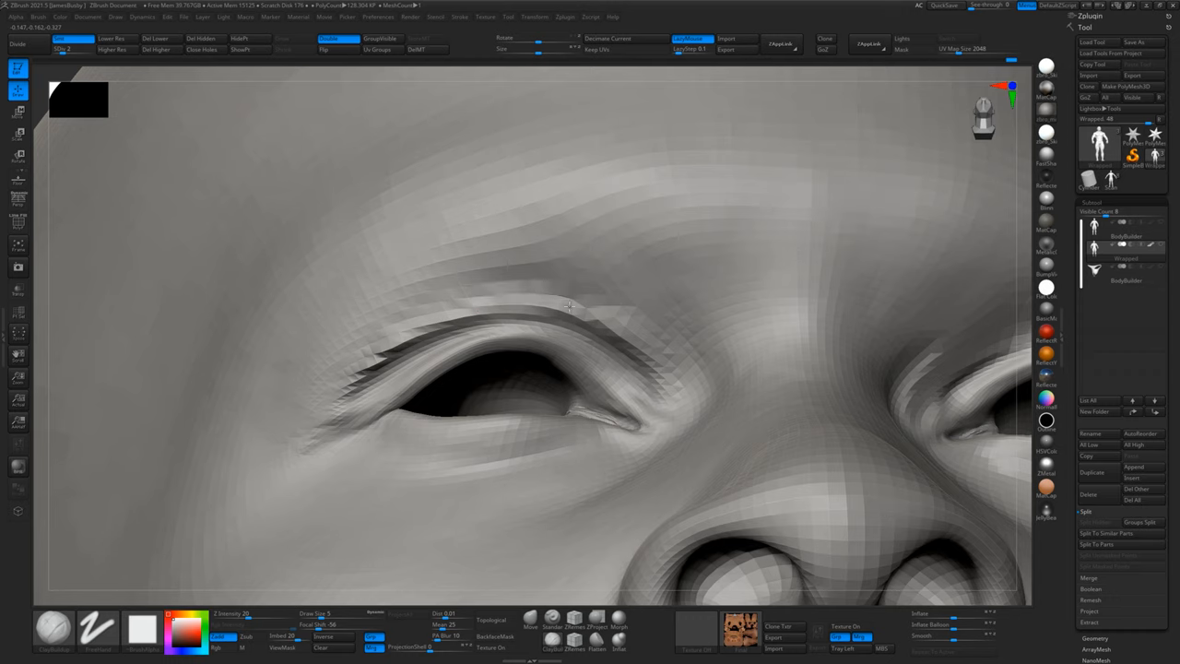
{"action": "left_click_drag", "start_coordinate": [554, 304], "coordinate": [359, 374]}
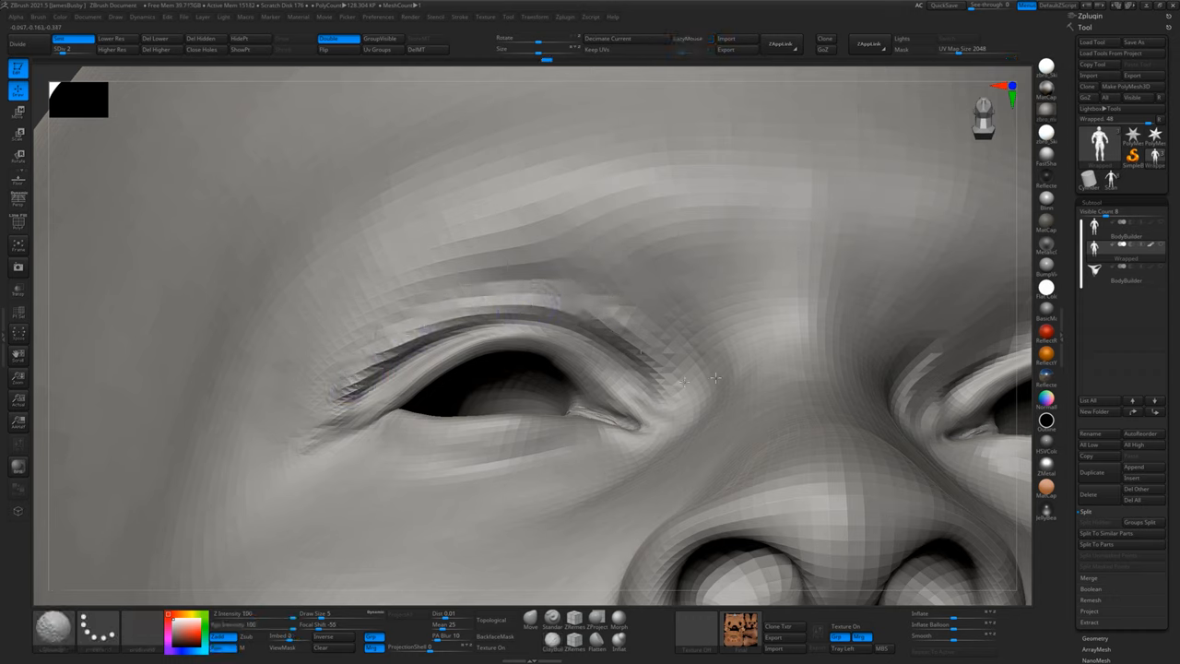
{"action": "left_click_drag", "start_coordinate": [715, 378], "coordinate": [502, 341]}
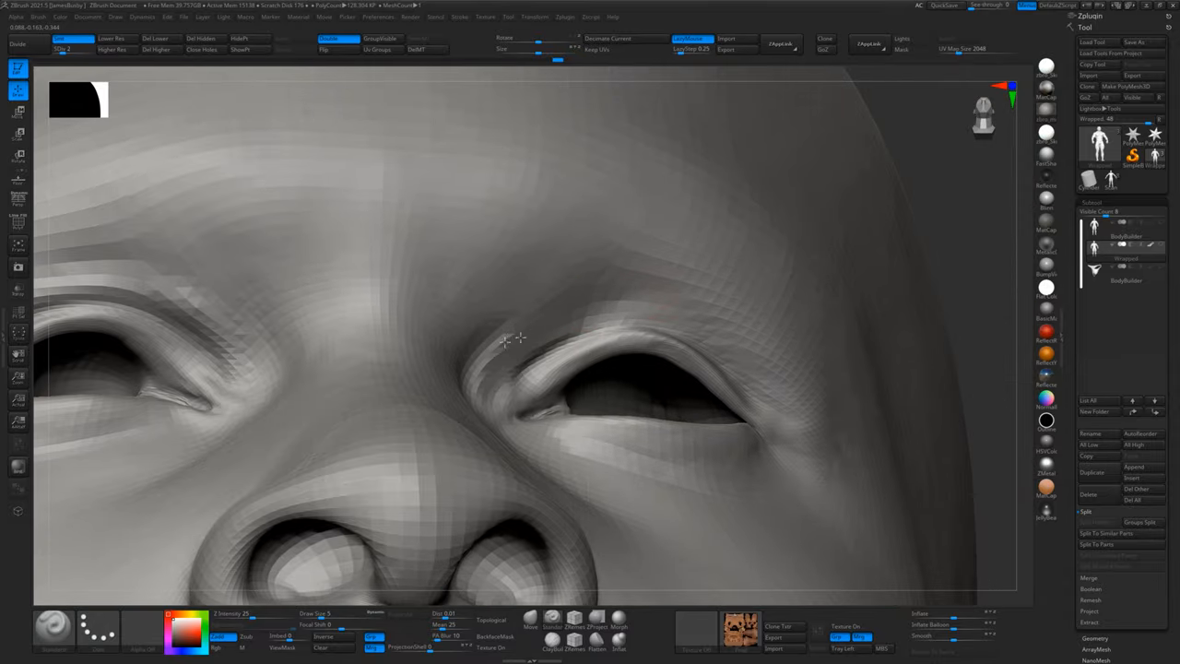
{"action": "left_click_drag", "start_coordinate": [506, 339], "coordinate": [736, 348]}
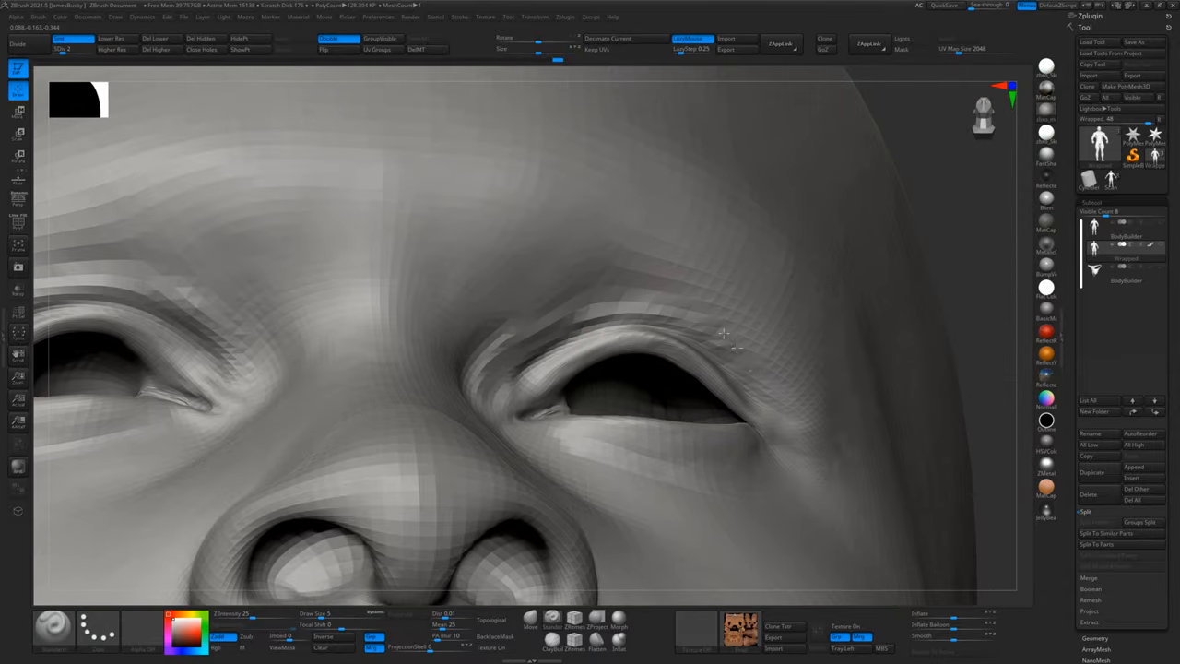
{"action": "left_click_drag", "start_coordinate": [733, 348], "coordinate": [506, 352]}
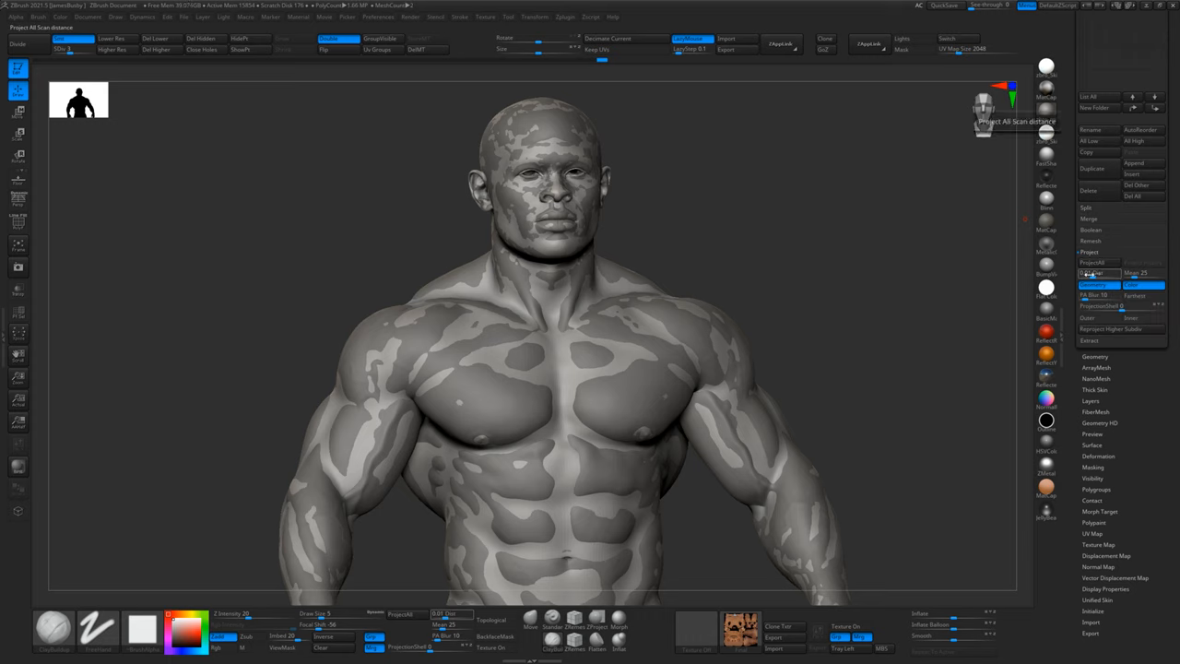
- Run ProjectAll to project the scan detail onto the whole wrapped body
{"action": "left_click", "coordinate": [1095, 263]}
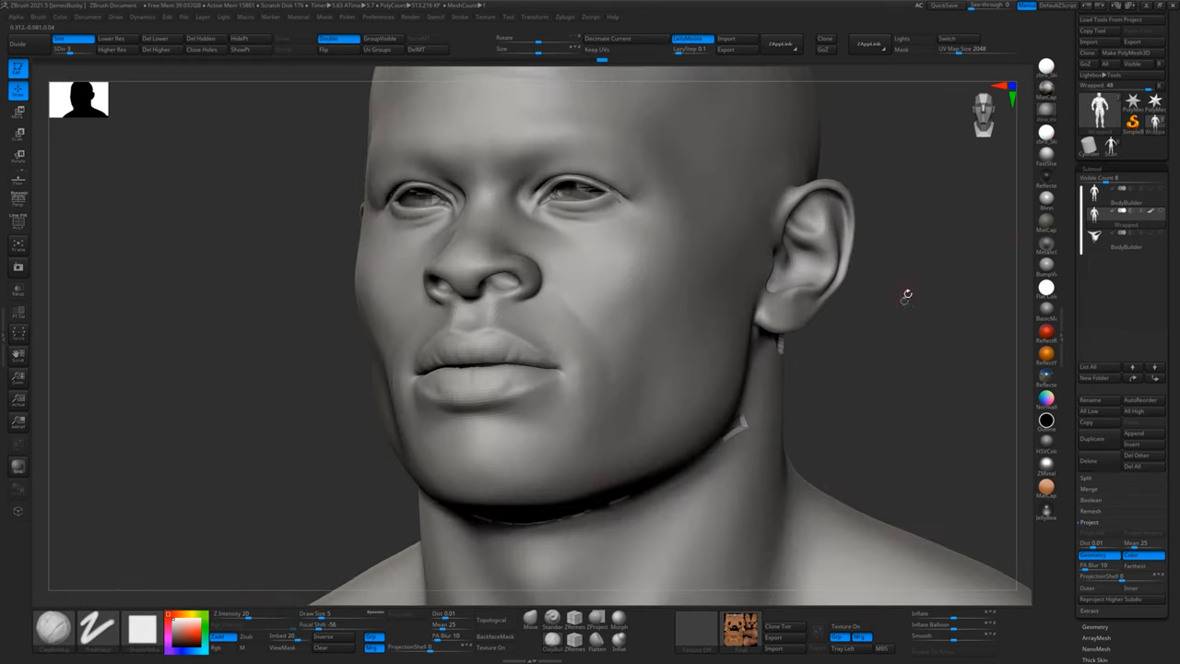
- Smooth and relax the jagged, spiky folds on the isolated head and mesh pieces
{"action": "left_click_drag", "start_coordinate": [906, 295], "coordinate": [819, 346]}
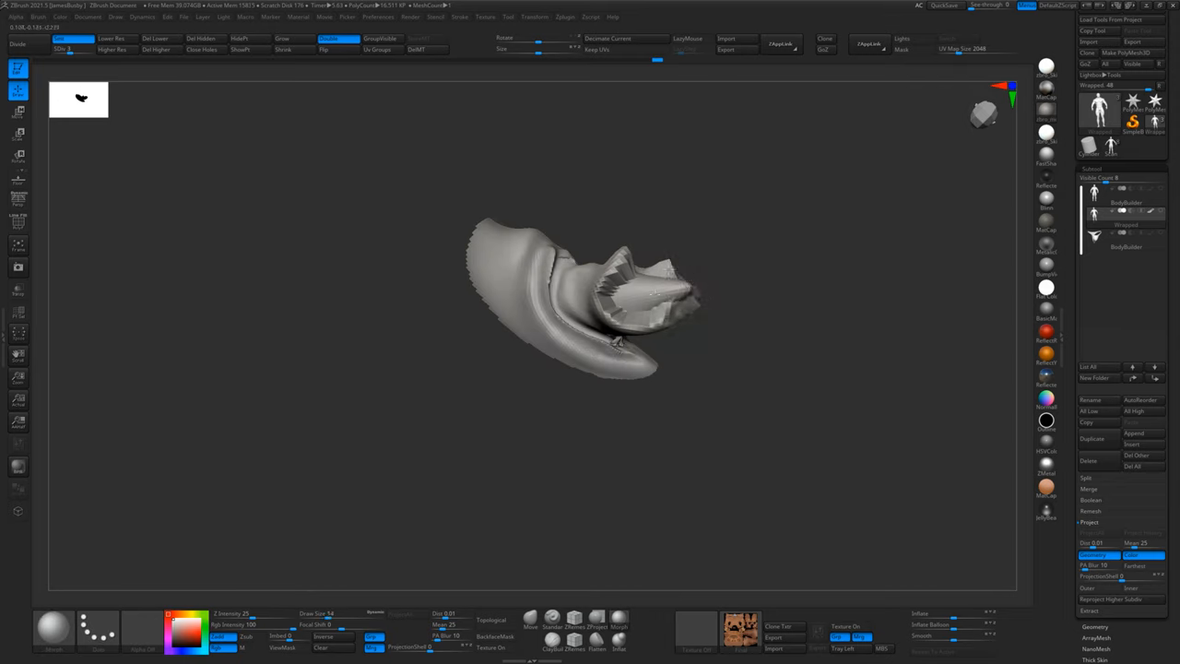
{"action": "left_click_drag", "start_coordinate": [654, 293], "coordinate": [696, 313]}
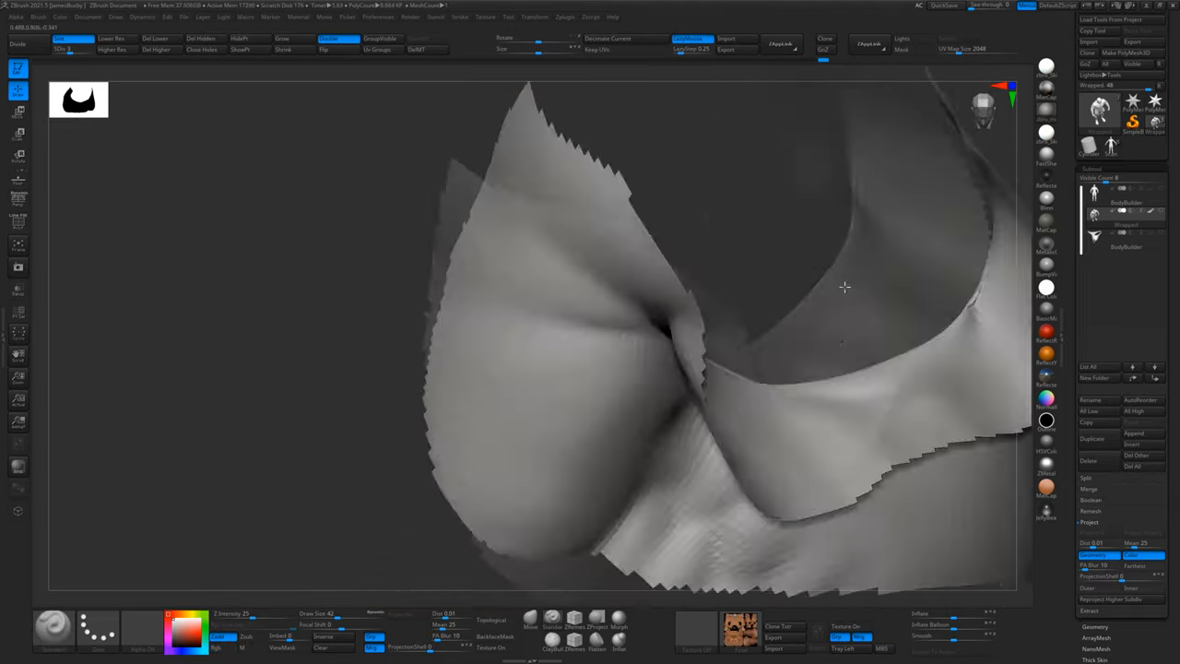
{"action": "left_click_drag", "start_coordinate": [844, 288], "coordinate": [611, 314]}
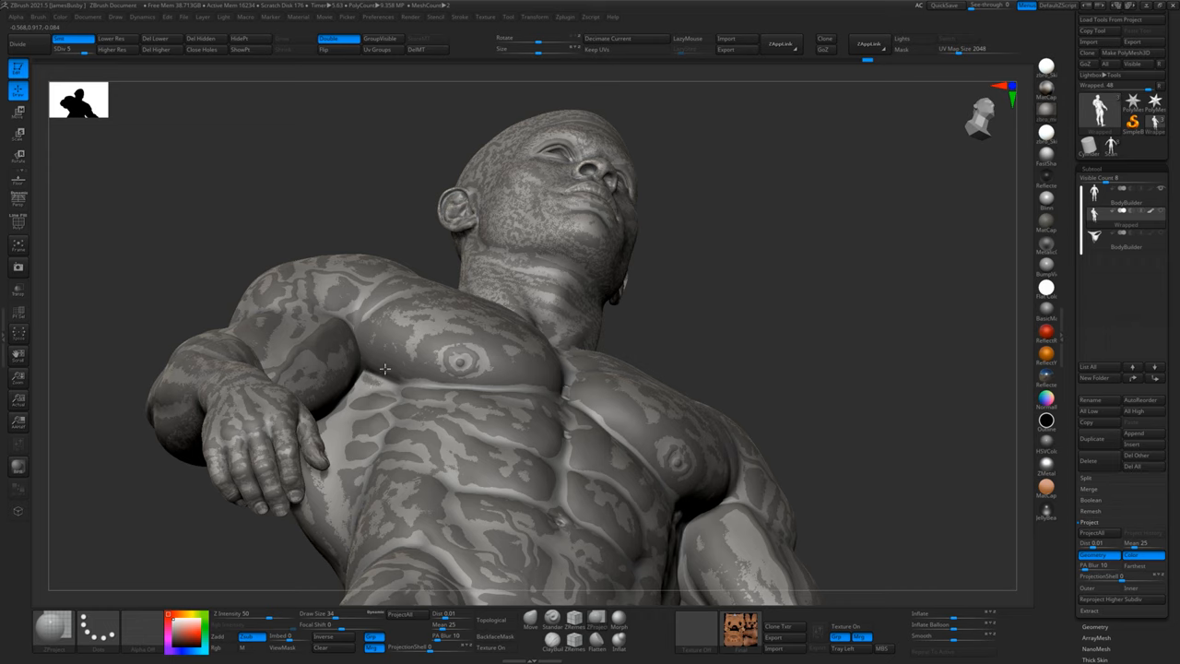
- Paint scan detail back onto the chest, arm and neck with the ZProject brush
{"action": "left_click_drag", "start_coordinate": [385, 369], "coordinate": [520, 461]}
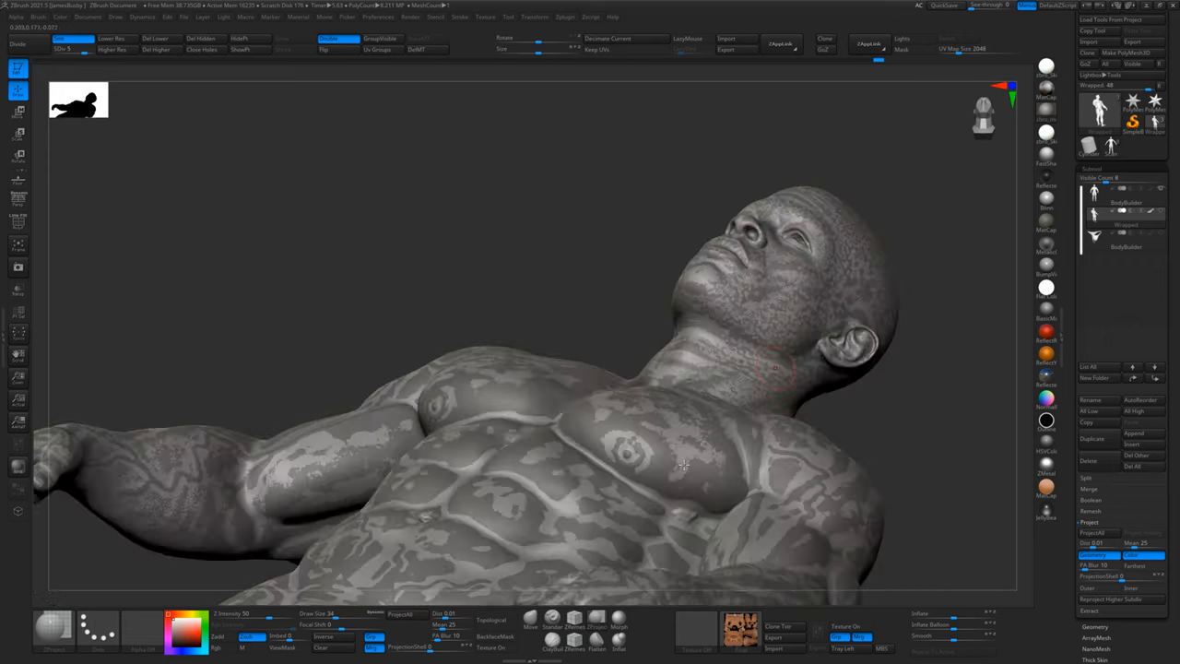
{"action": "left_click_drag", "start_coordinate": [687, 465], "coordinate": [842, 439]}
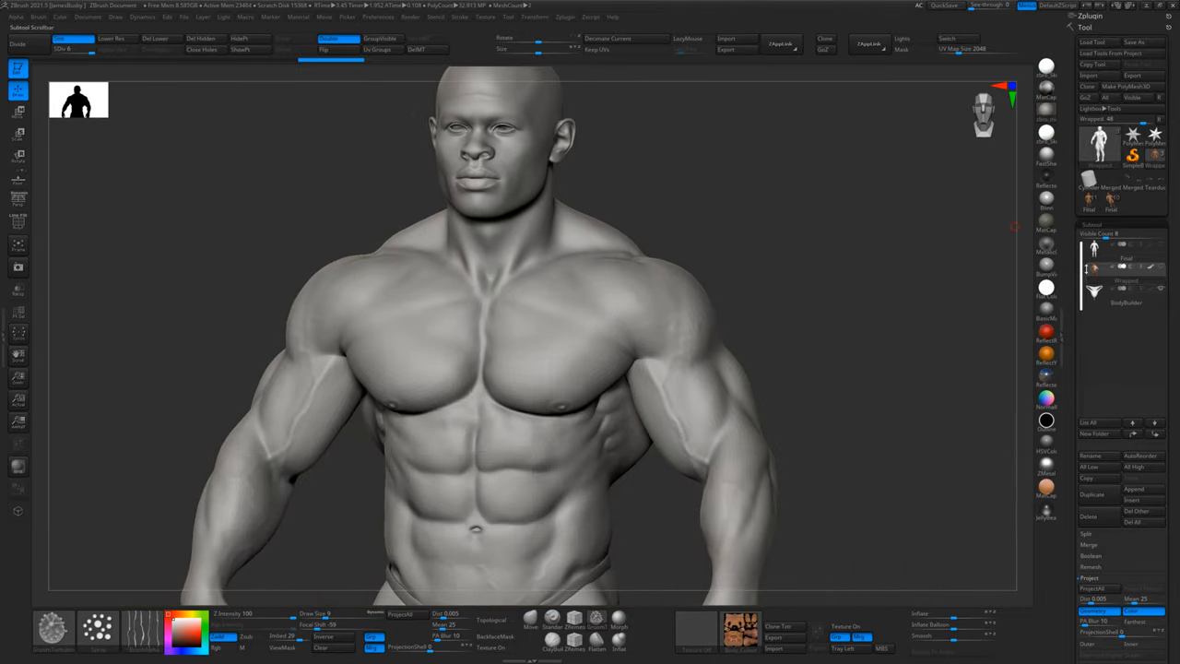
- Load the Final detailed bodybuilder model from the tool list
{"action": "left_click", "coordinate": [1092, 224]}
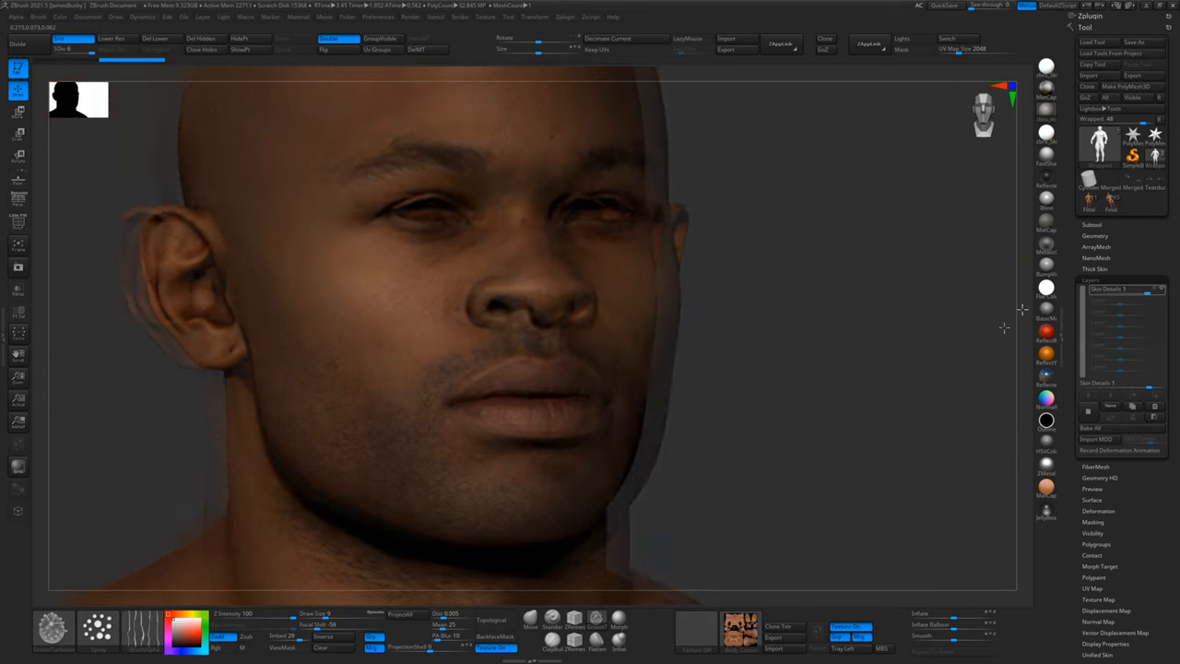
- Switch to the textured Final body and orbit around its head, face, chest, shoulders and back
{"action": "left_click_drag", "start_coordinate": [1005, 328], "coordinate": [846, 348]}
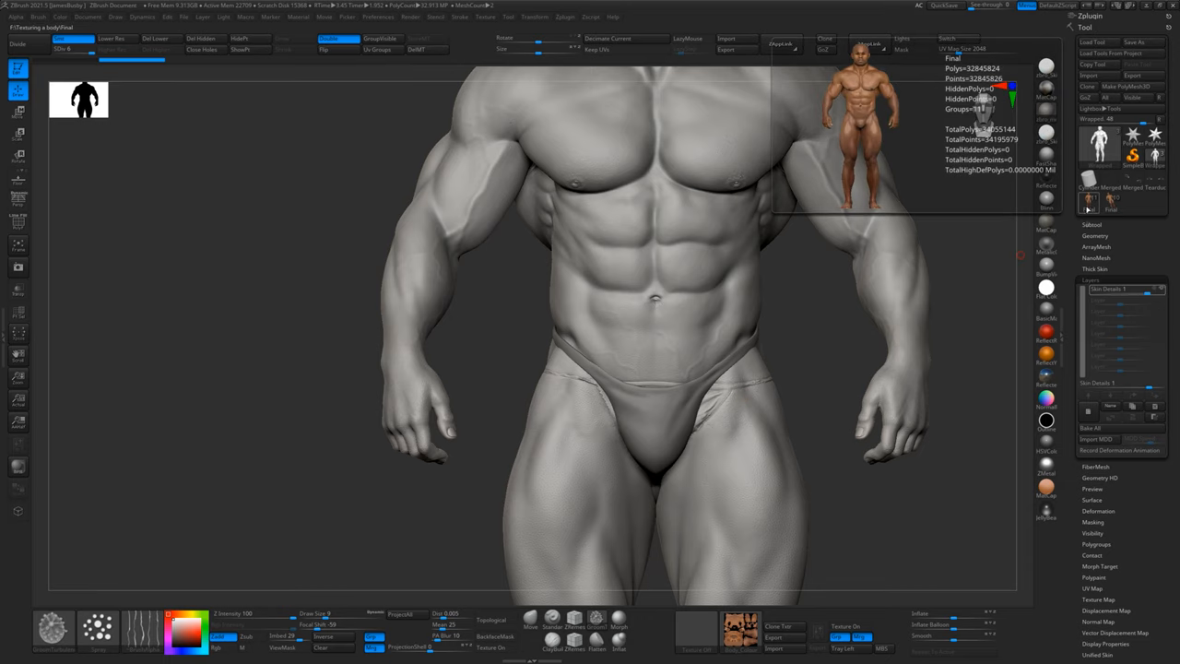
{"action": "left_click", "coordinate": [853, 627]}
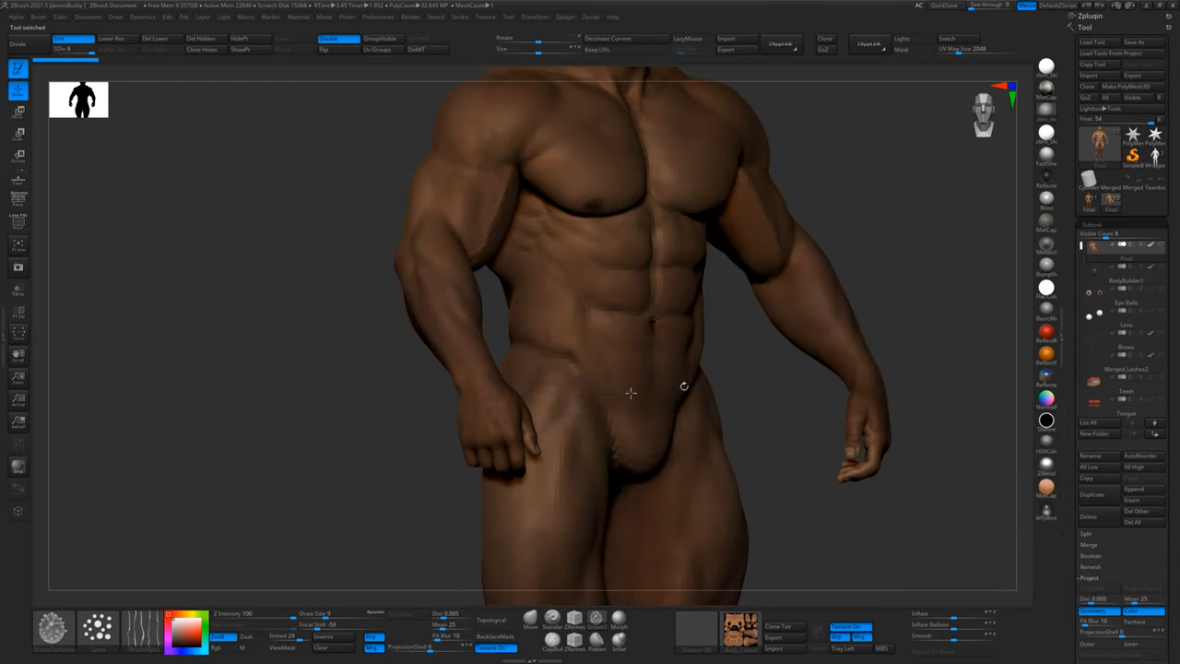
{"action": "left_click_drag", "start_coordinate": [632, 391], "coordinate": [908, 275]}
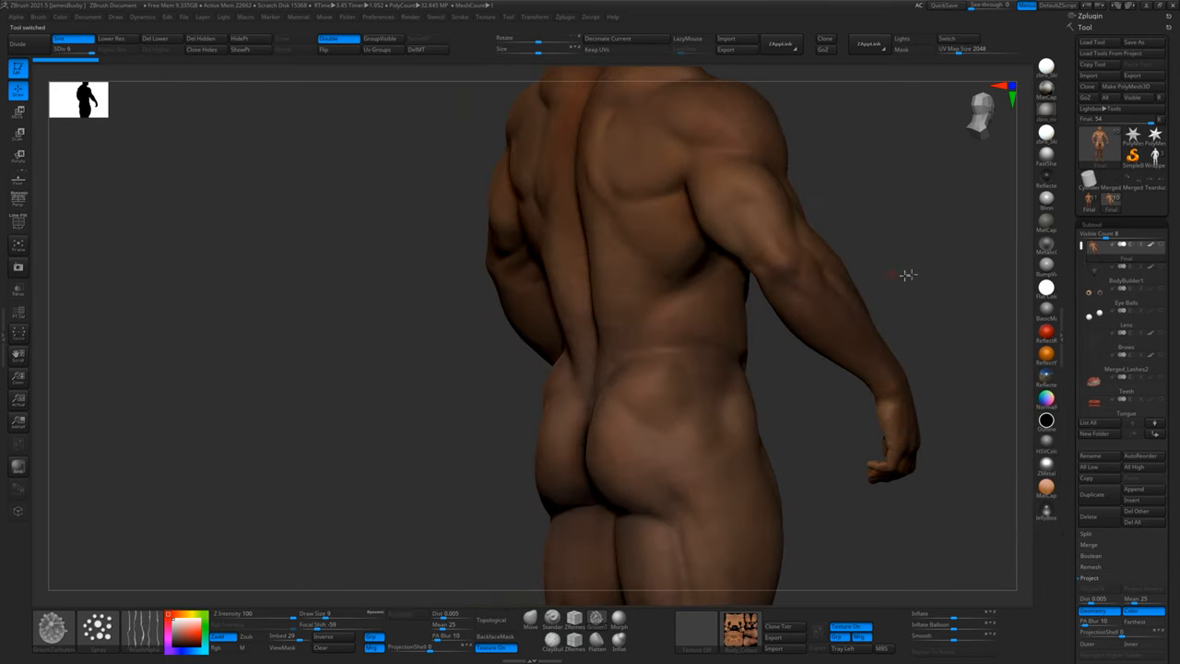
{"action": "left_click_drag", "start_coordinate": [906, 275], "coordinate": [730, 380]}
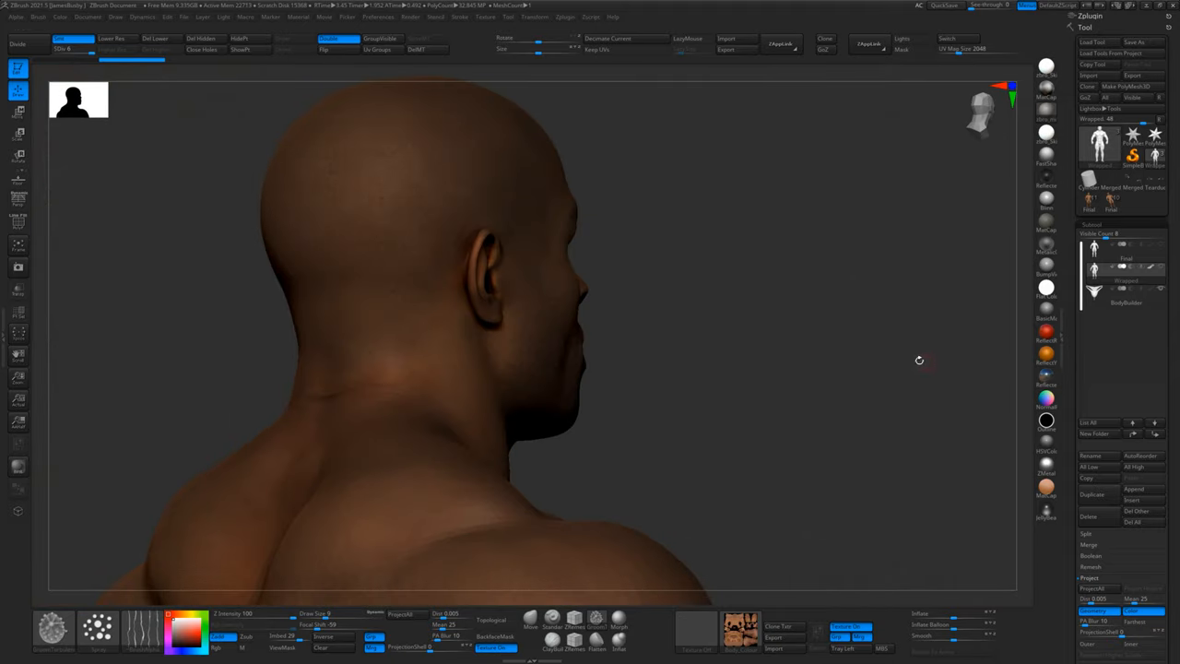
{"action": "left_click_drag", "start_coordinate": [919, 360], "coordinate": [915, 350]}
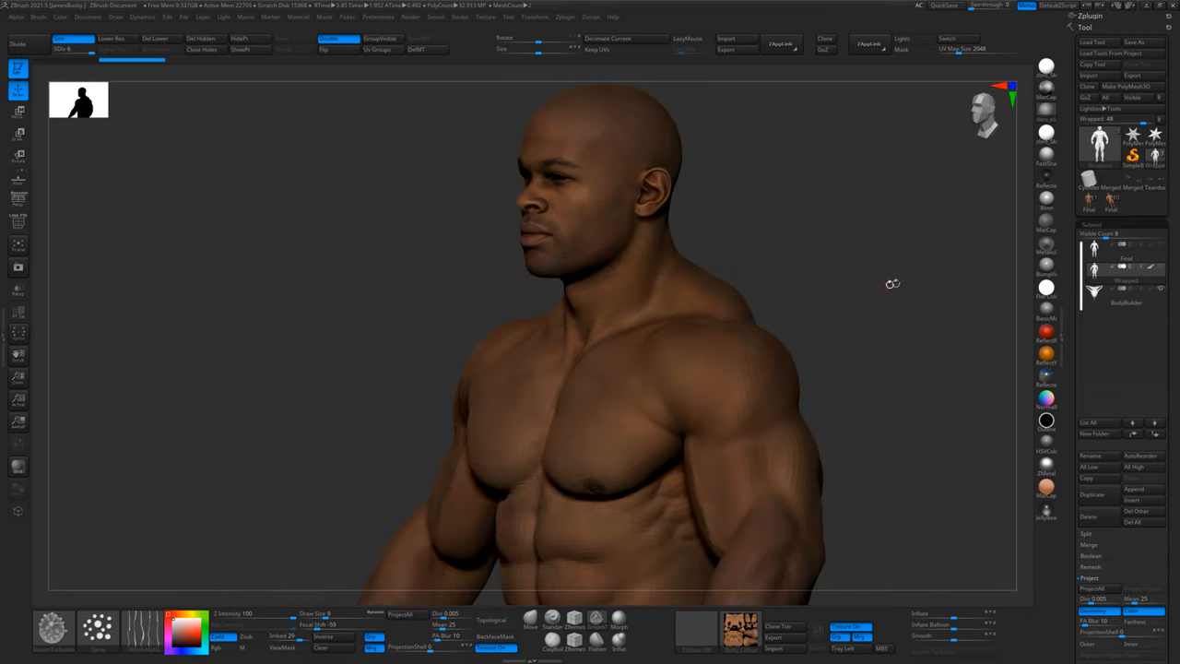
{"action": "left_click_drag", "start_coordinate": [892, 283], "coordinate": [909, 265]}
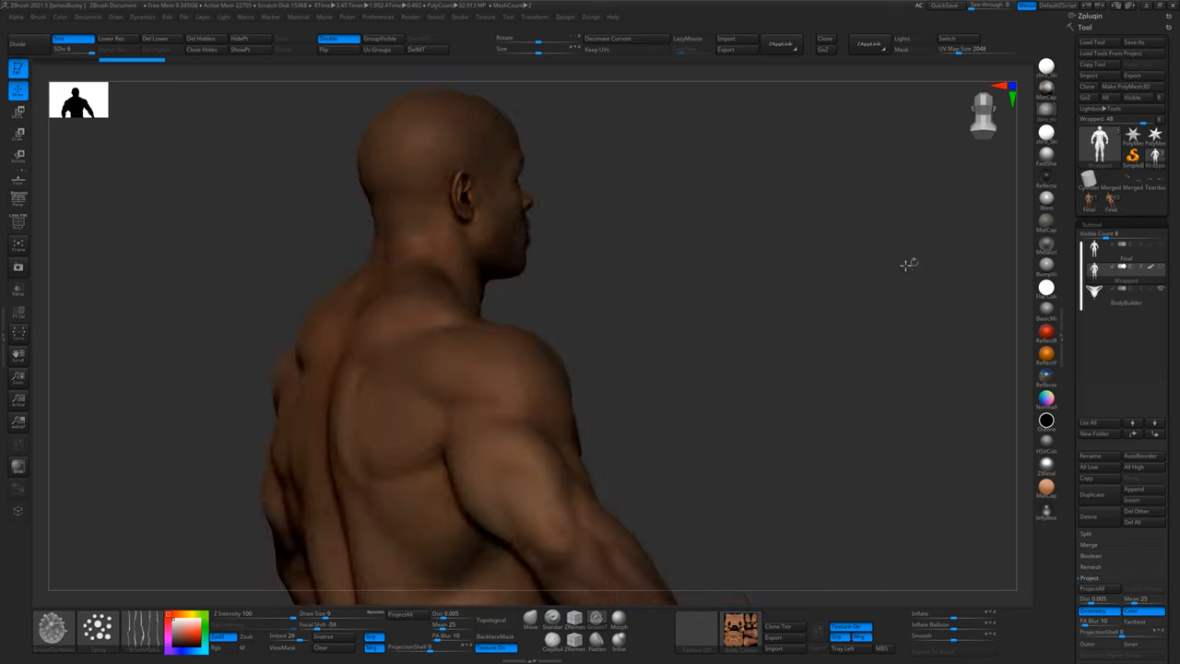
{"action": "left_click_drag", "start_coordinate": [908, 265], "coordinate": [881, 290]}
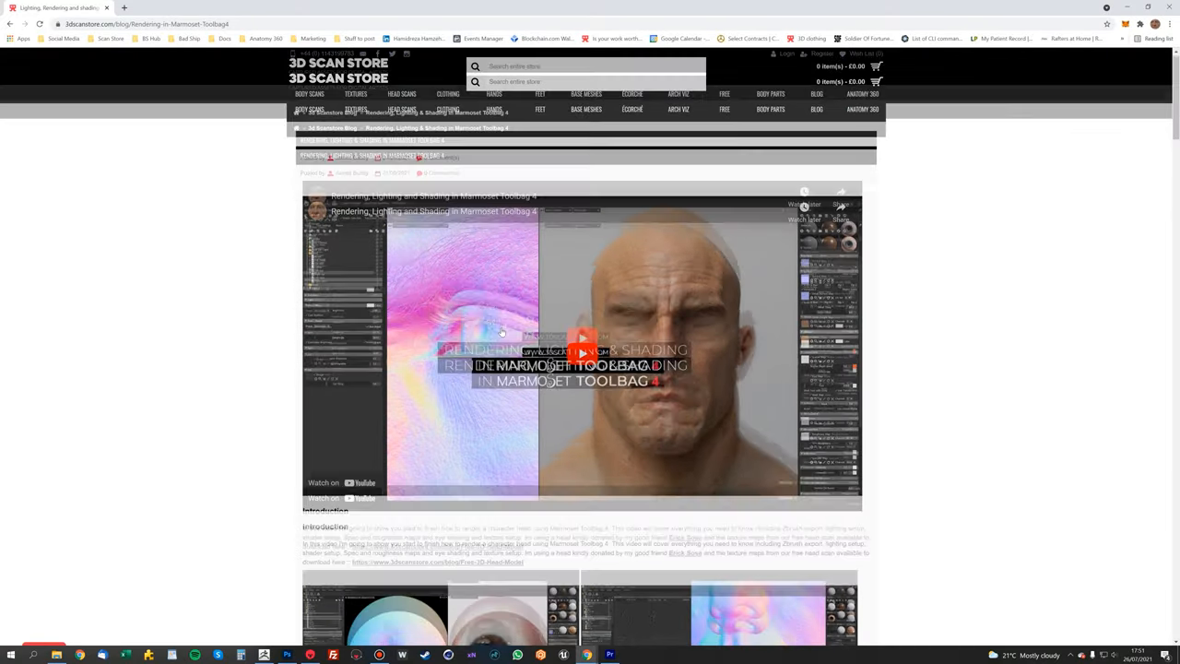
- Scroll through the Marmoset Toolbag 4 rendering article's introduction
{"action": "scroll", "scroll_direction": "down", "scroll_amount": 3}
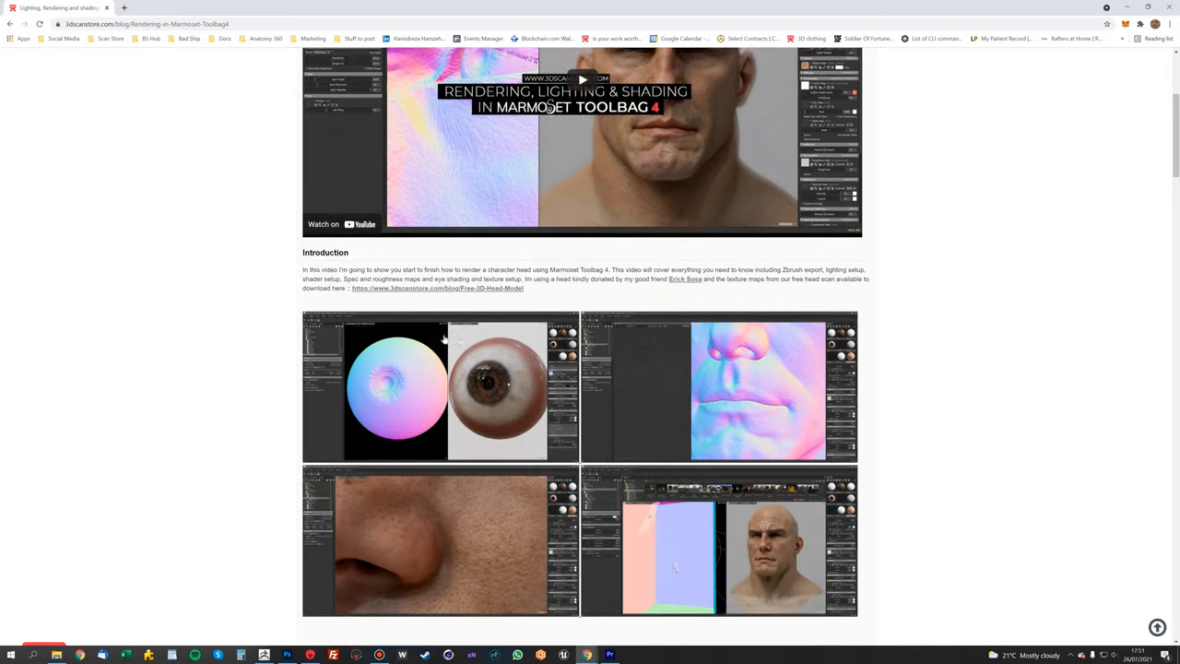
{"action": "scroll", "scroll_direction": "up", "scroll_amount": 3}
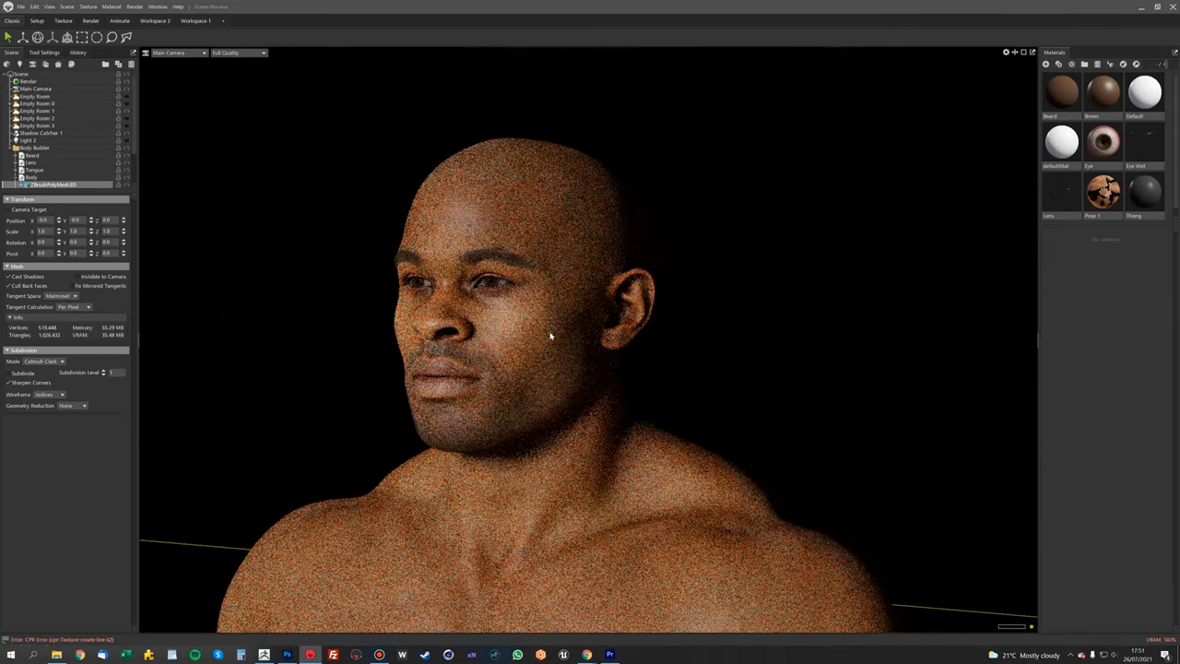
- Select the Pose 1 skin material and scroll through its albedo, scattering and specular maps
{"action": "left_click", "coordinate": [1103, 190]}
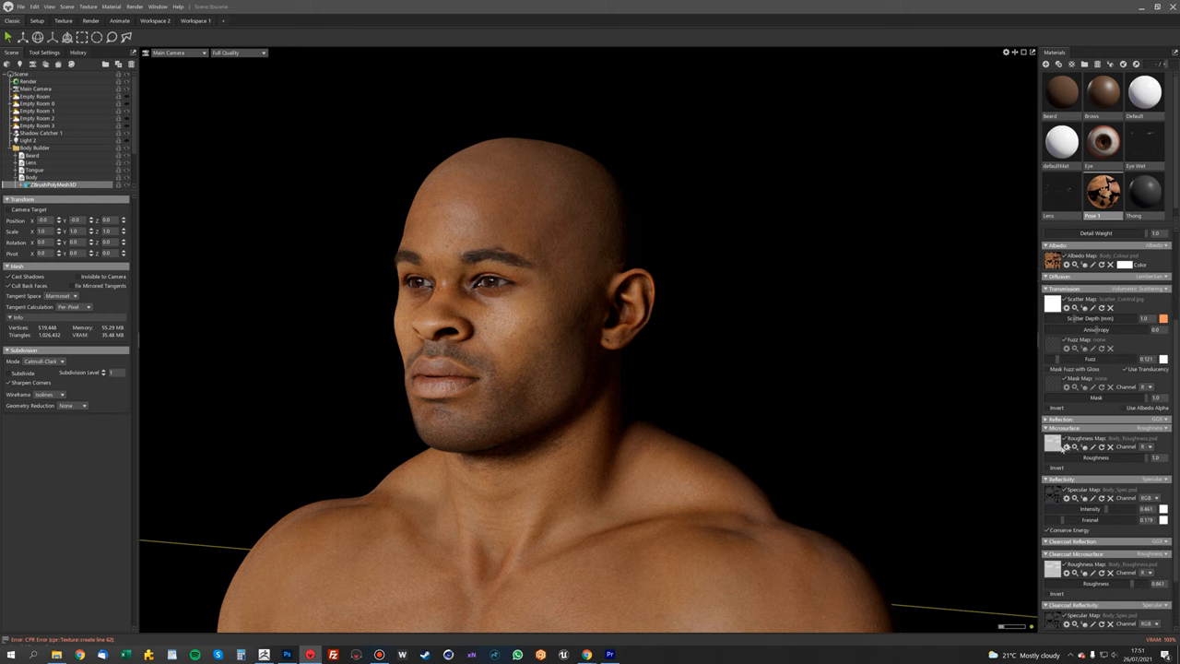
{"action": "scroll", "scroll_direction": "down", "scroll_amount": 3}
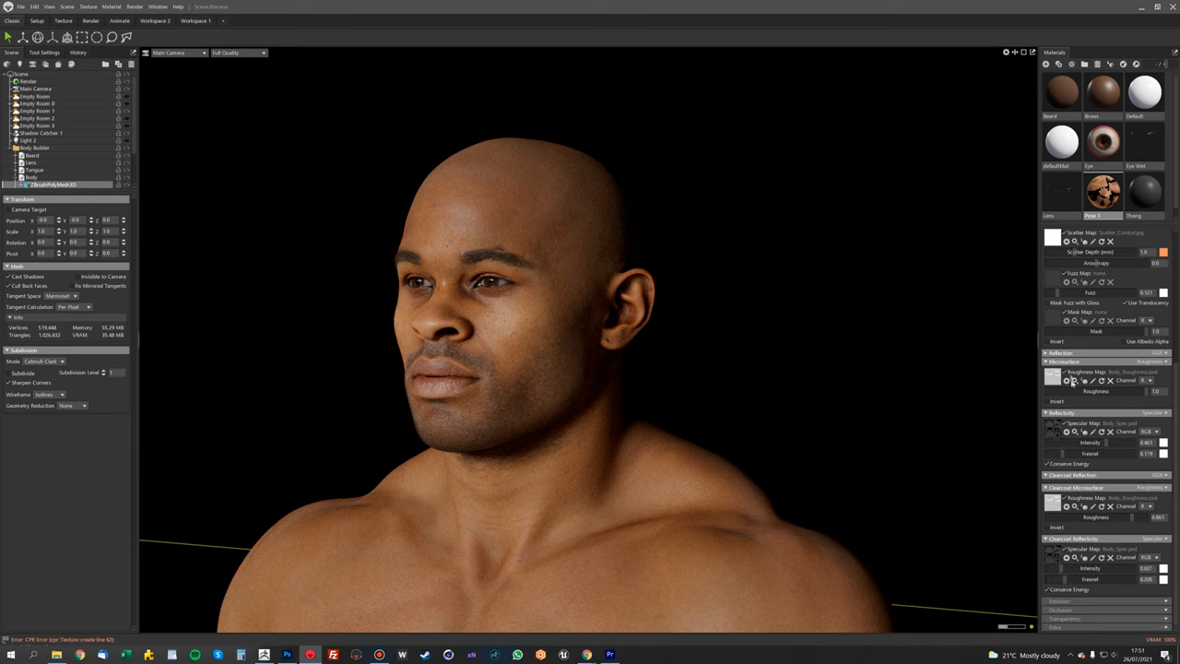